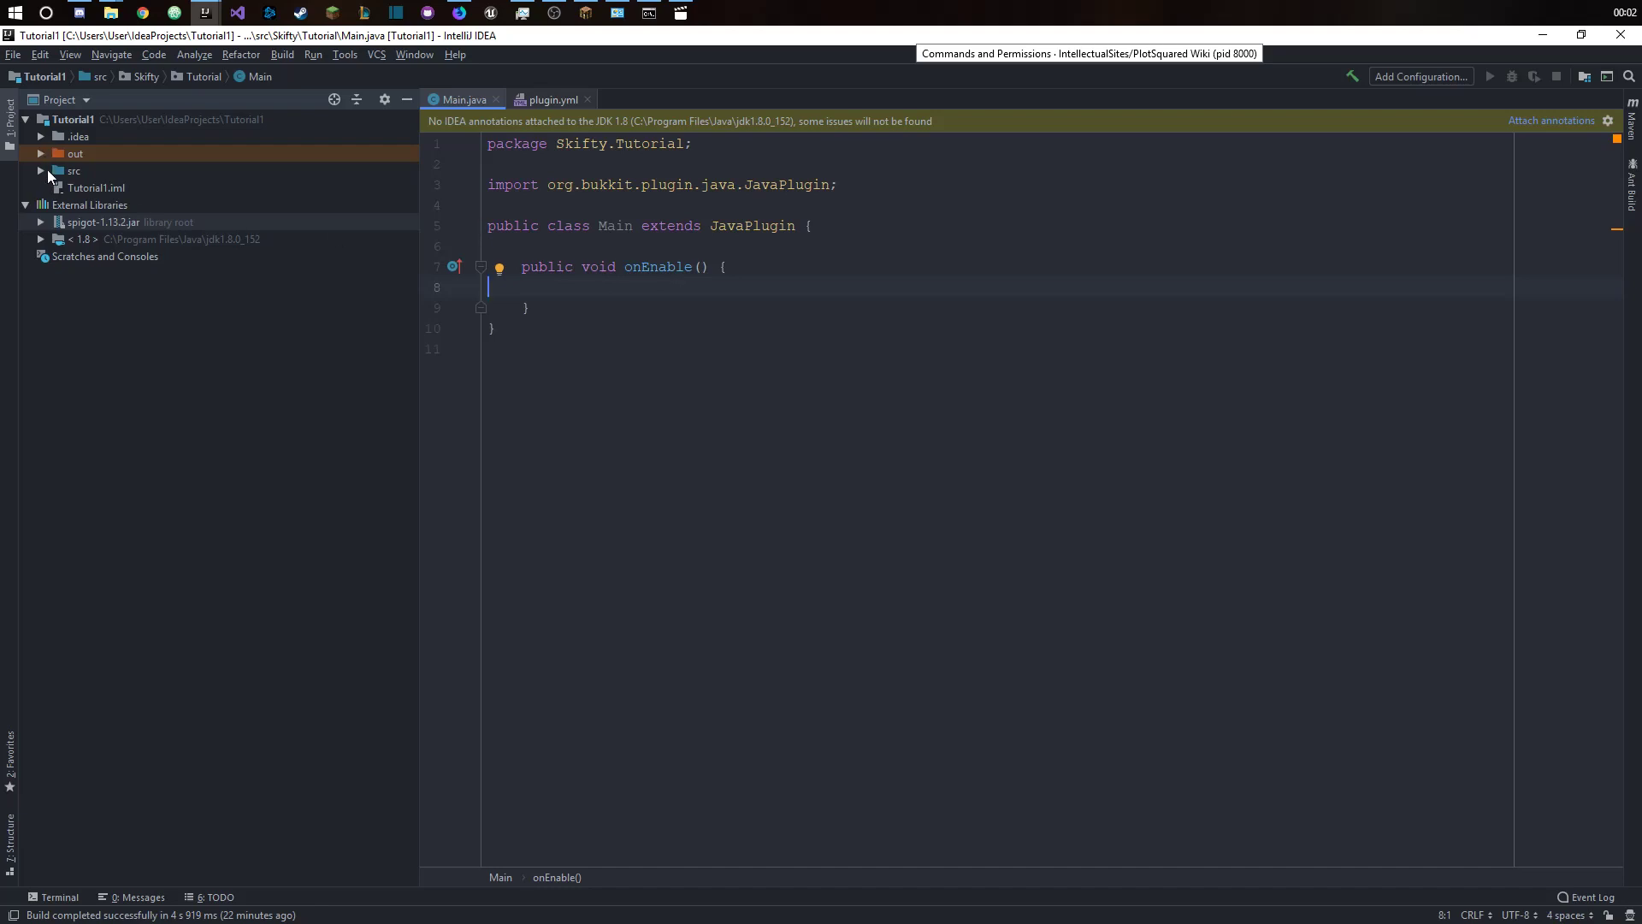
- Expand the src folder to reveal the Skifty.Tutorial package and plugin.yml
left_click(41, 170)
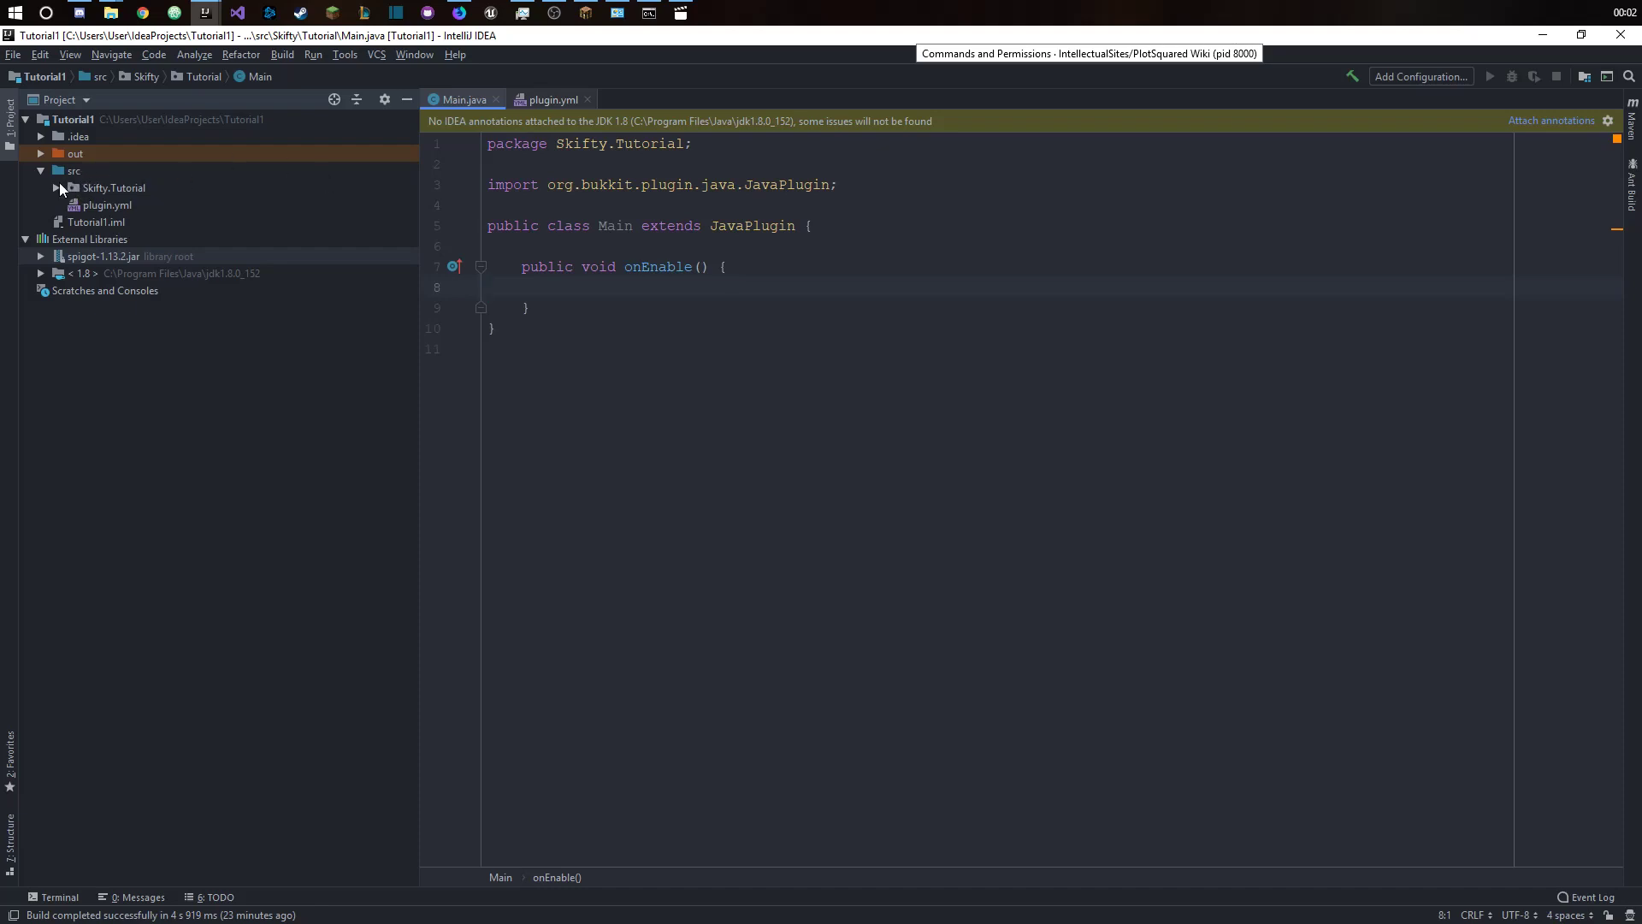
- Create the package Skifty.Tutorial.HelloCommand under src
right_click(61, 169)
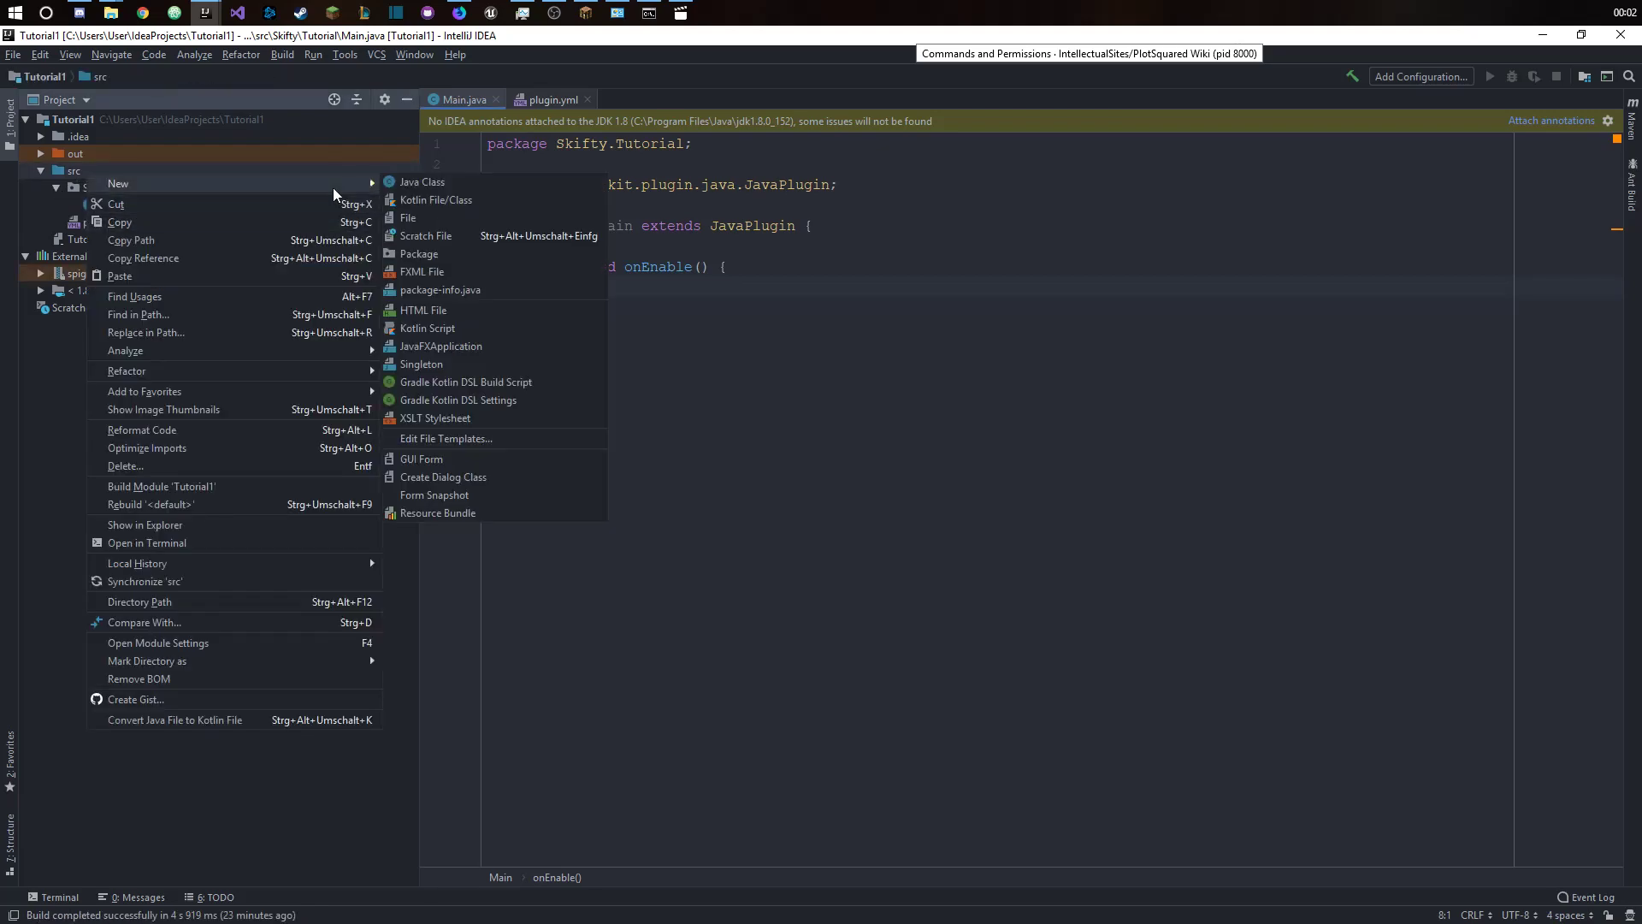
left_click(421, 254)
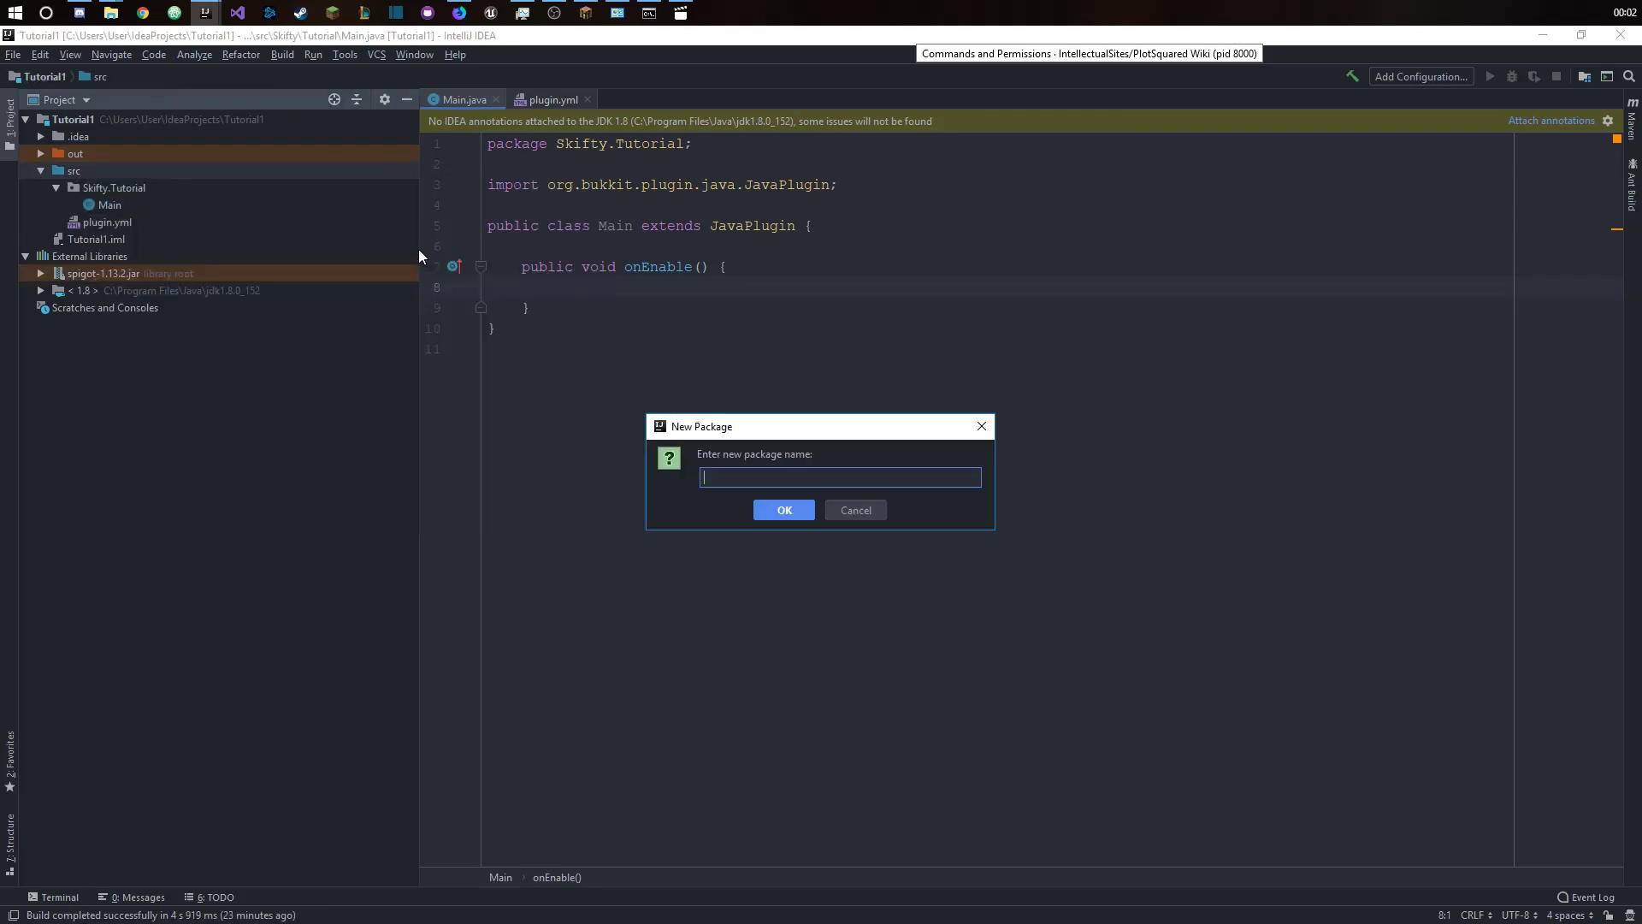
type("Skifty.")
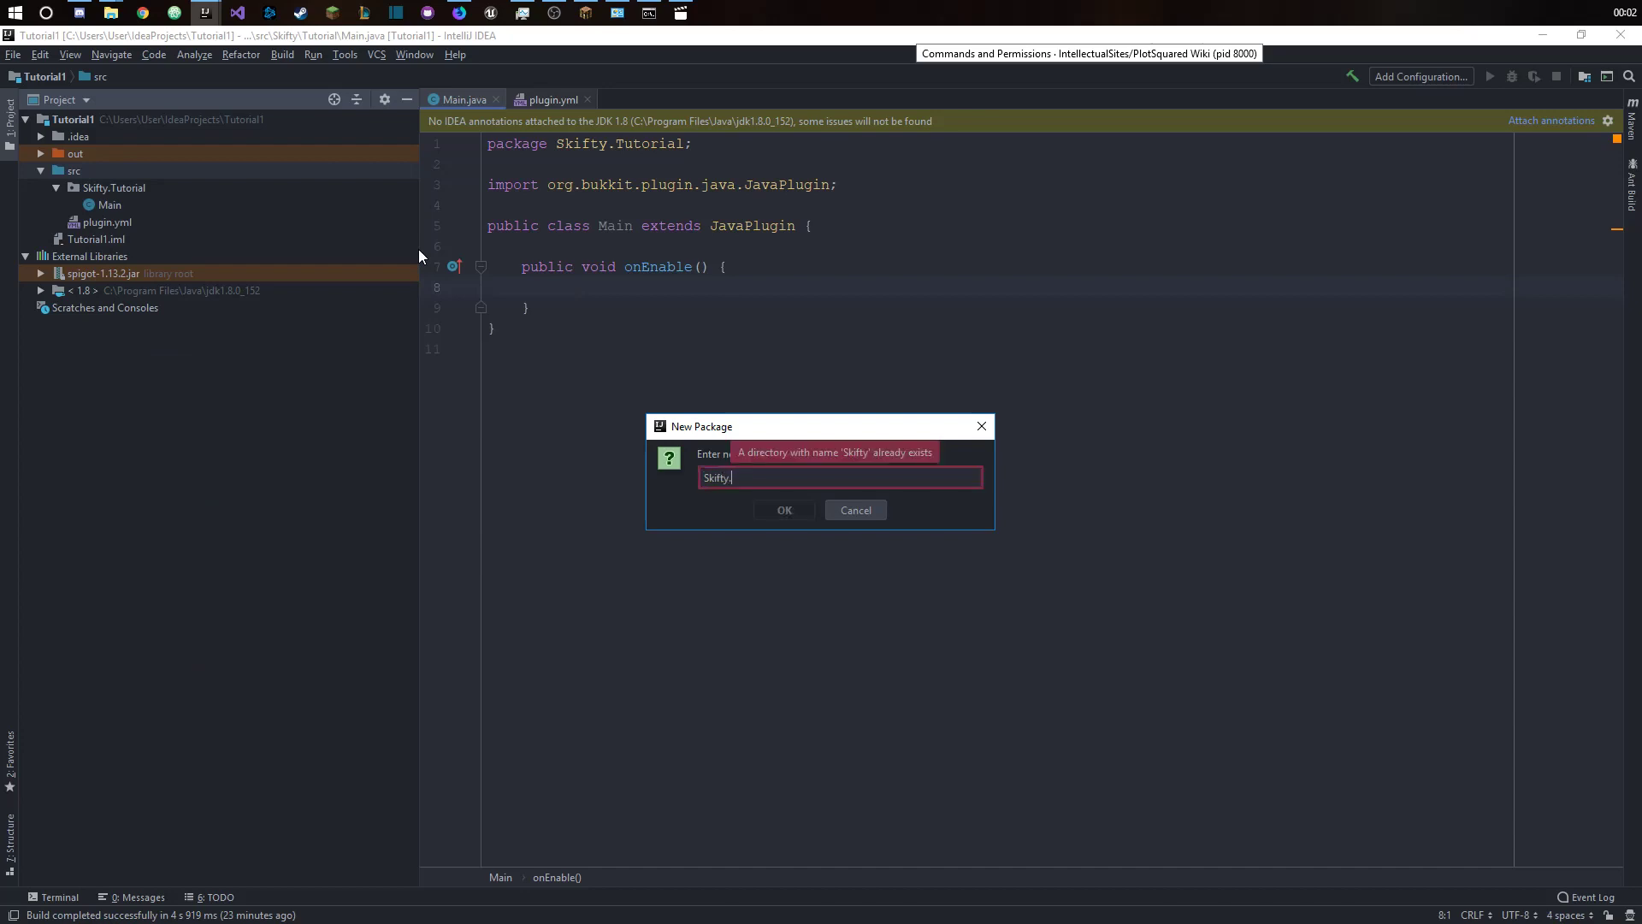
type("Tutorial")
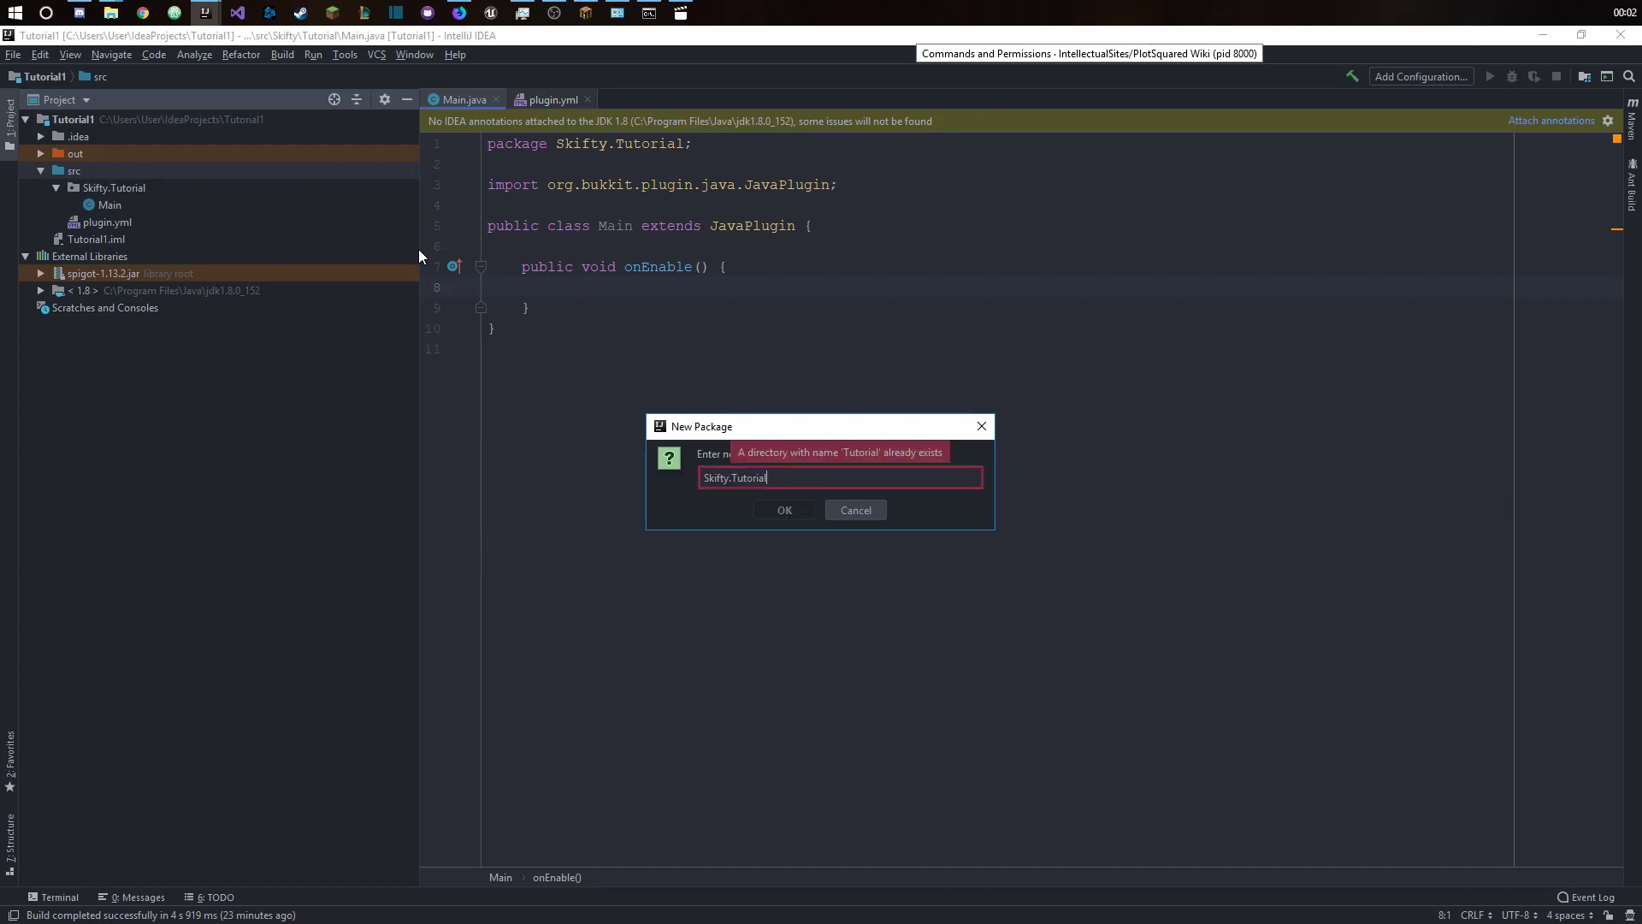
type(".")
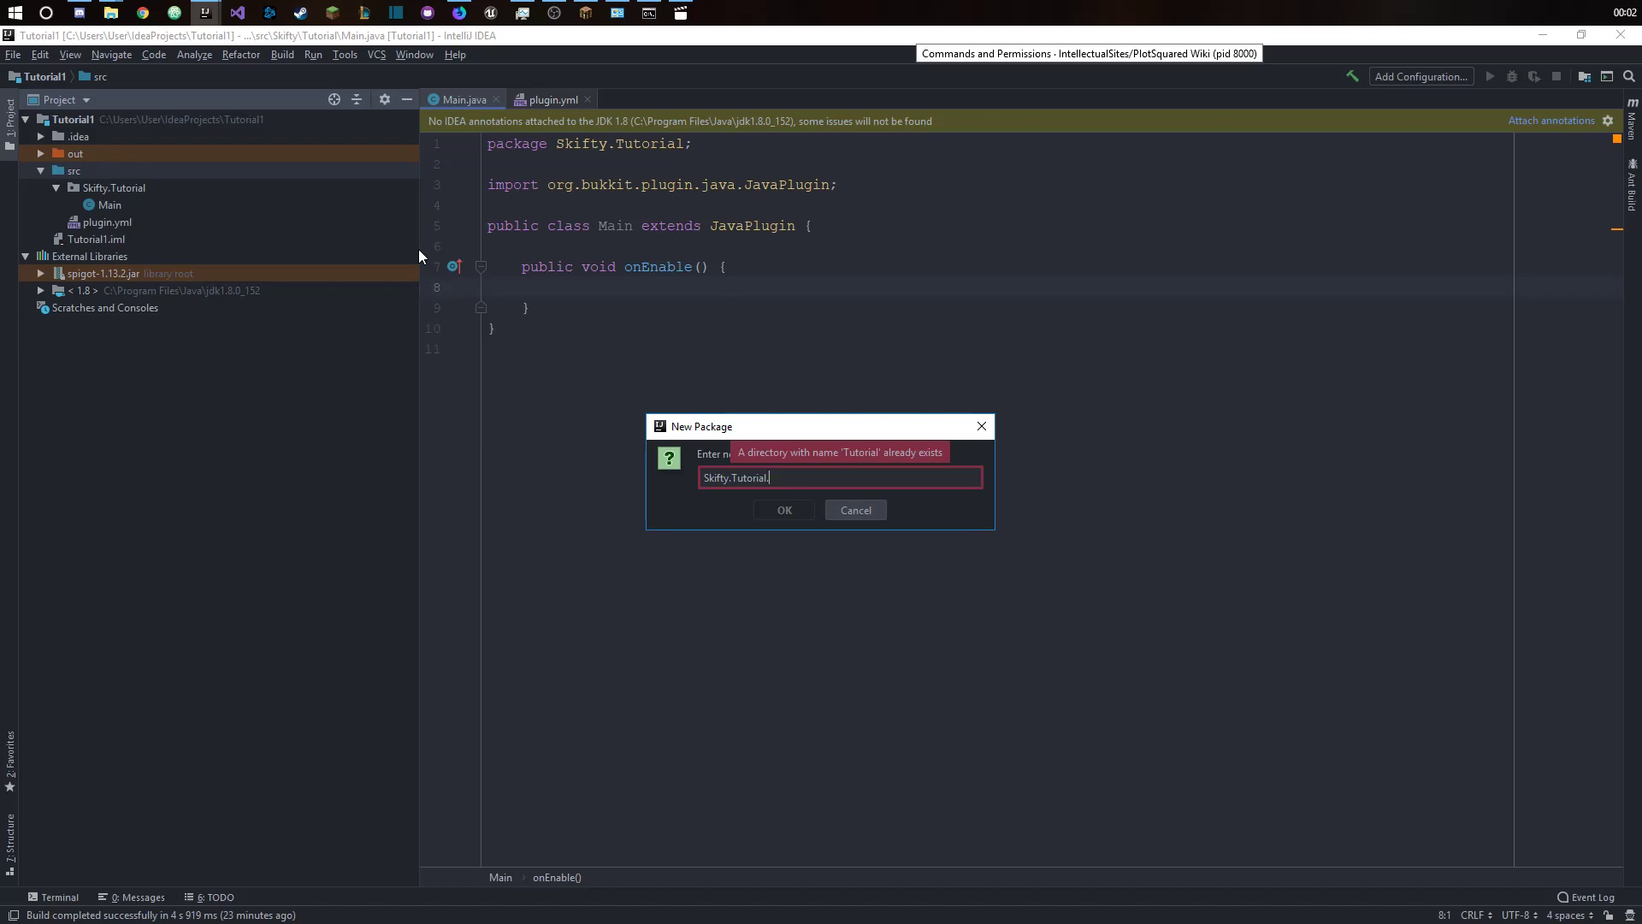
type("Hell")
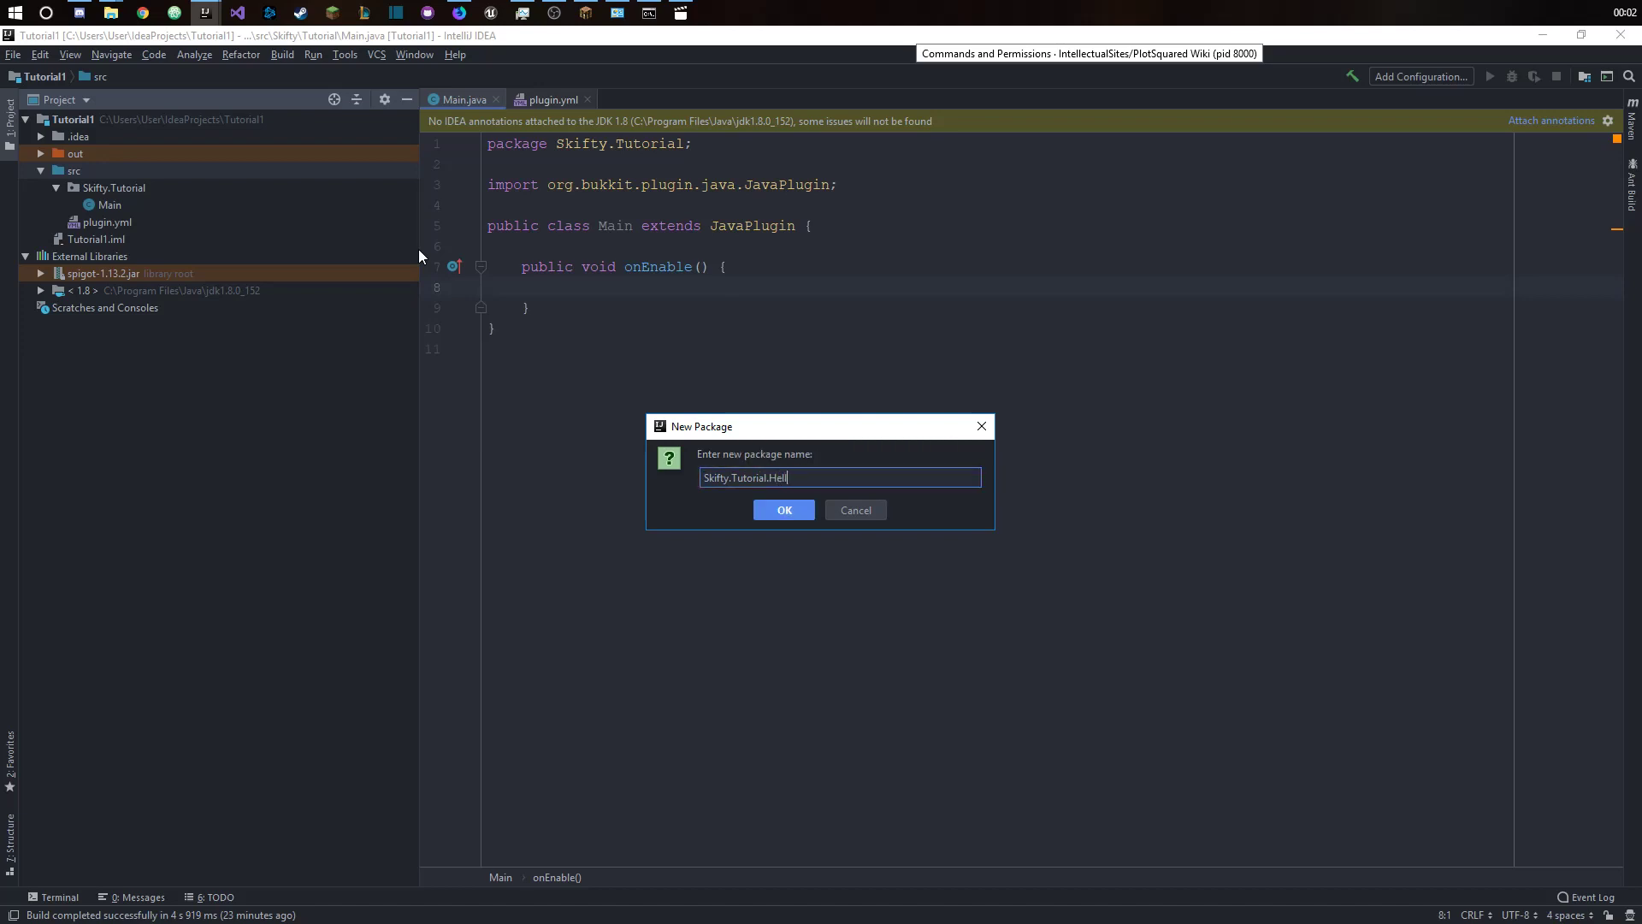
left_click(784, 510)
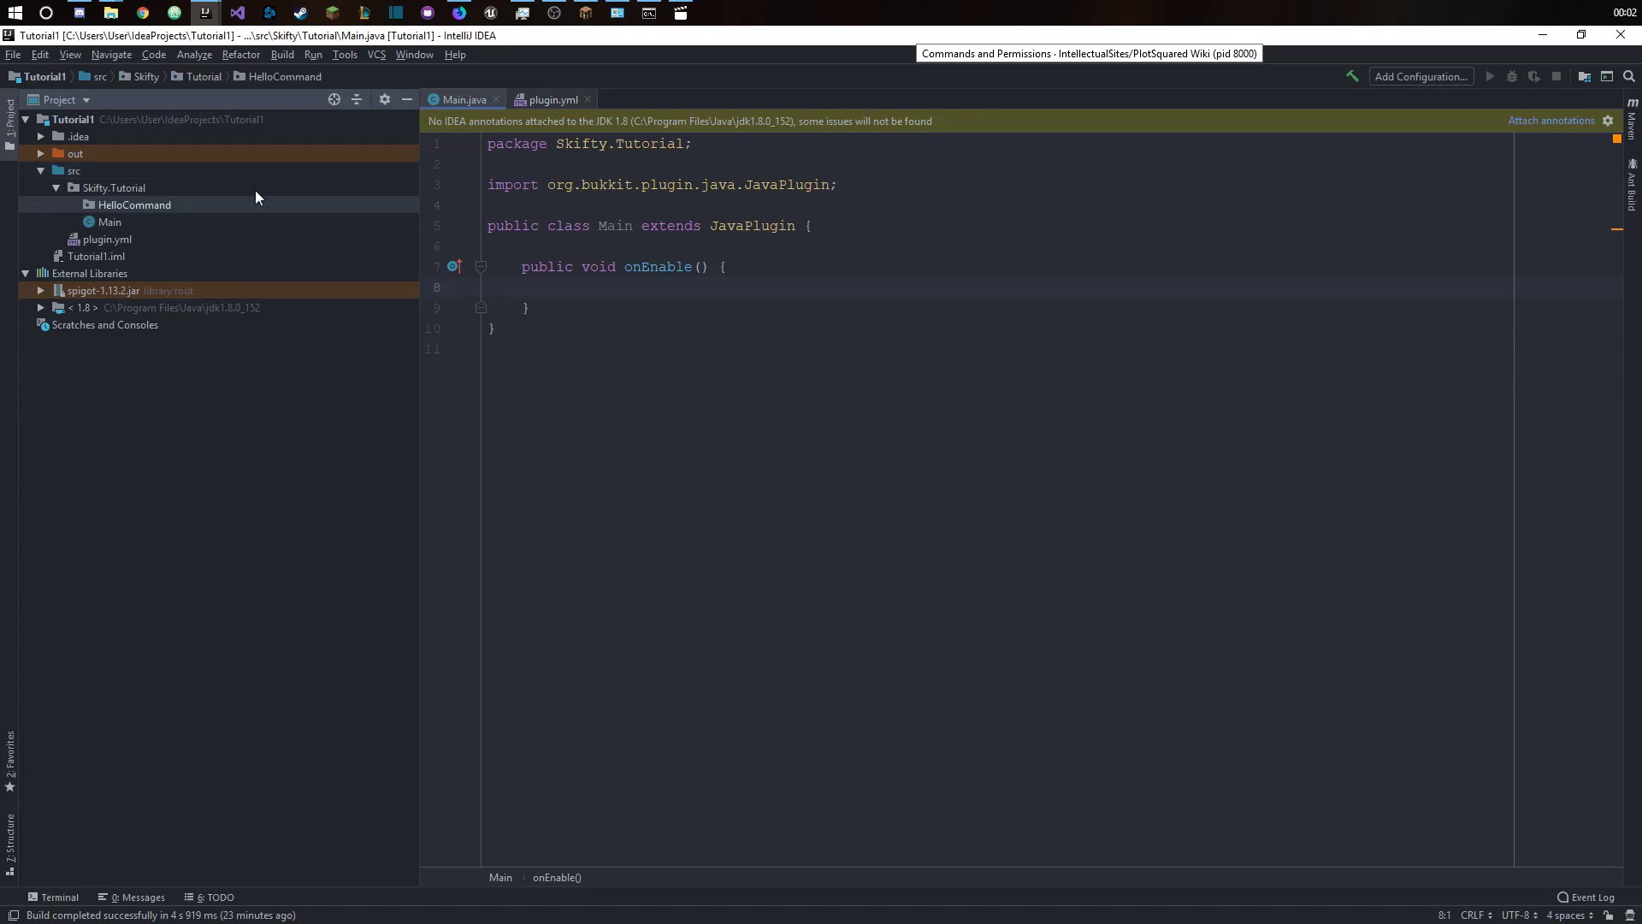
mouse_move(164, 212)
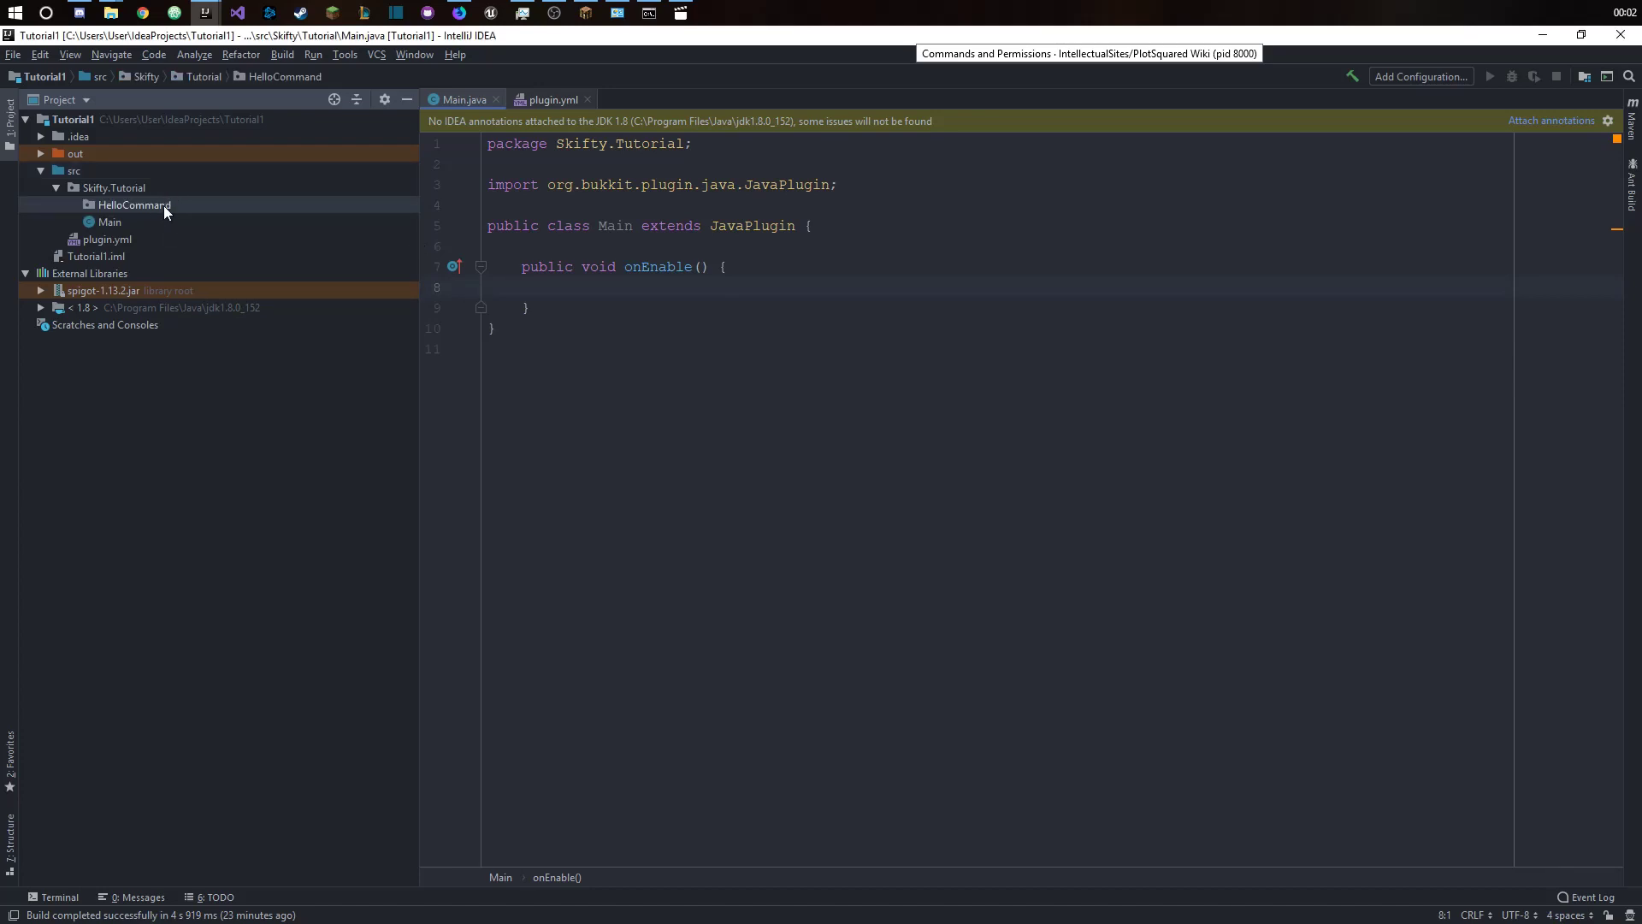
- Create a new Java class helloCommand inside the HelloCommand package
right_click(133, 205)
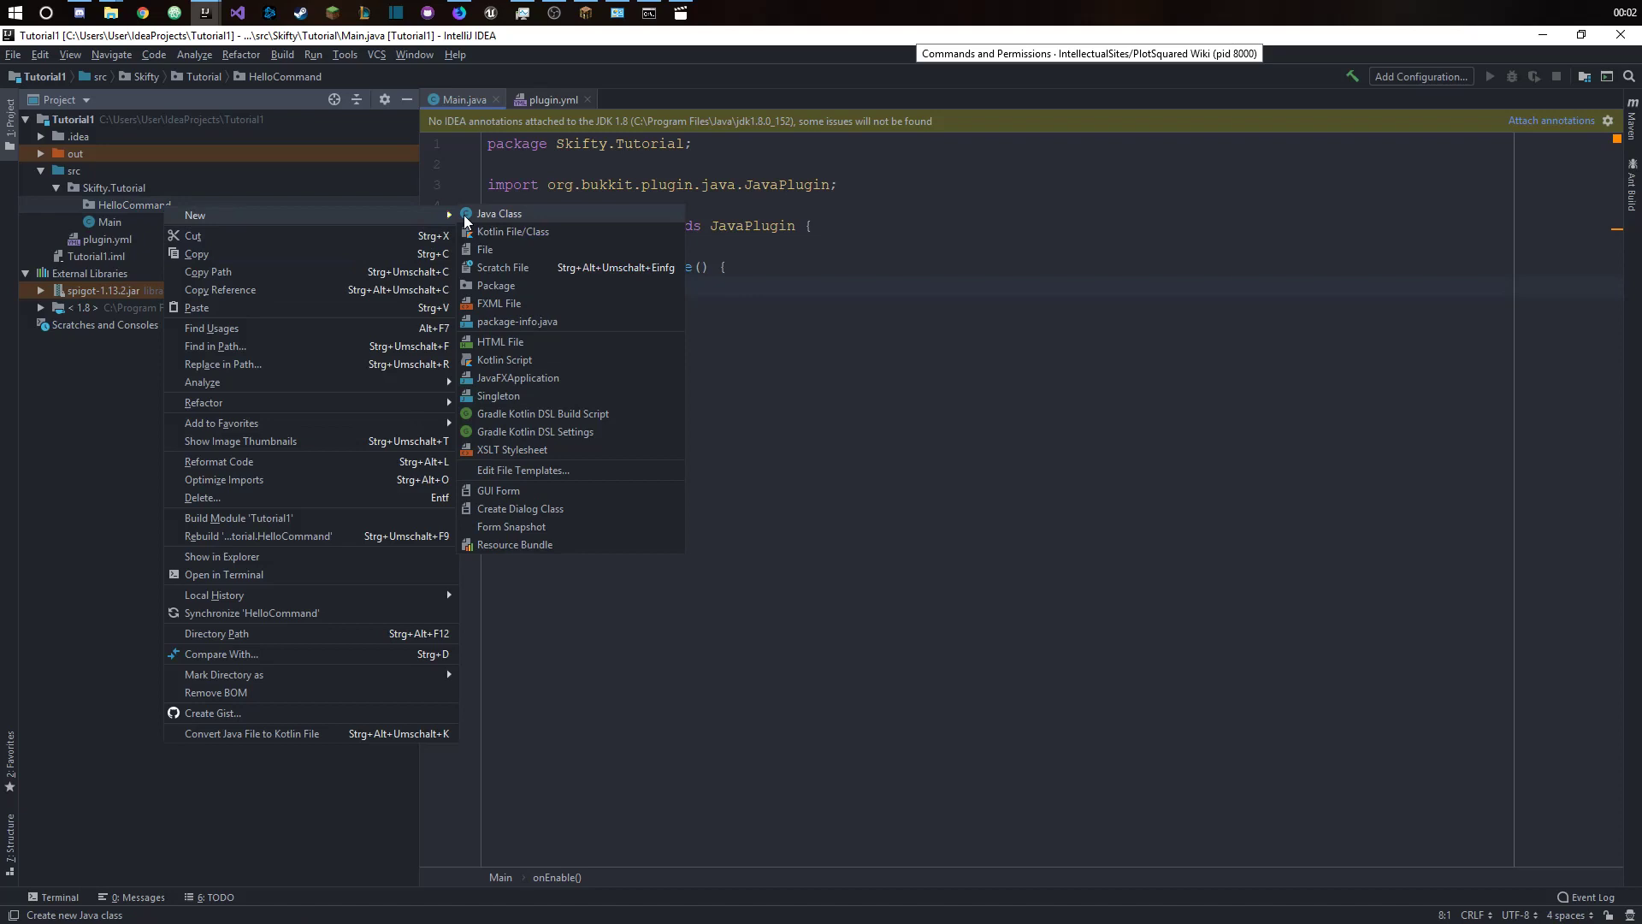
left_click(499, 212)
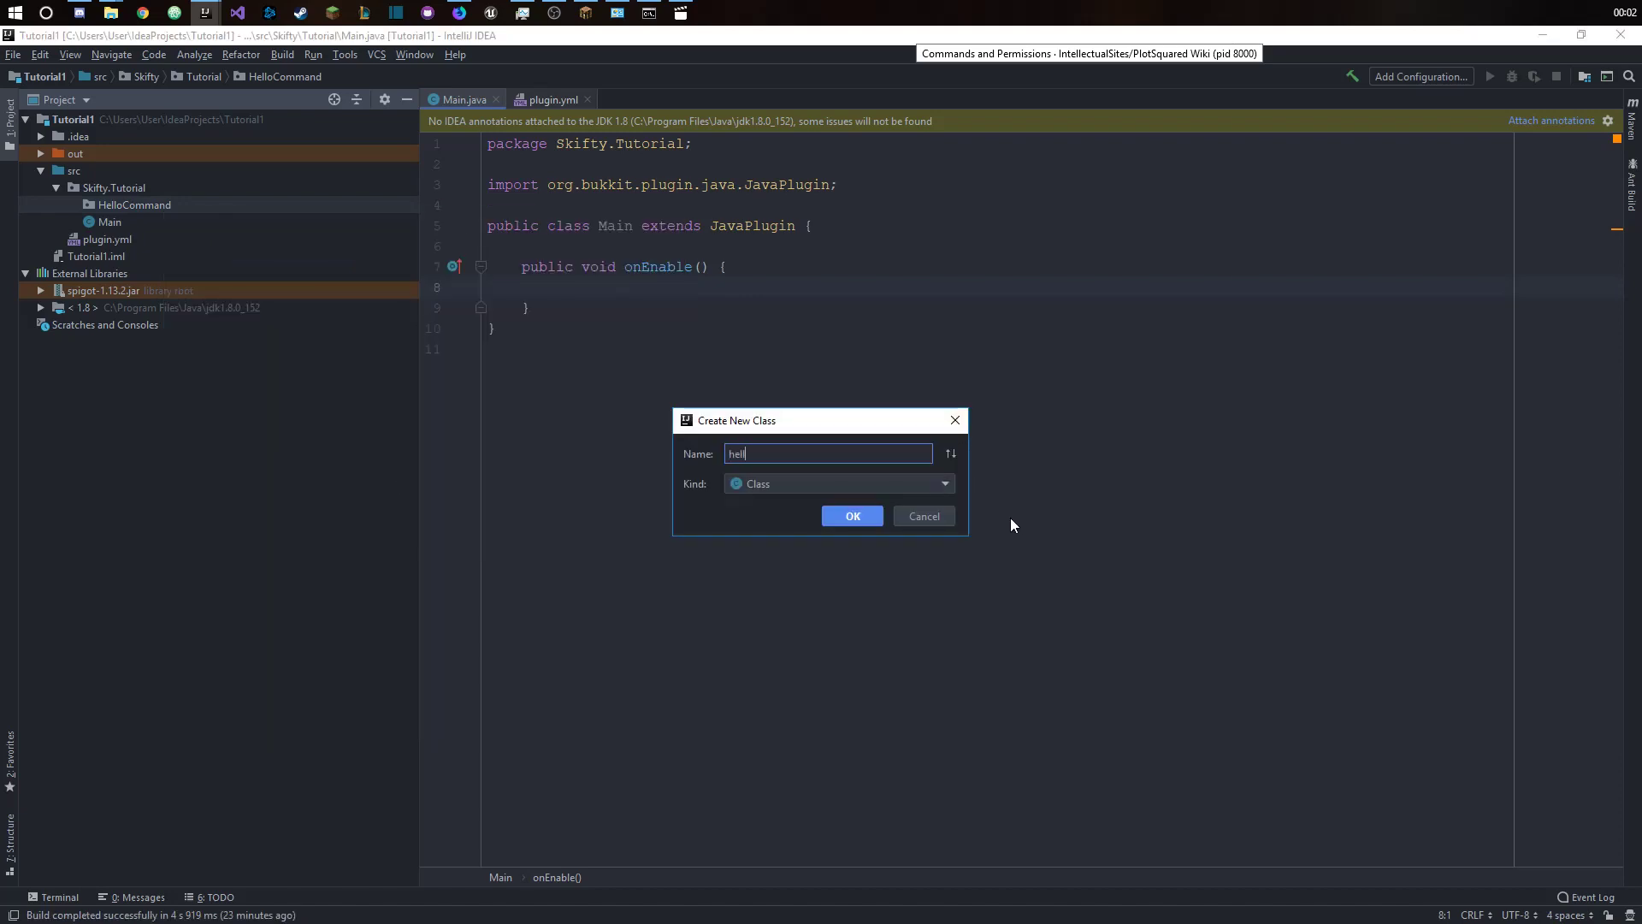
left_click(852, 517)
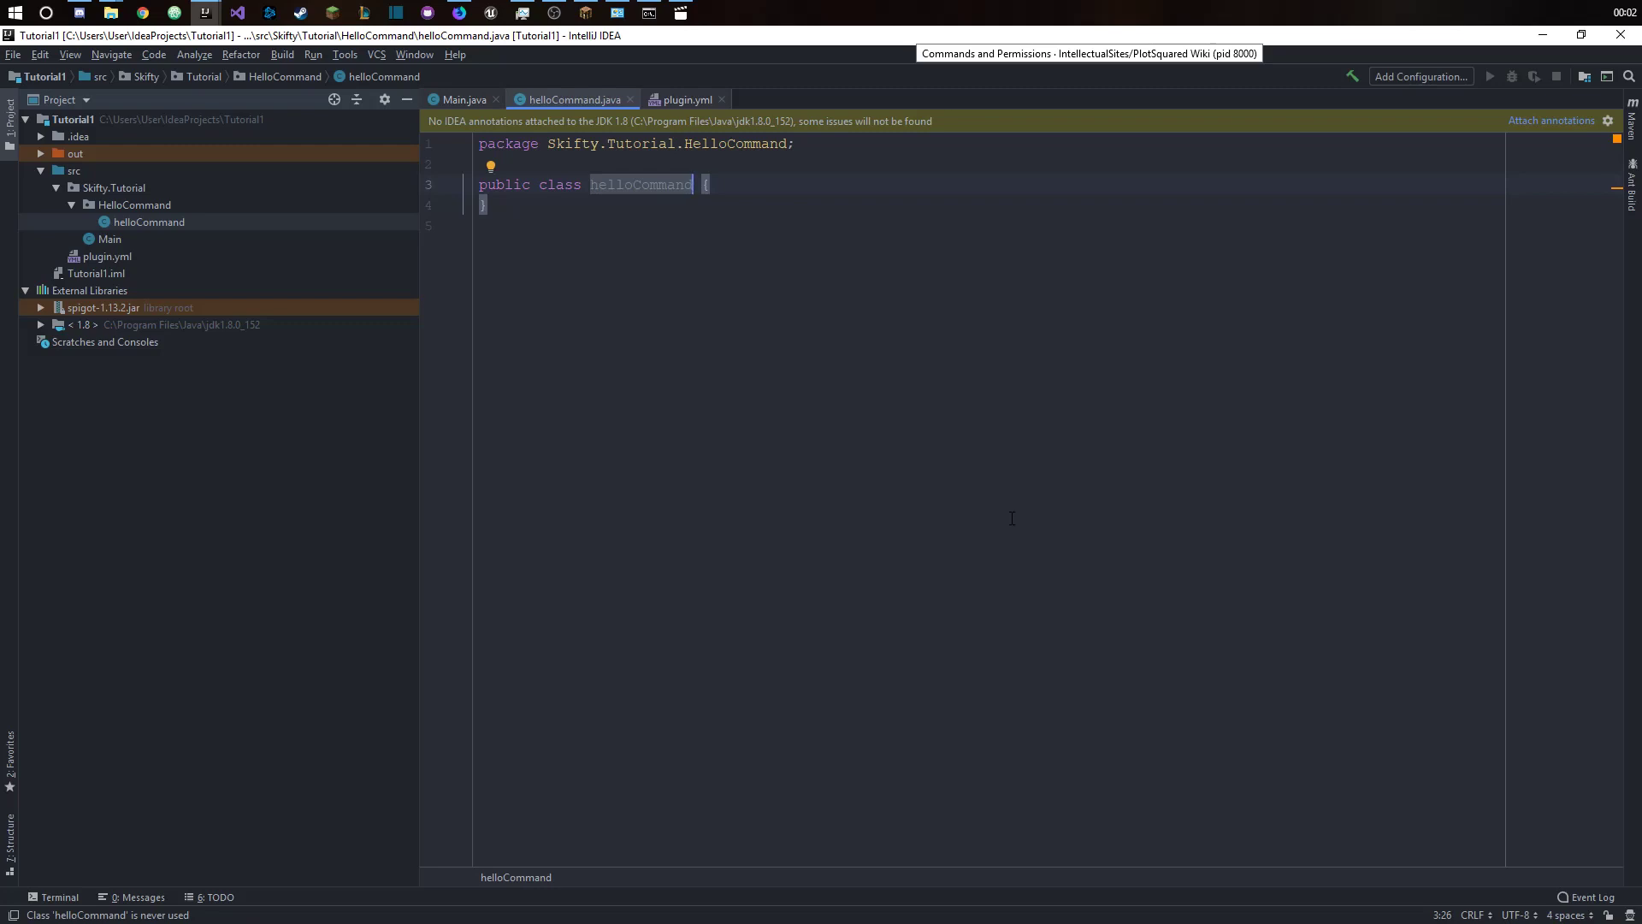
- Declare helloCommand as implementing CommandExecutor, importing org.bukkit.command.CommandExecutor
type("impl")
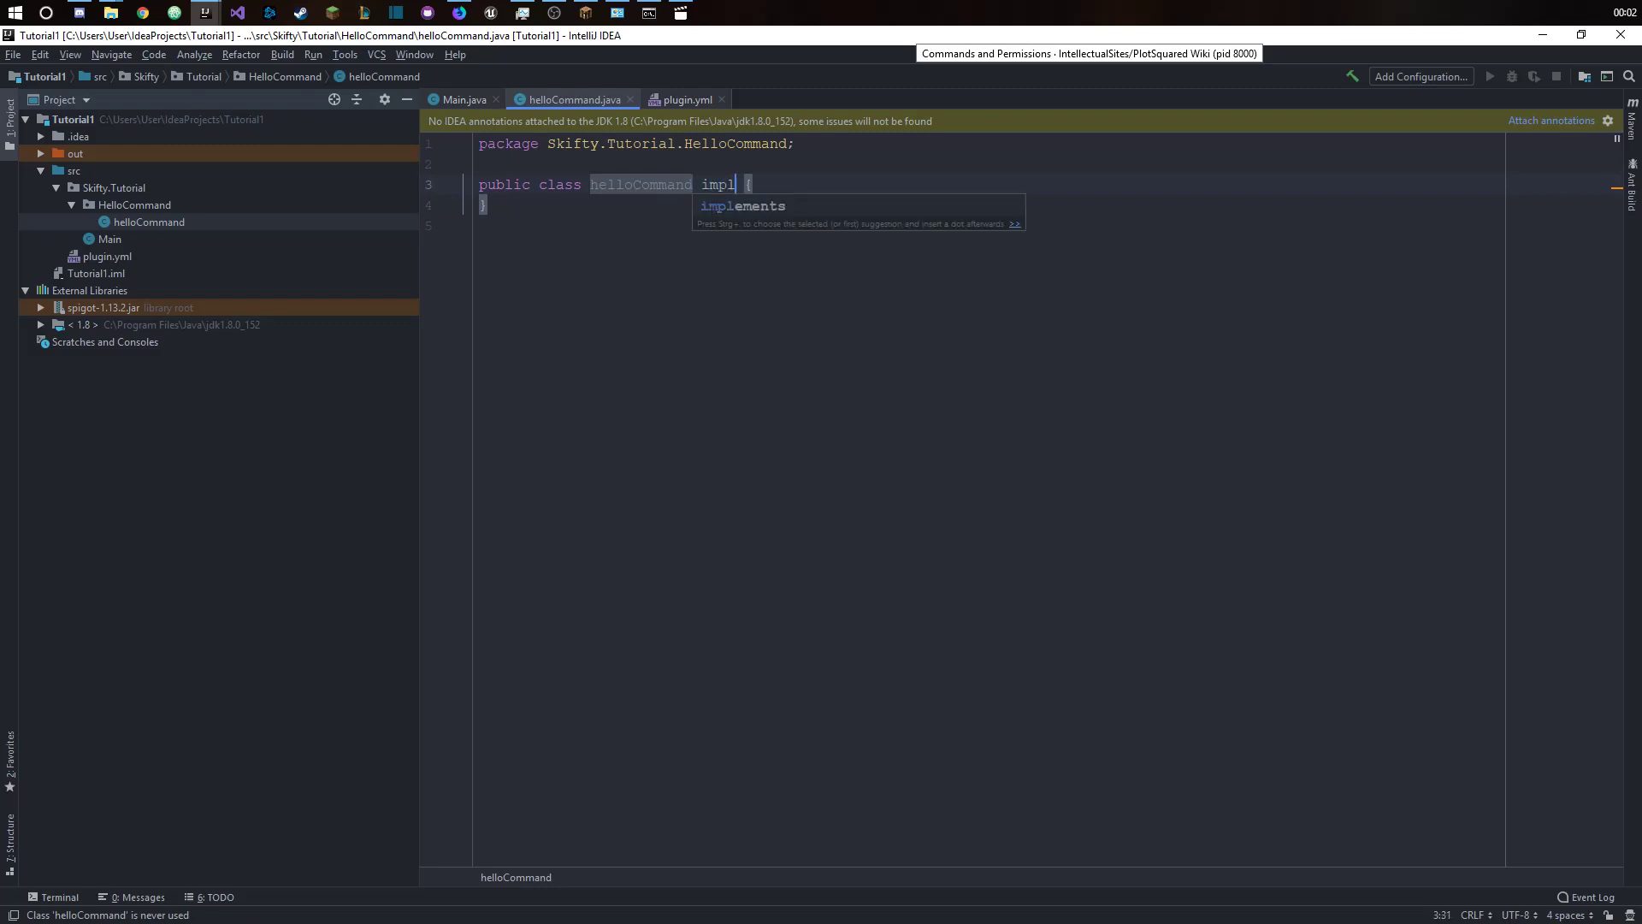
type("em")
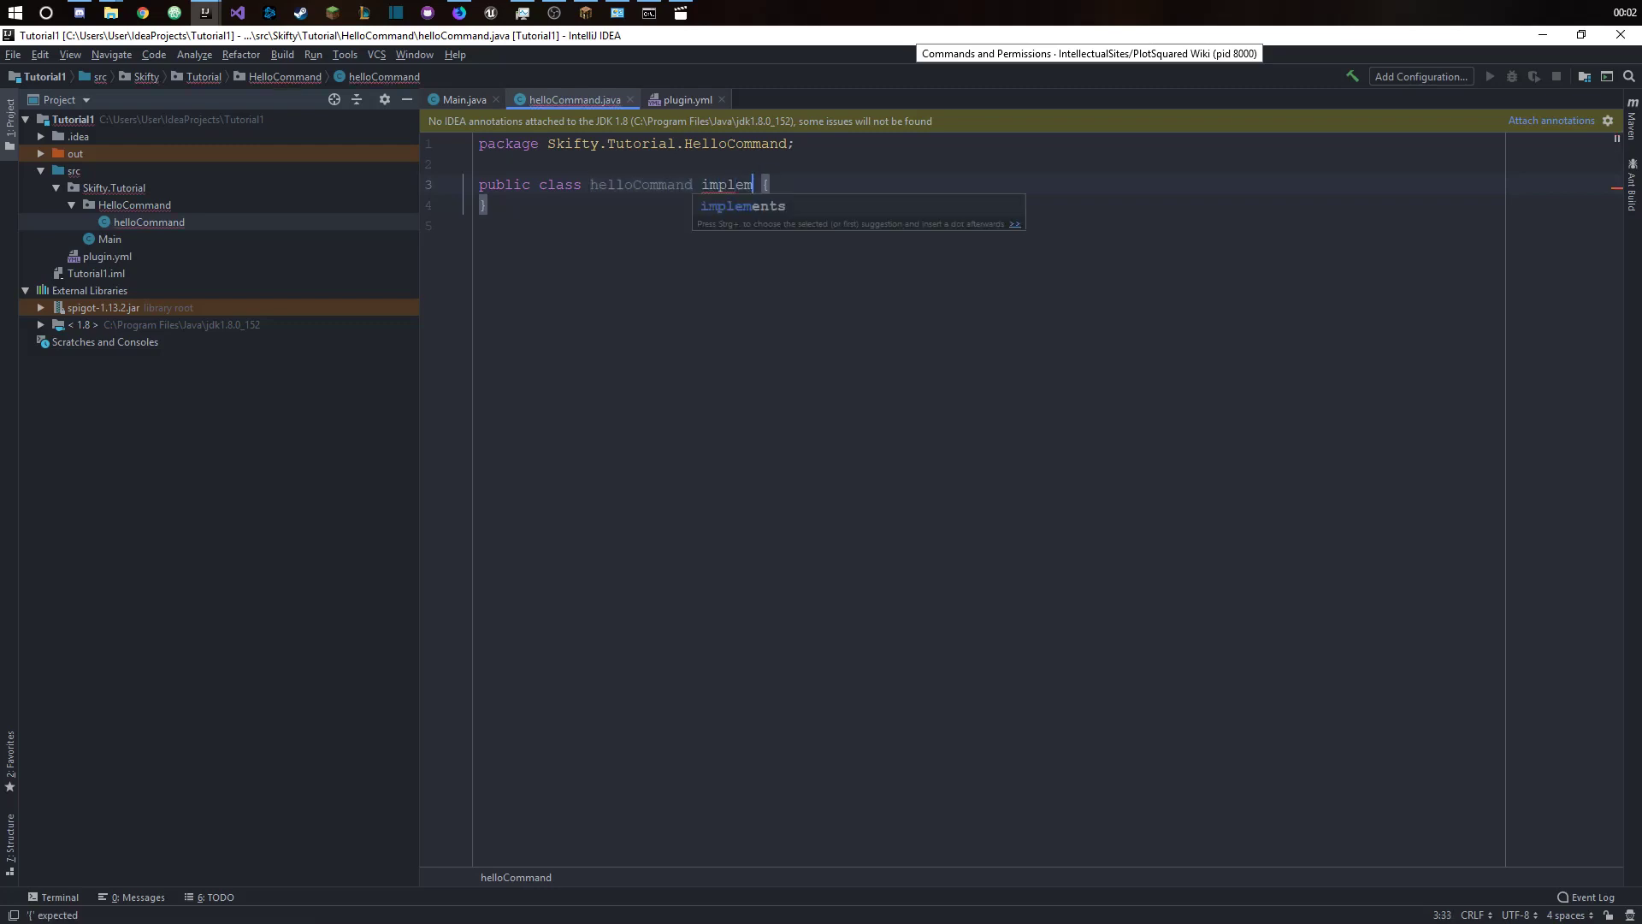
type("ents Co")
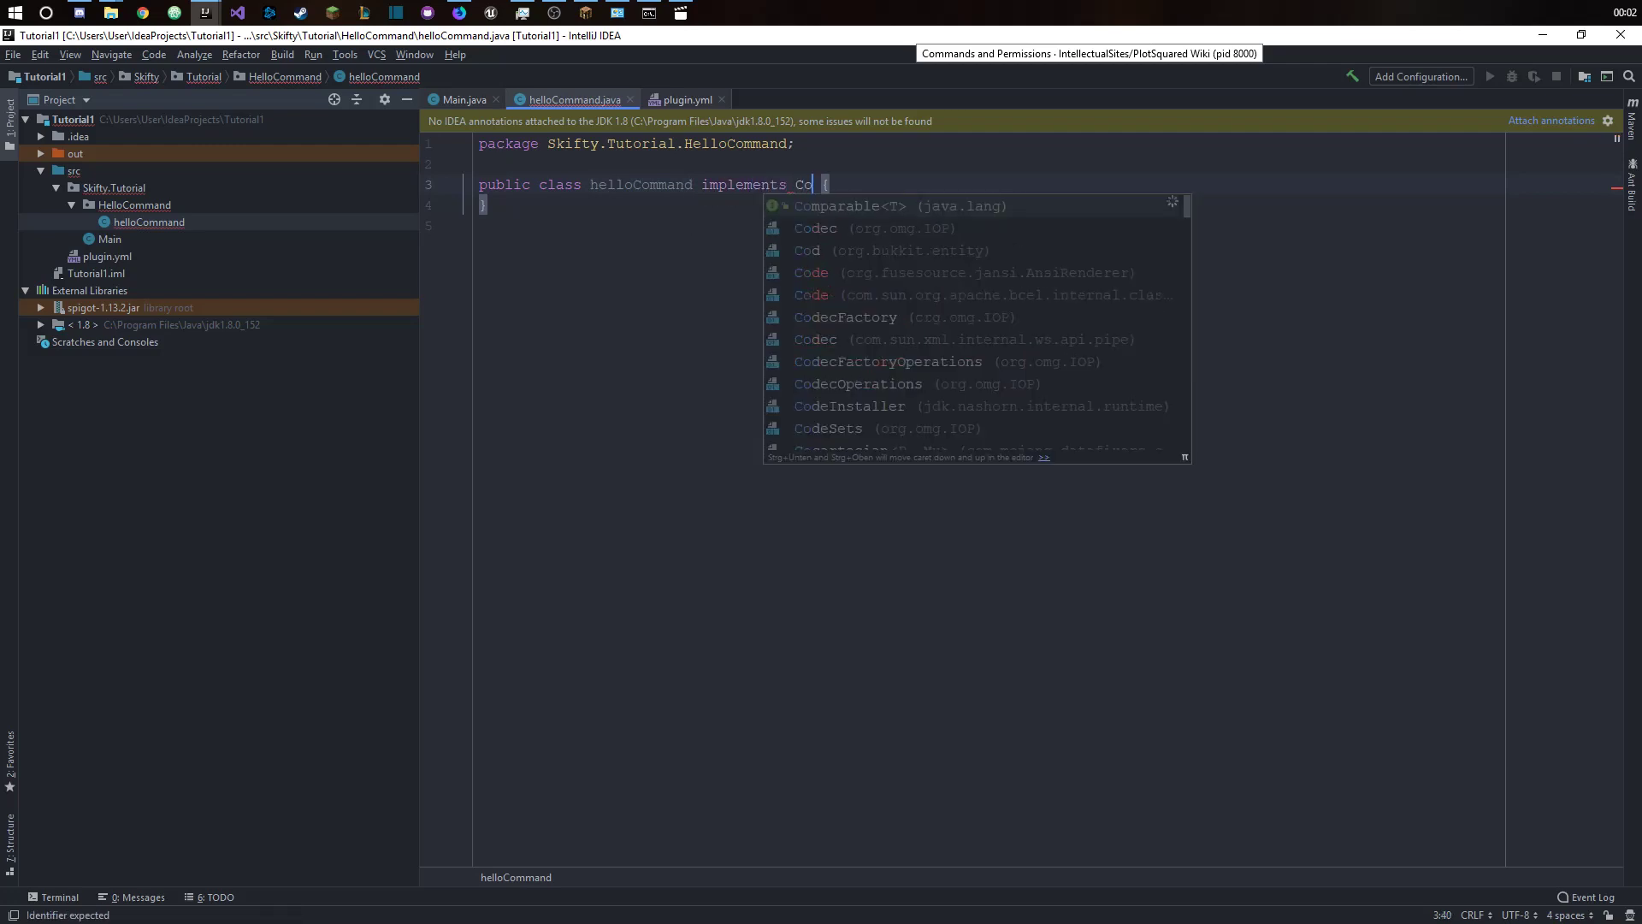
type("mmandEx")
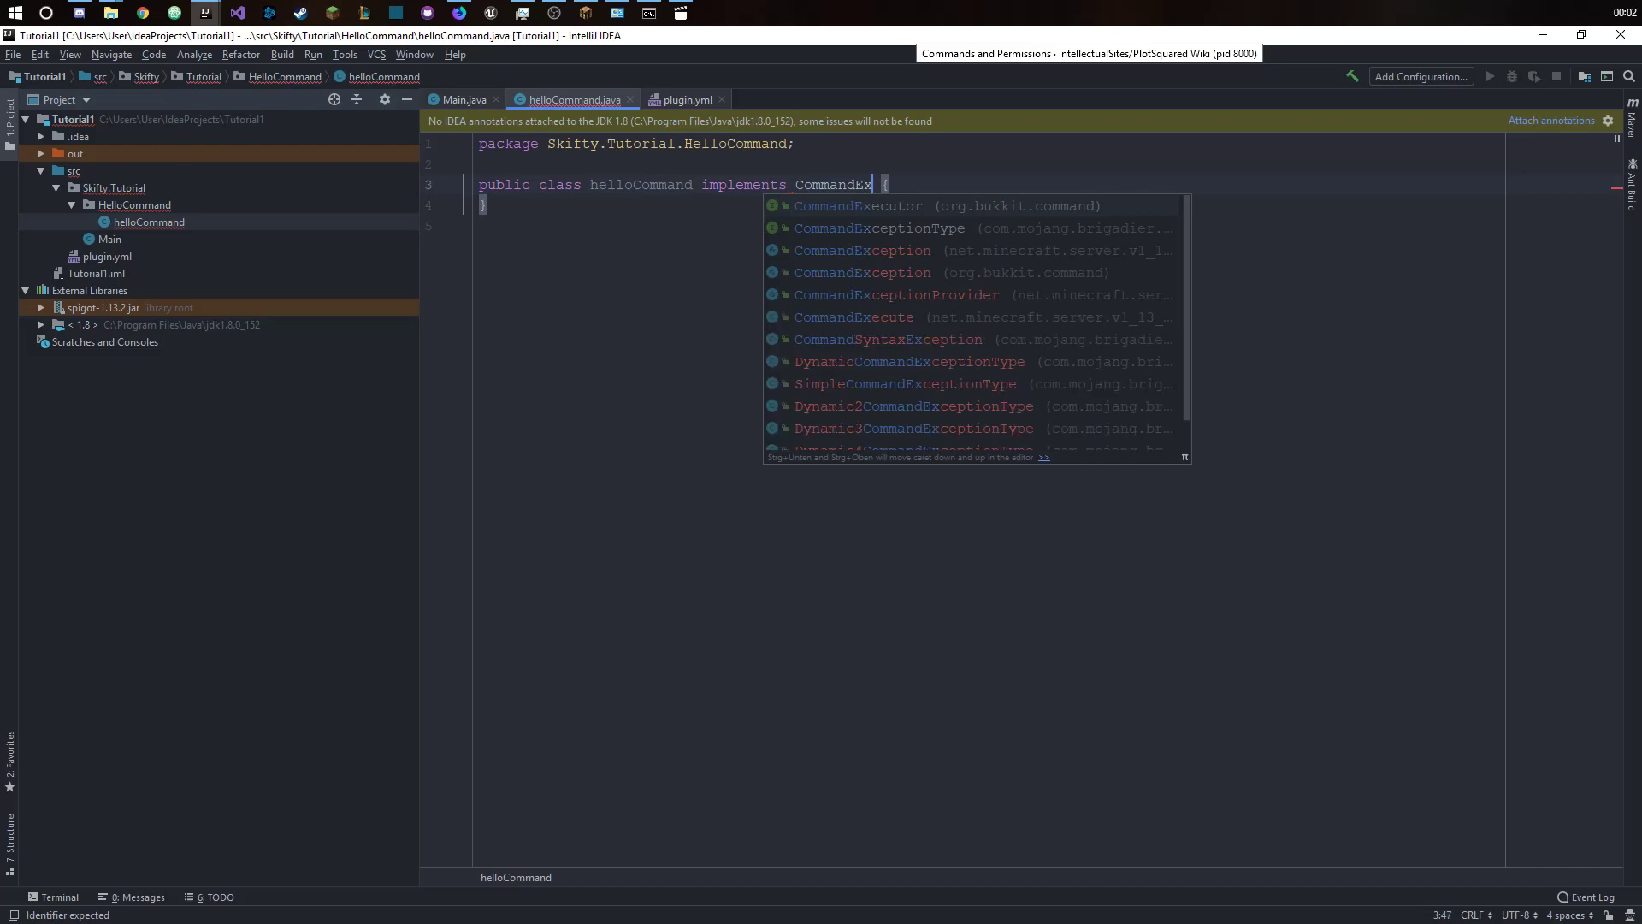
left_click(857, 206)
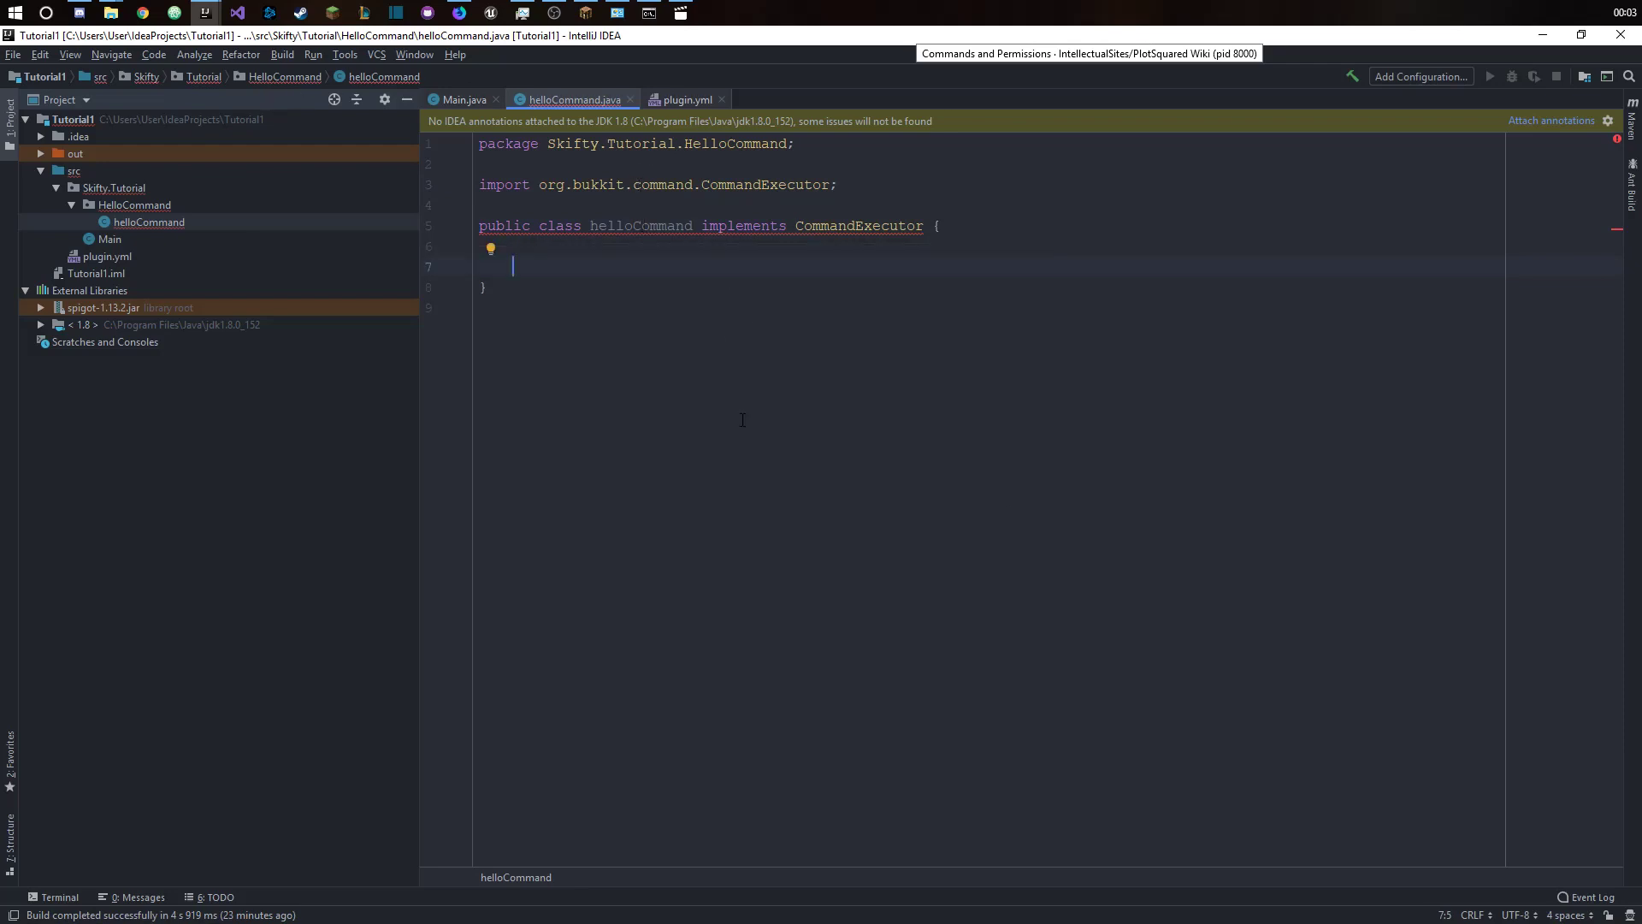
- Write constructor helloCommand(Main plugin) calling plugin.getCommand("hello").setExecutor(this)
type("public")
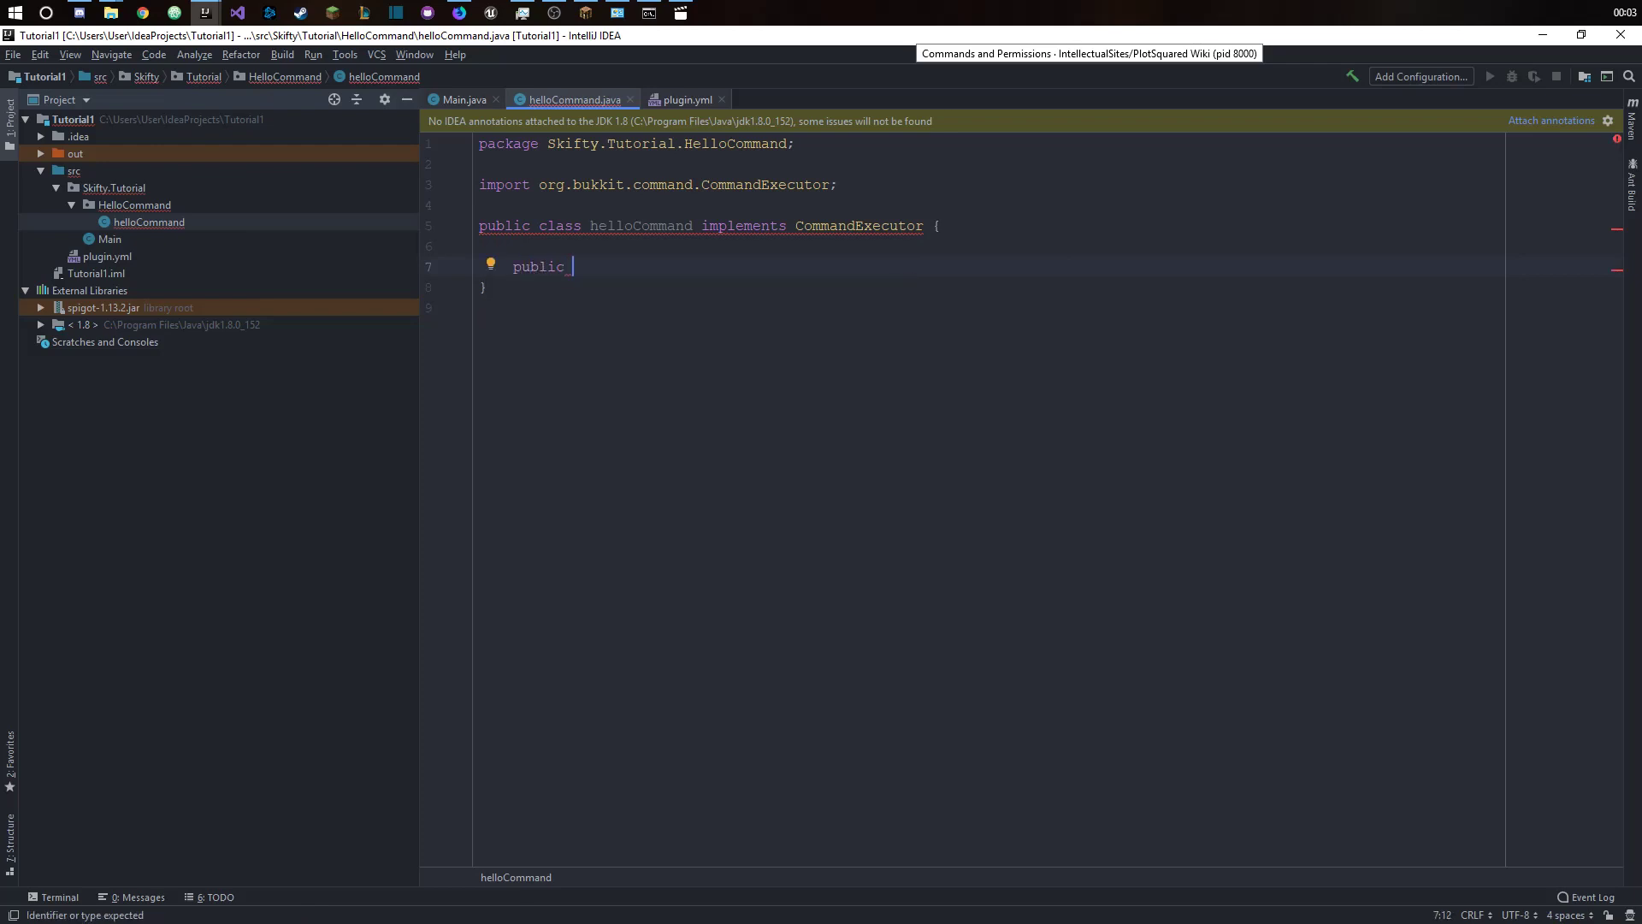
type("helloCommand(")
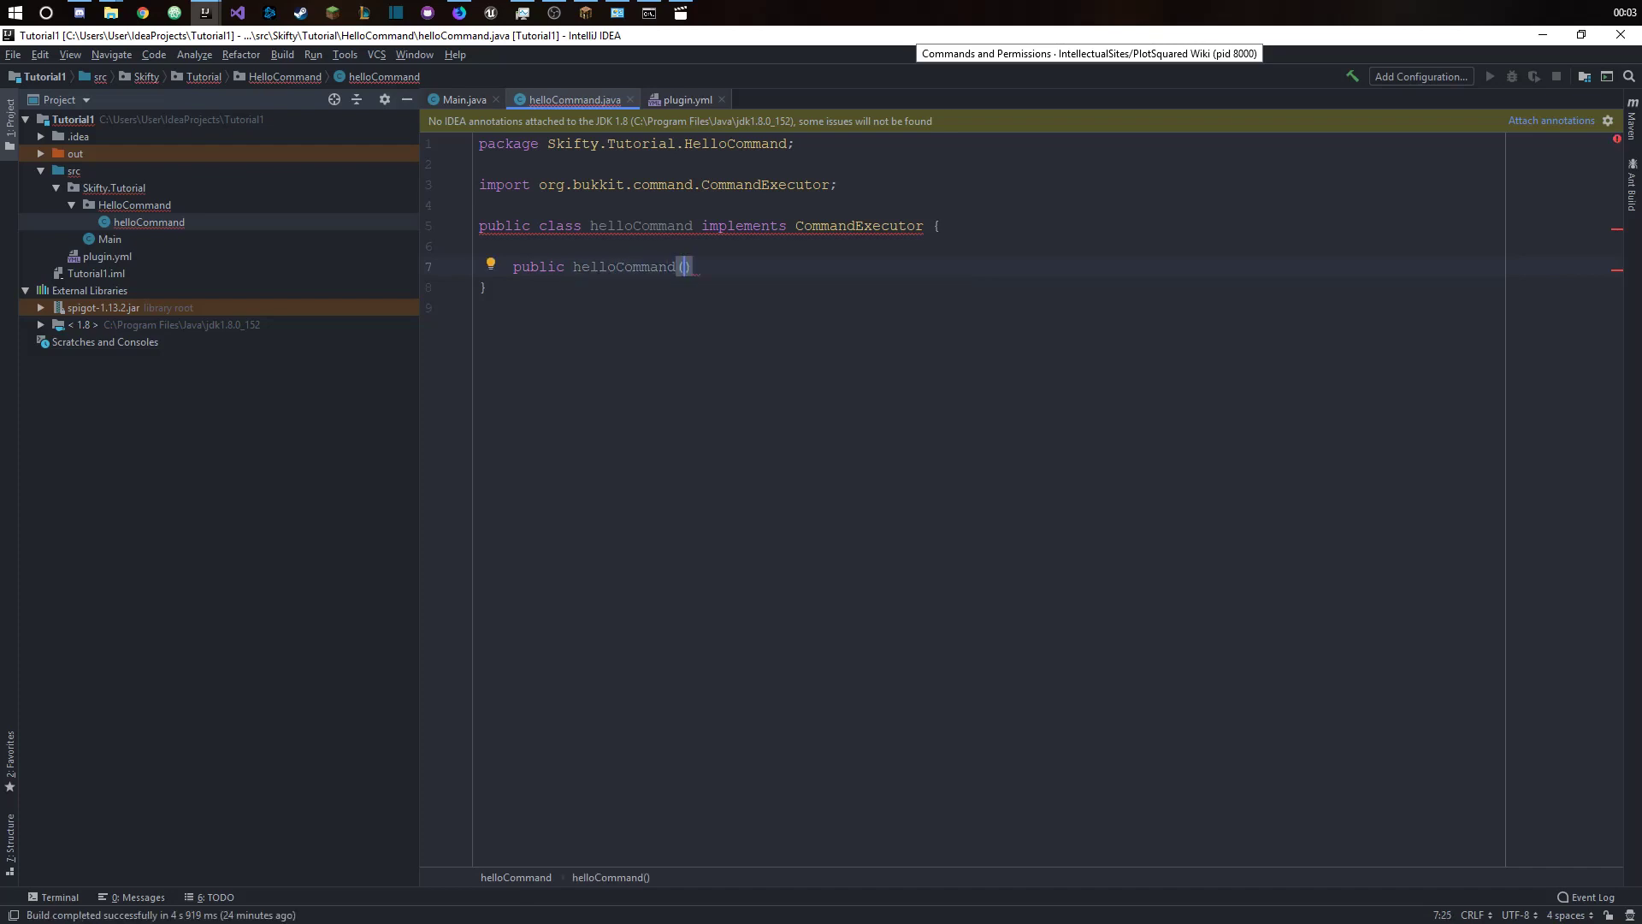
type("Main")
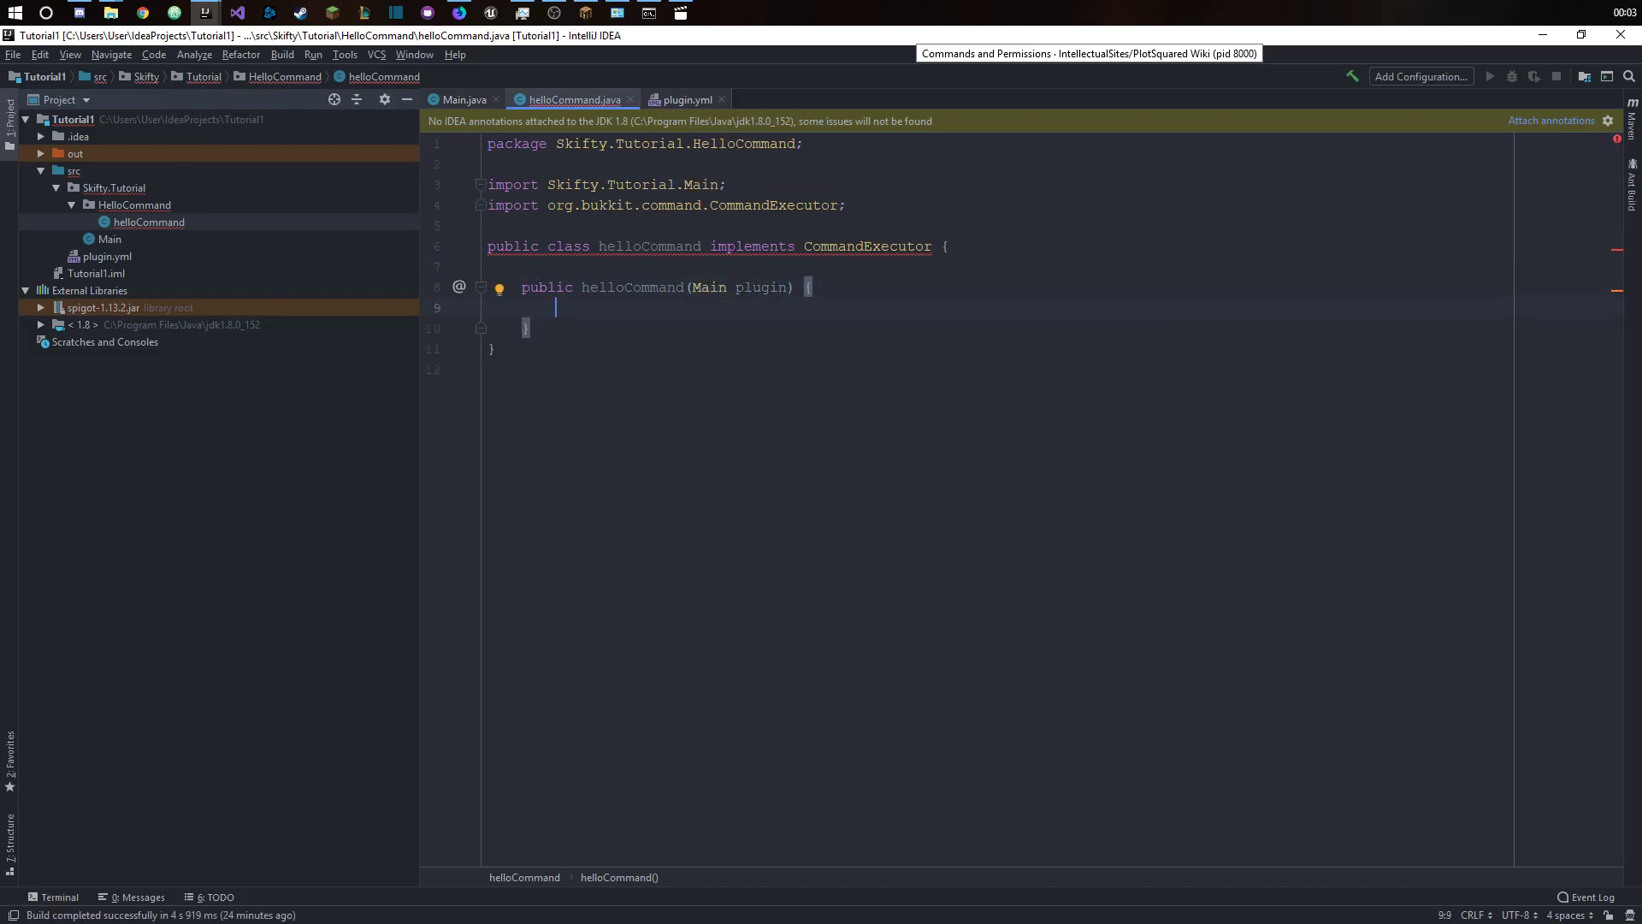
type("plu")
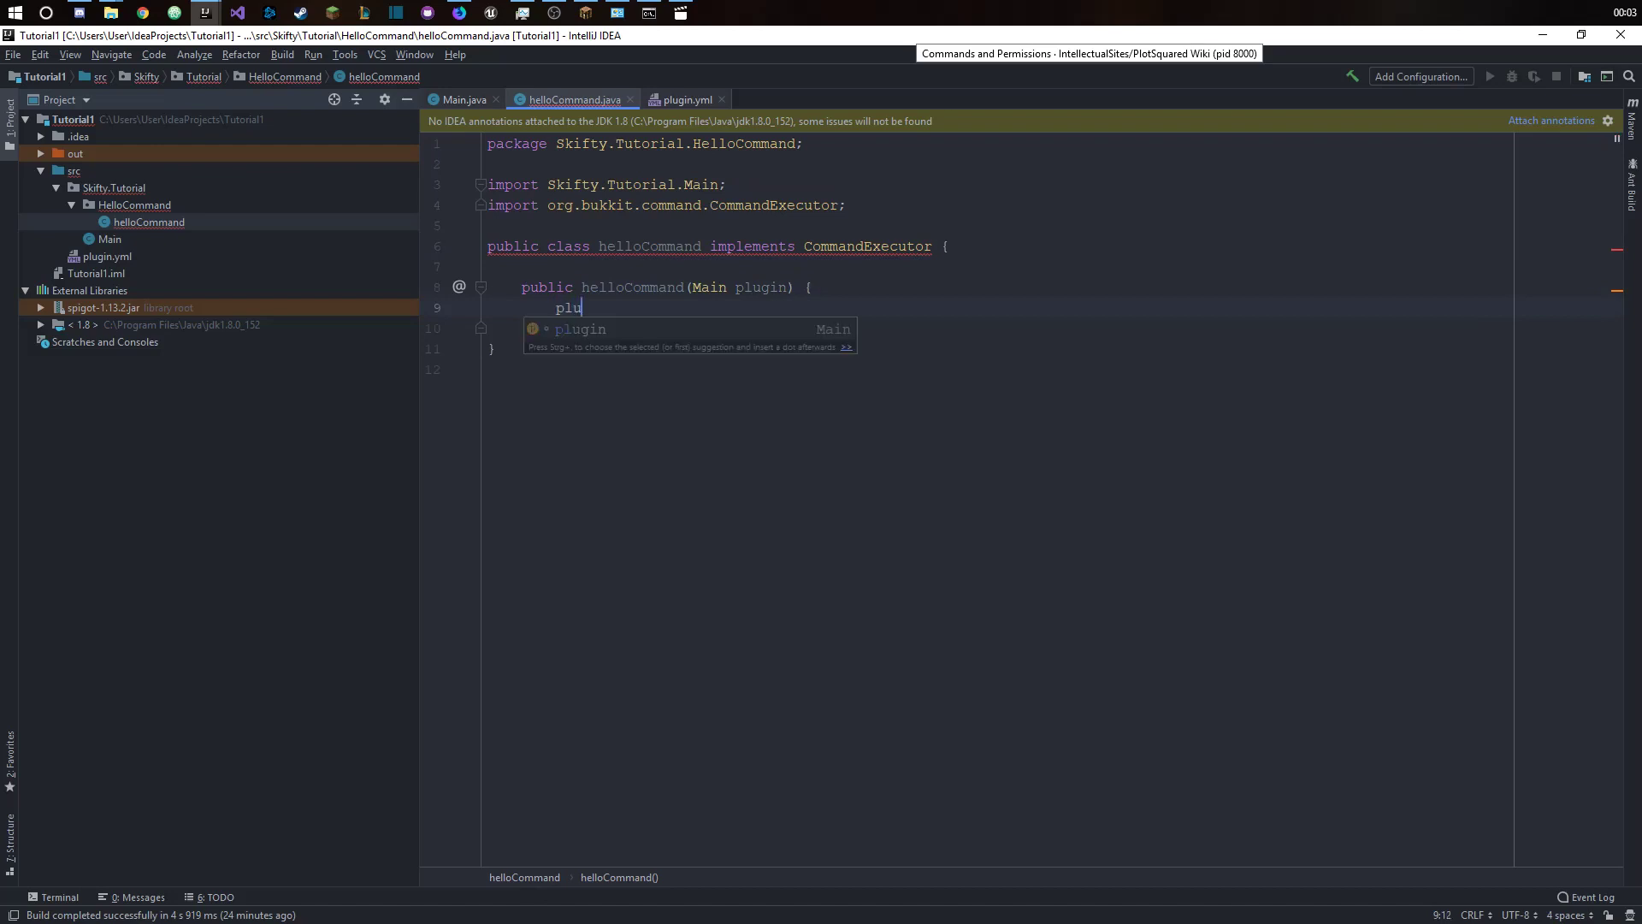
type("gin.")
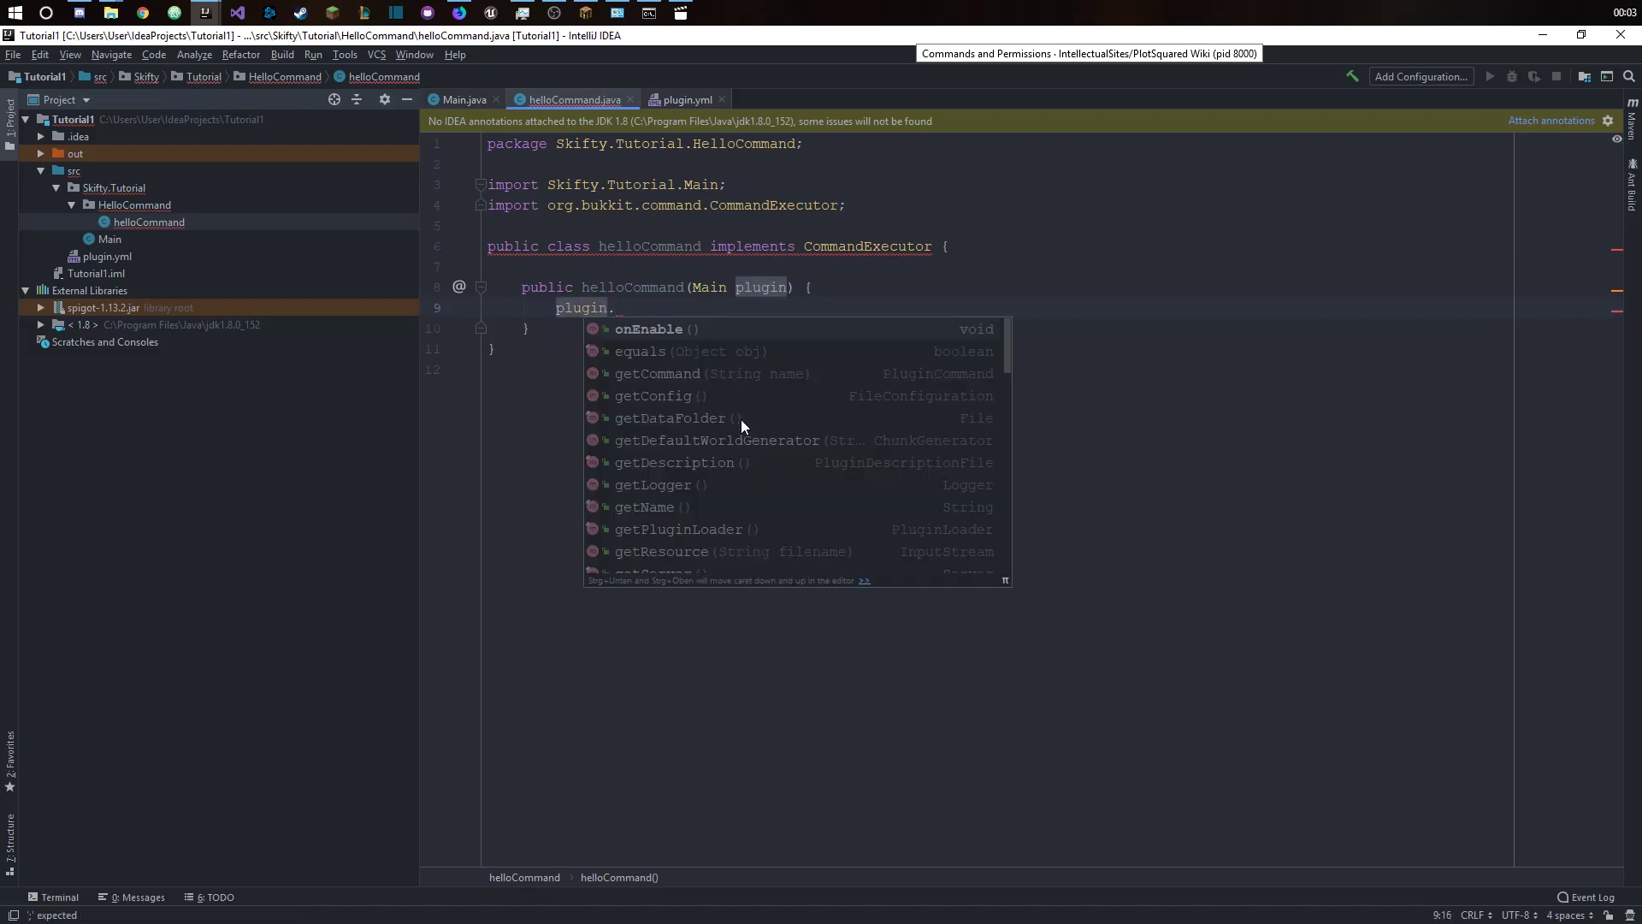
left_click(657, 373)
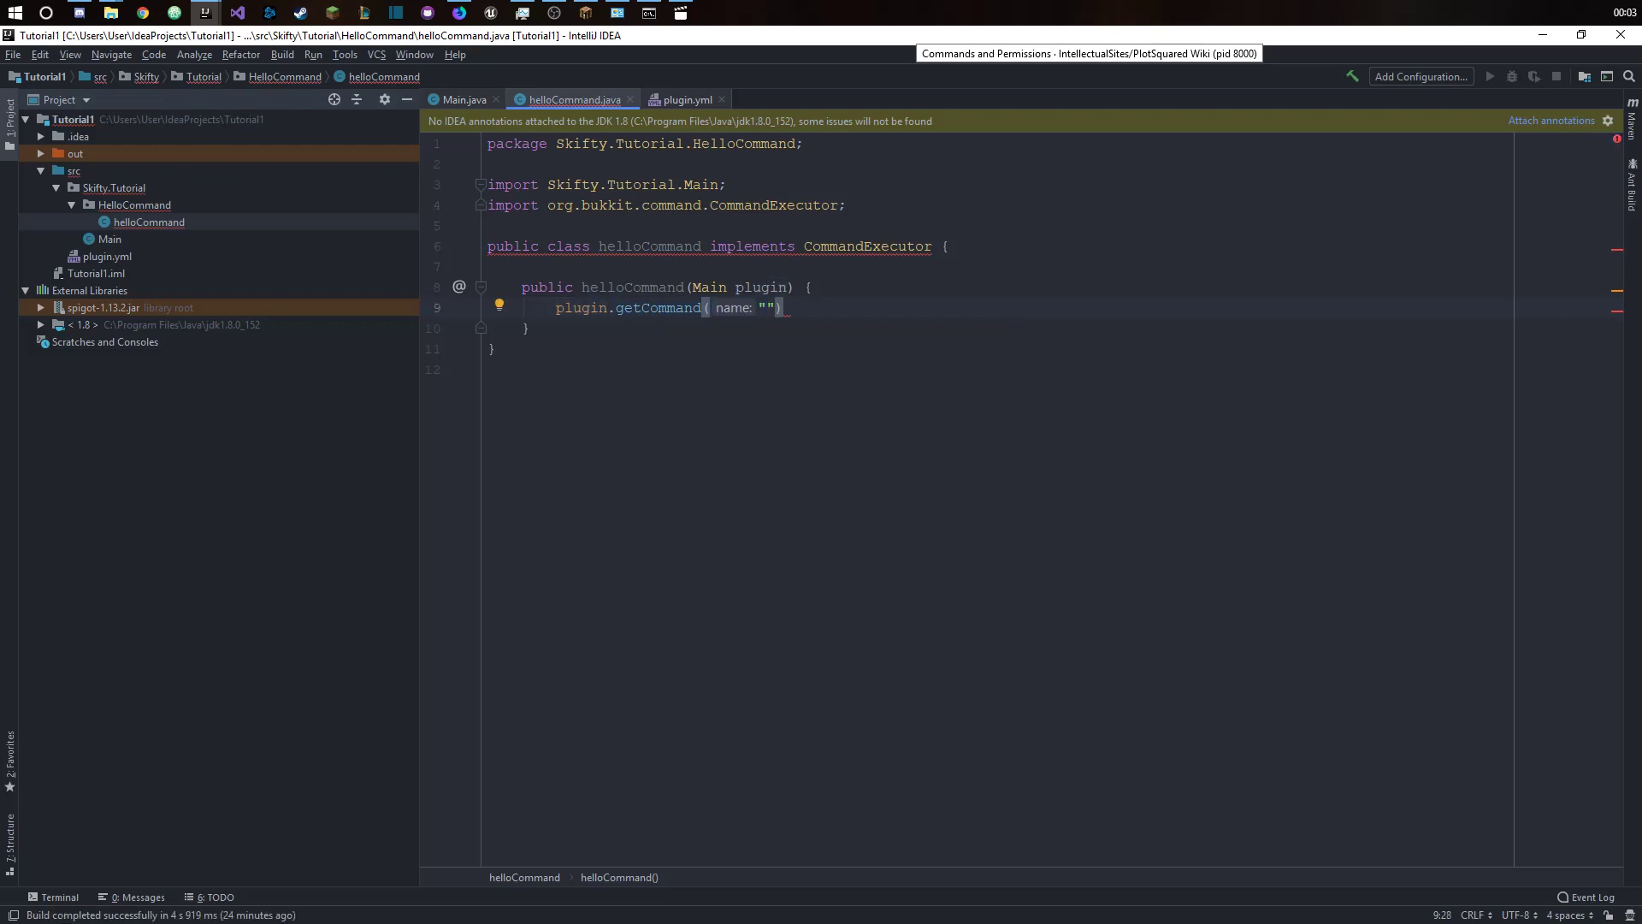
type("hello")
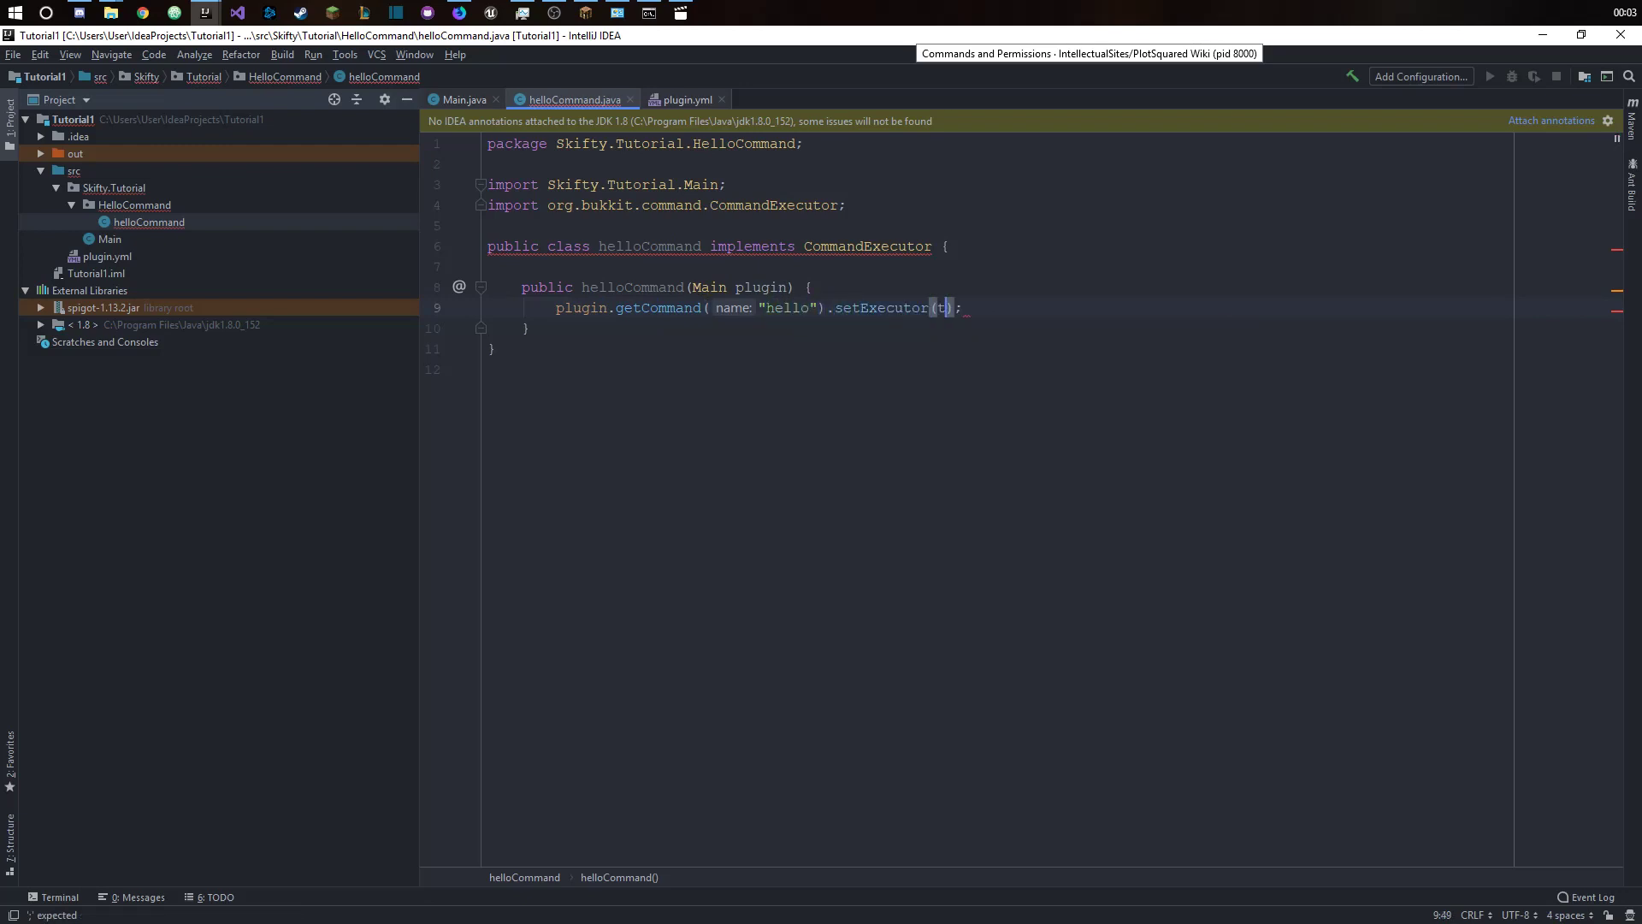
type("his")
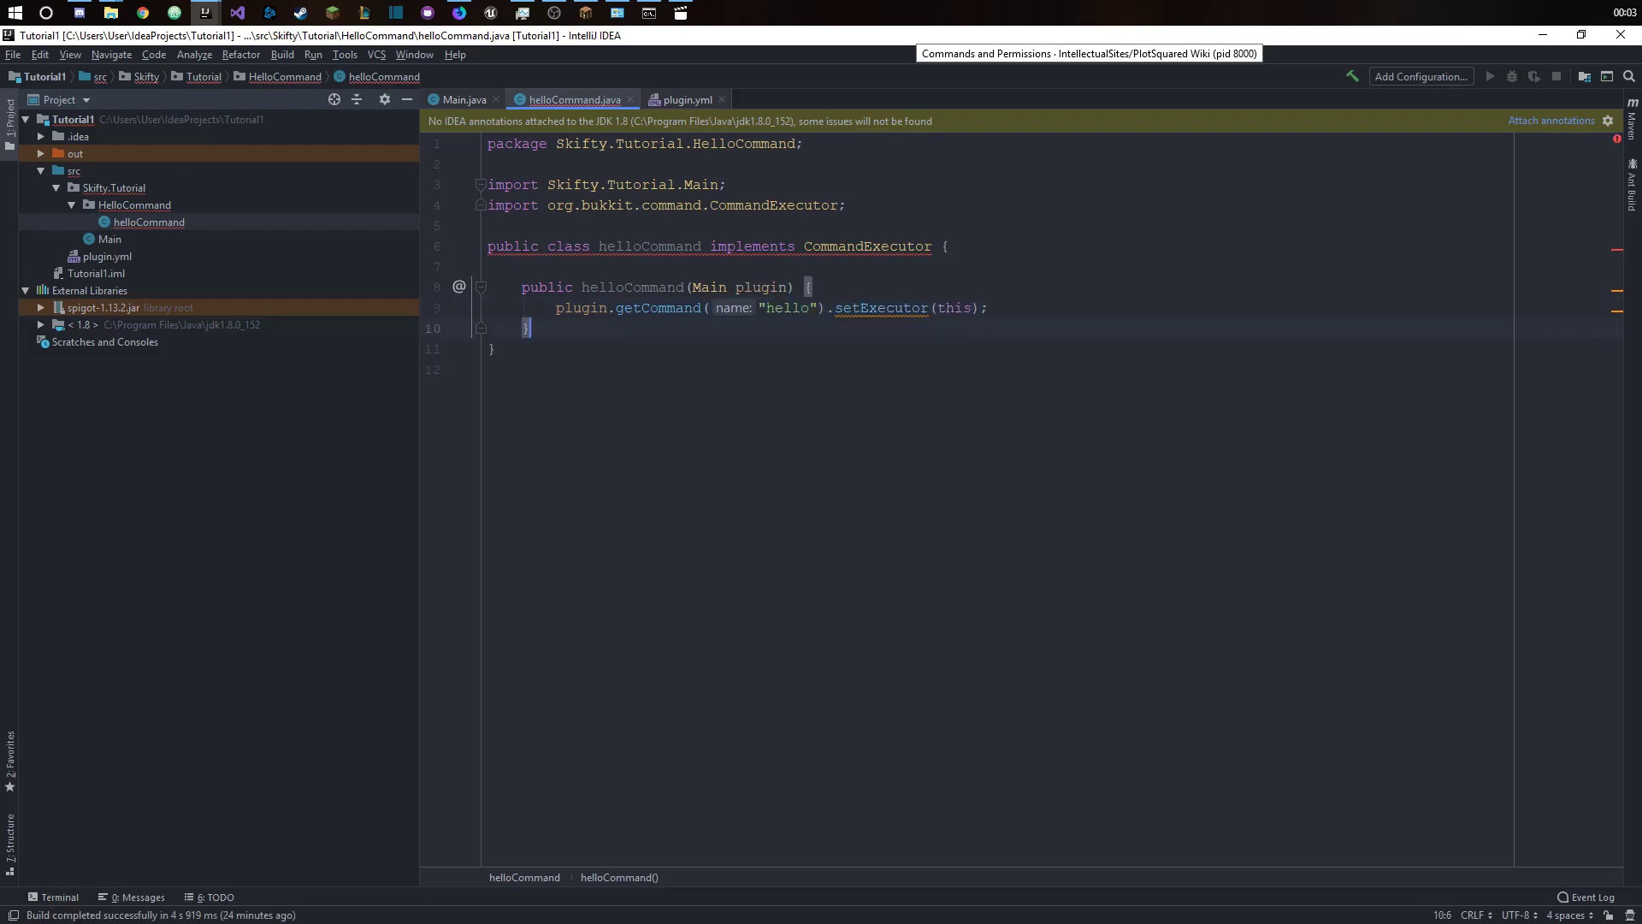
key("Enter")
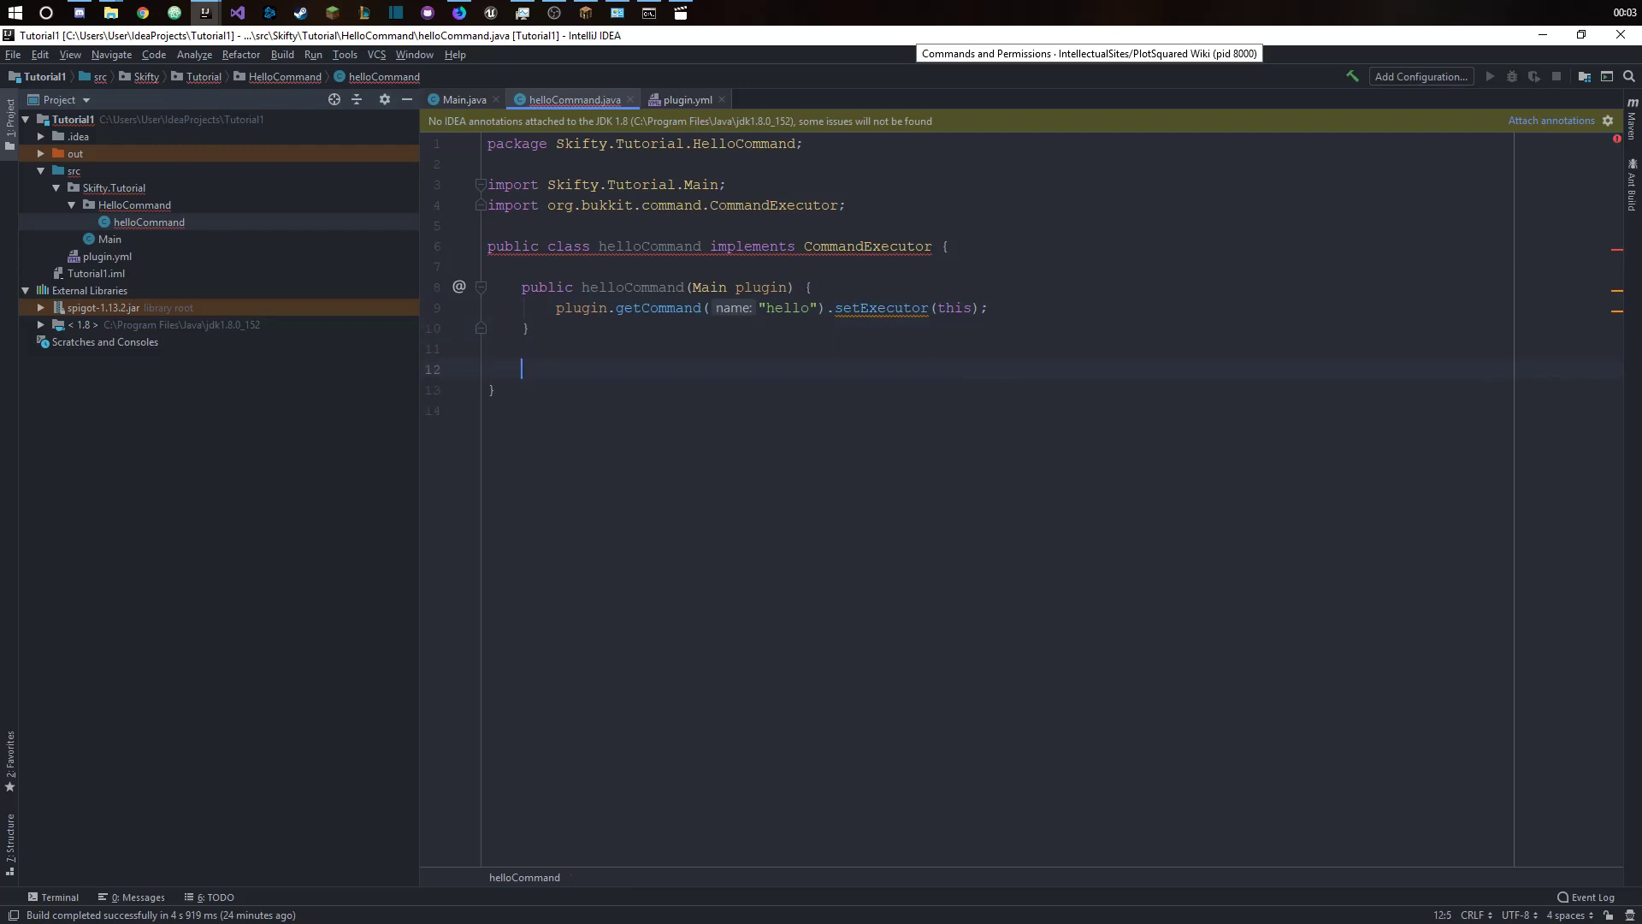
- Write onCommand(CommandSender sender, Command cmd, String label, String[] args) returning false
type("pub")
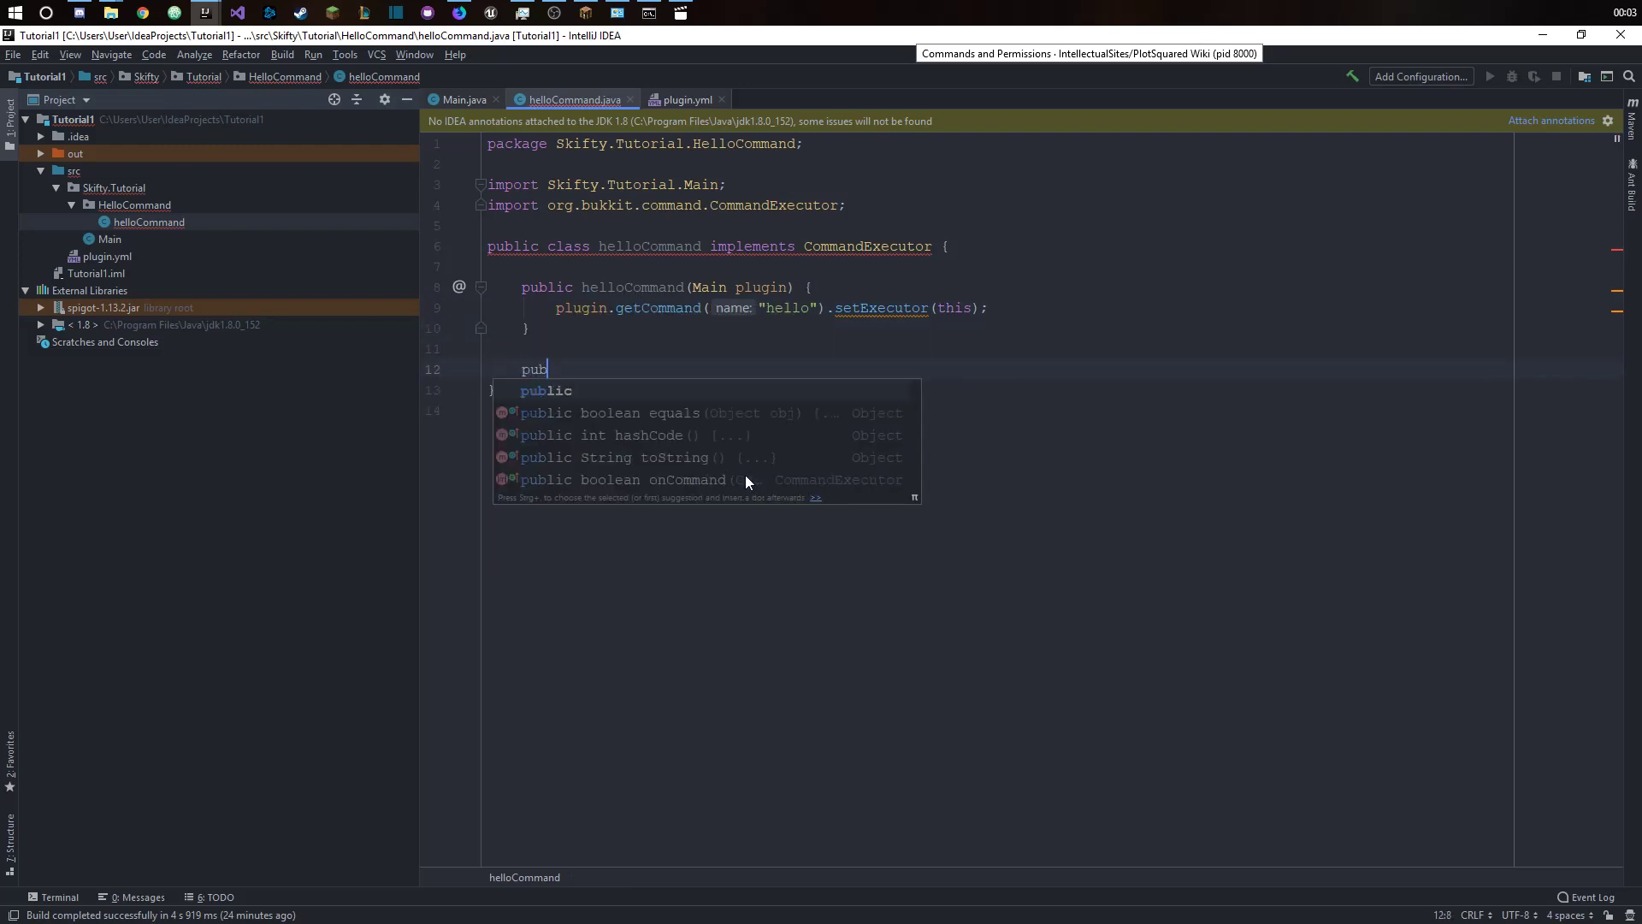
type("lic boolean")
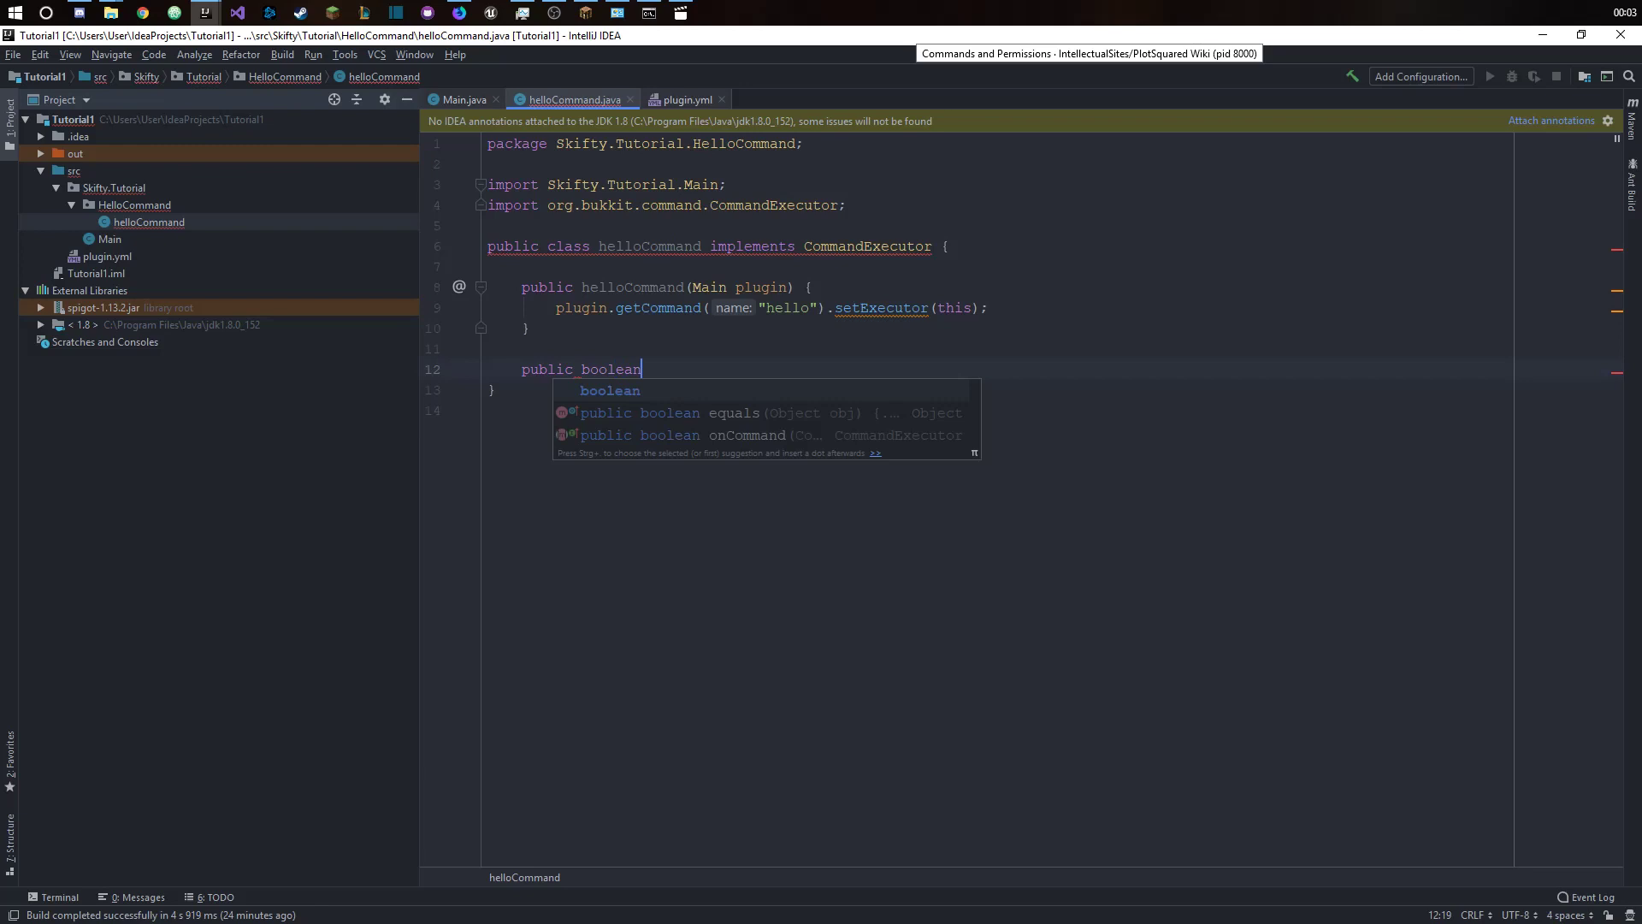
type("onCommand(")
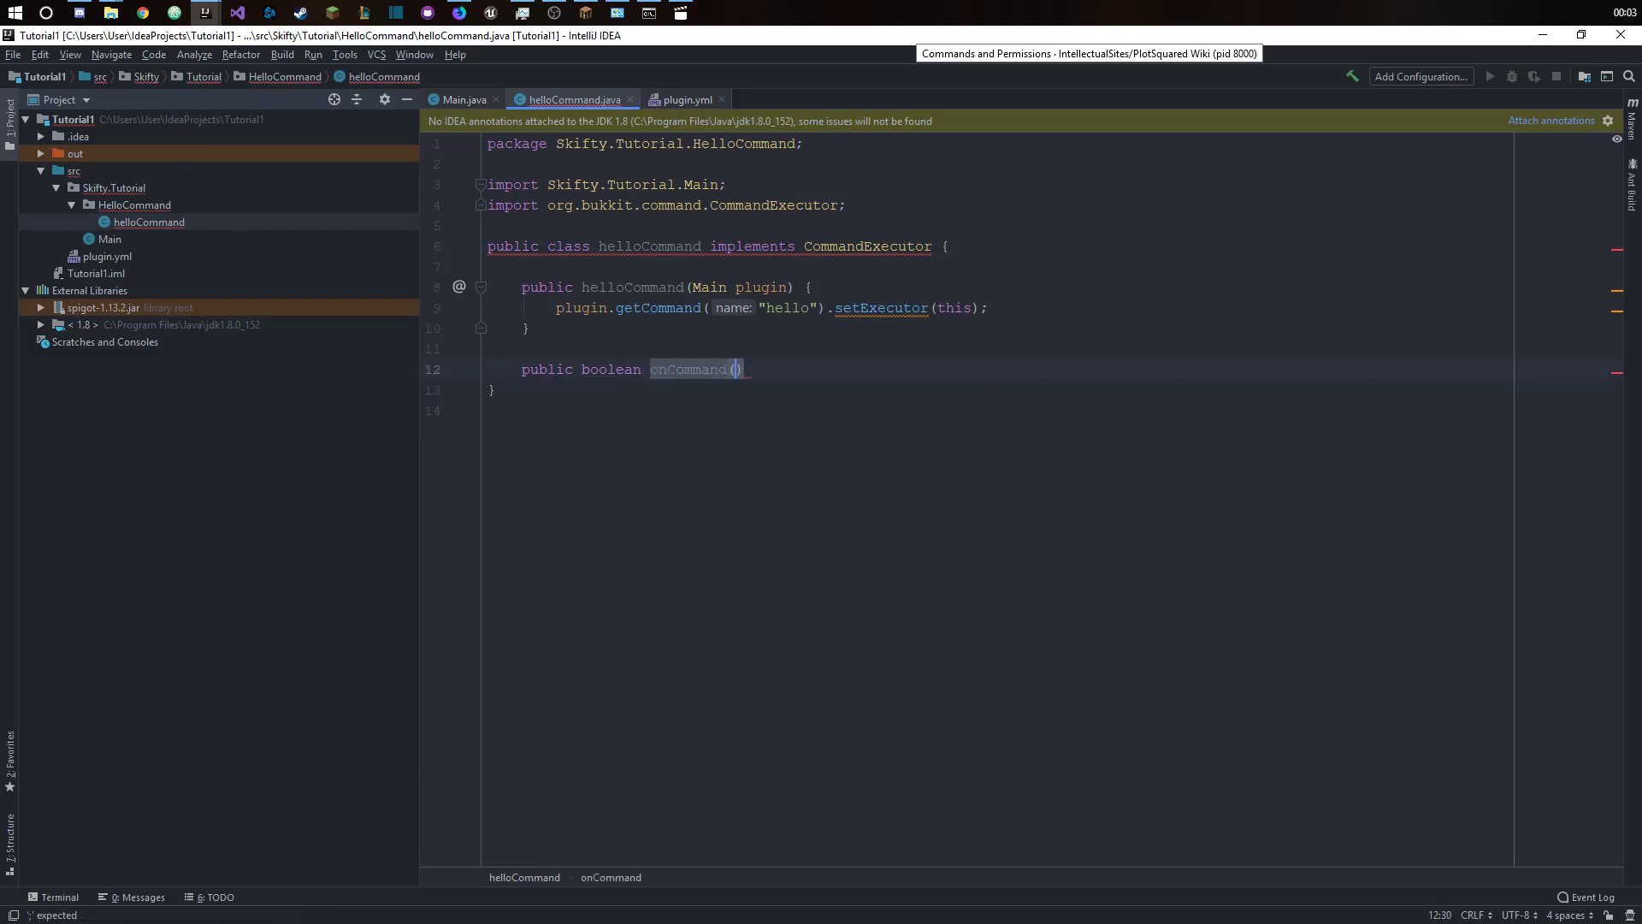
type("CommandSender s")
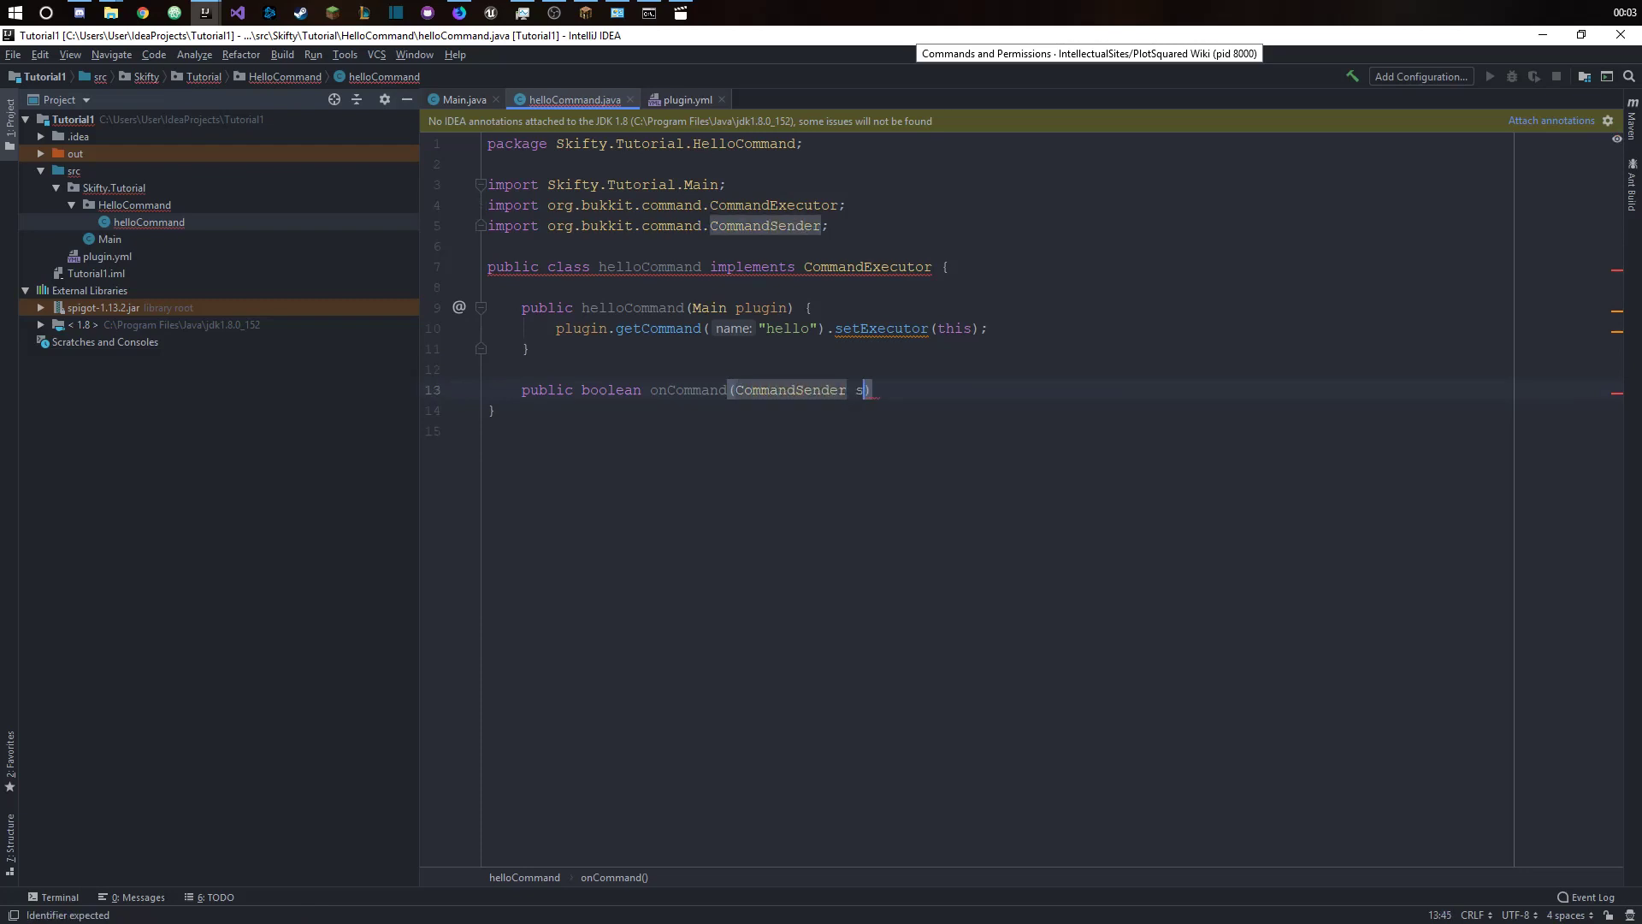
type("ender")
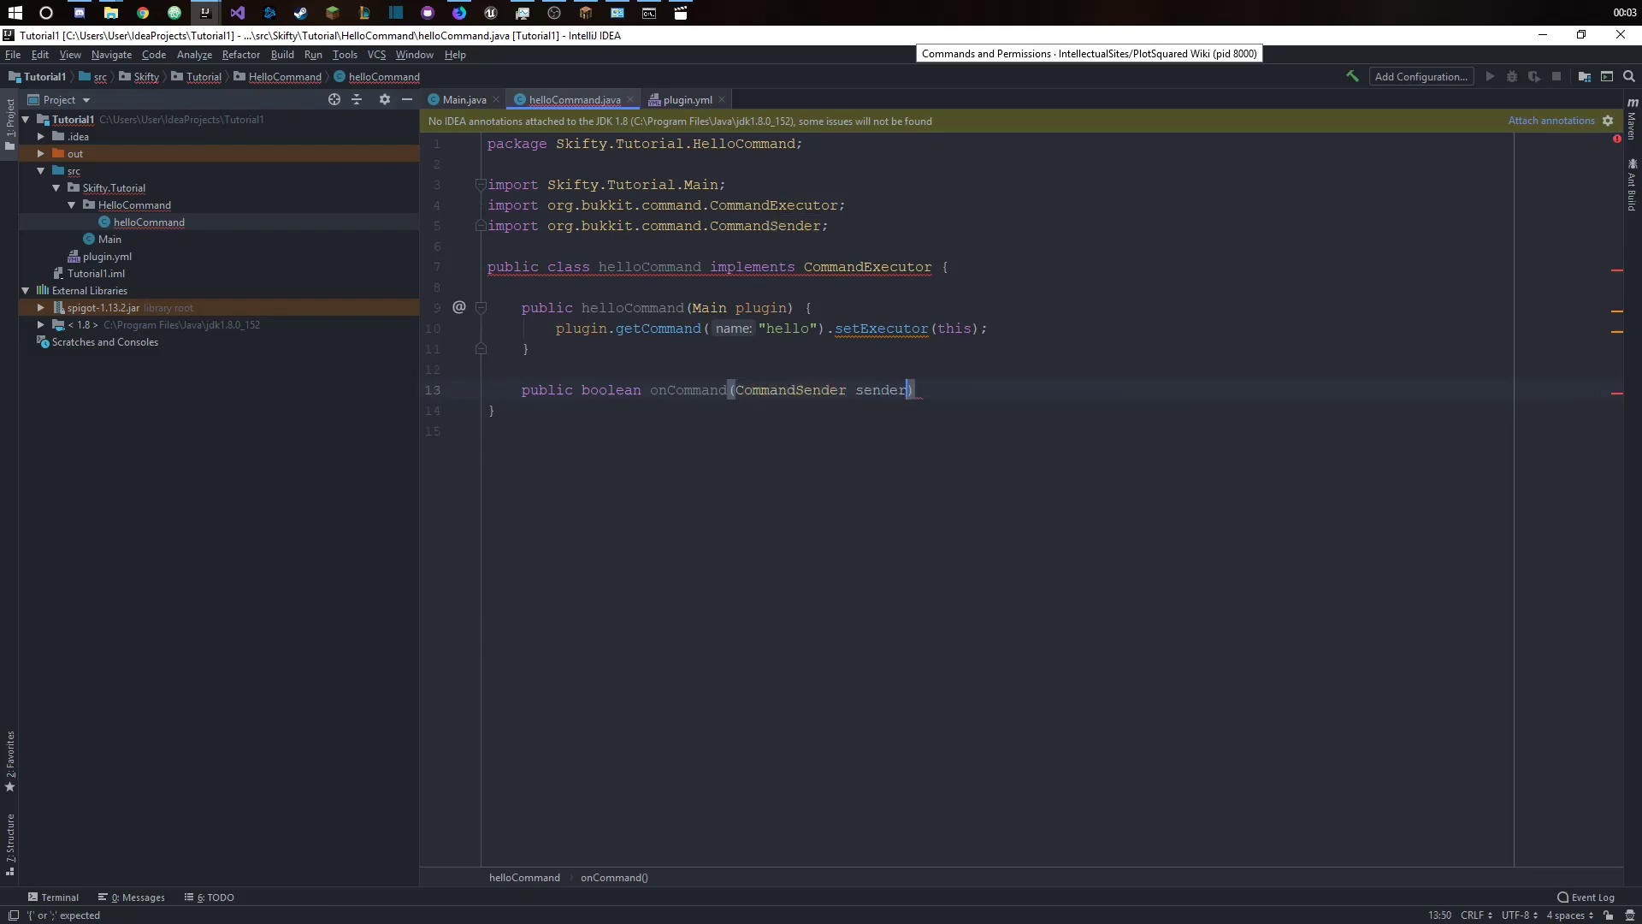
type(", Co")
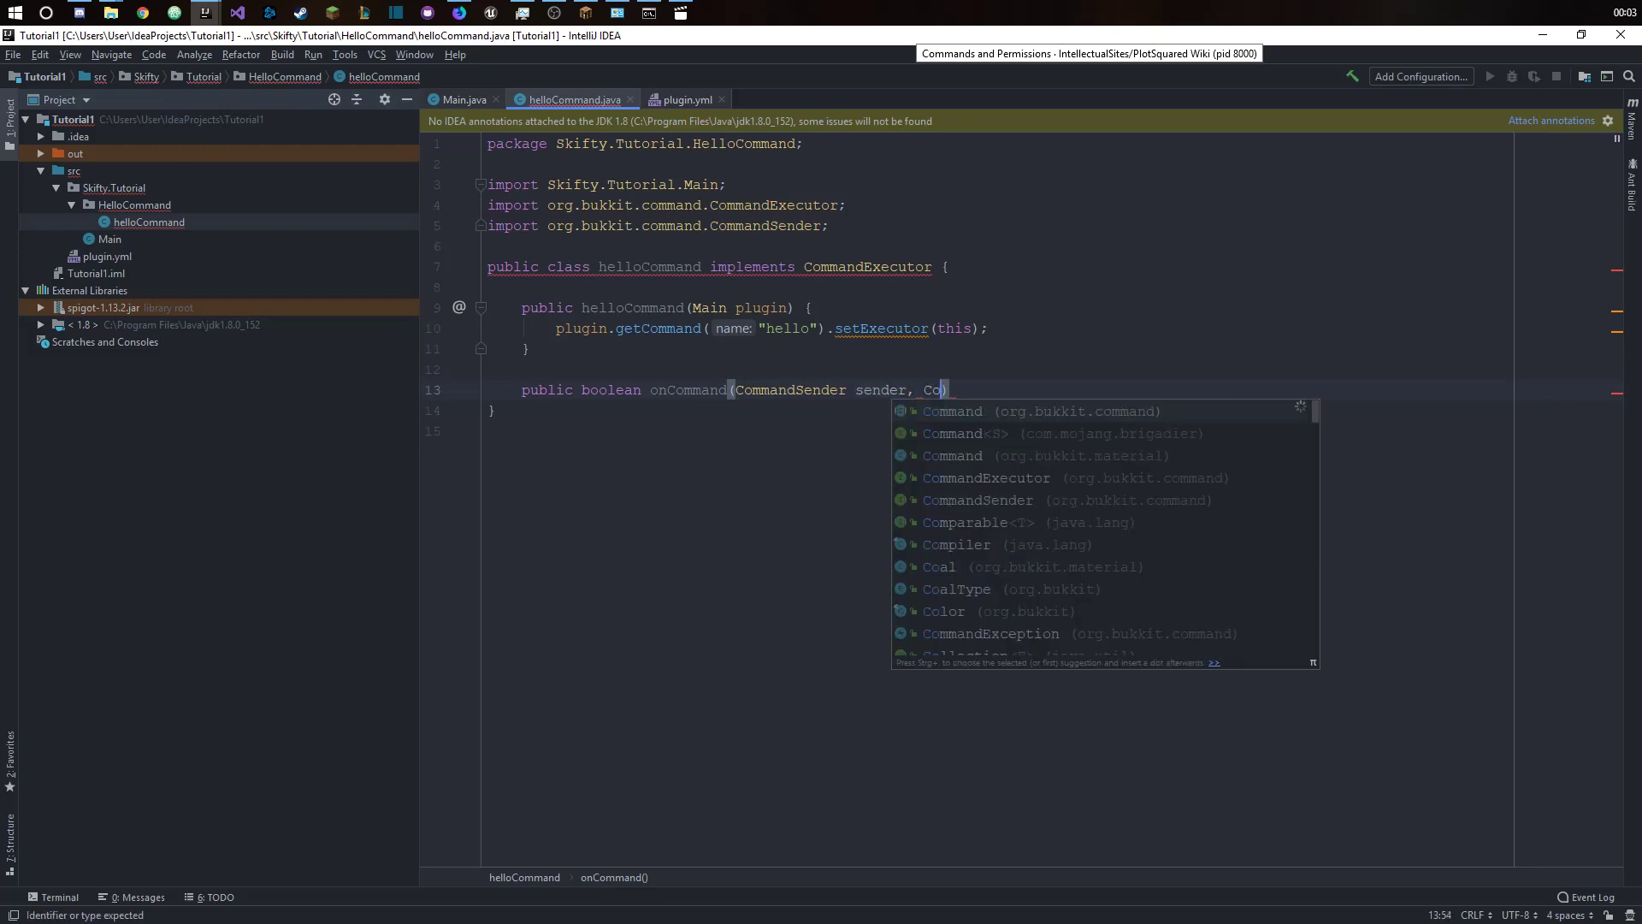
type("Command cmd,")
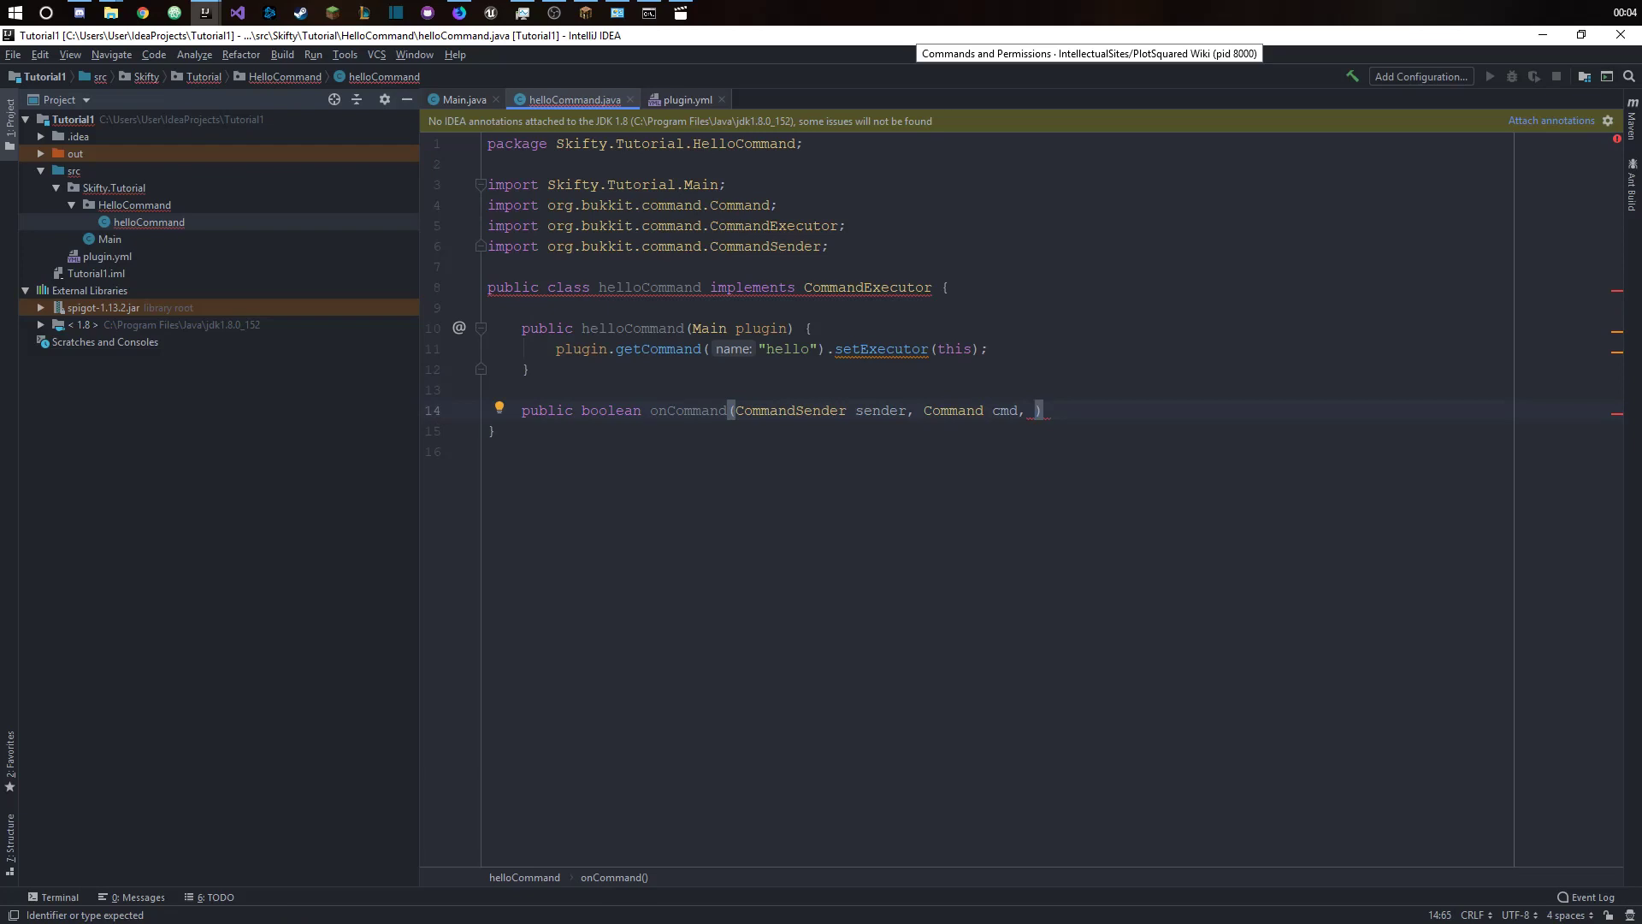
type("String l")
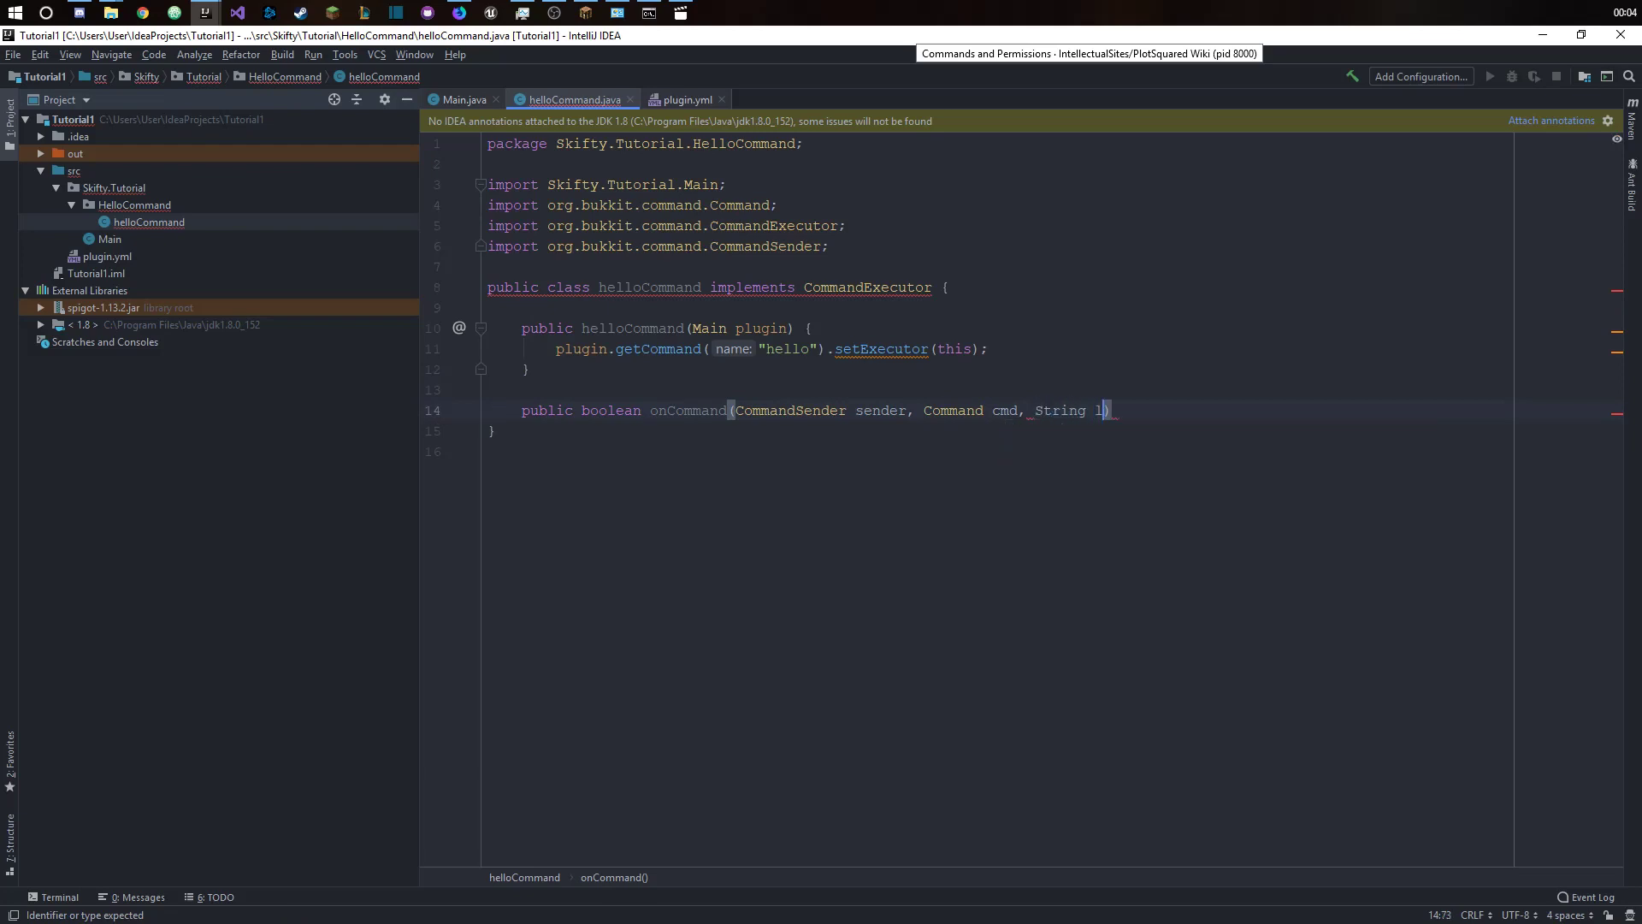
type("abel, String[] args")
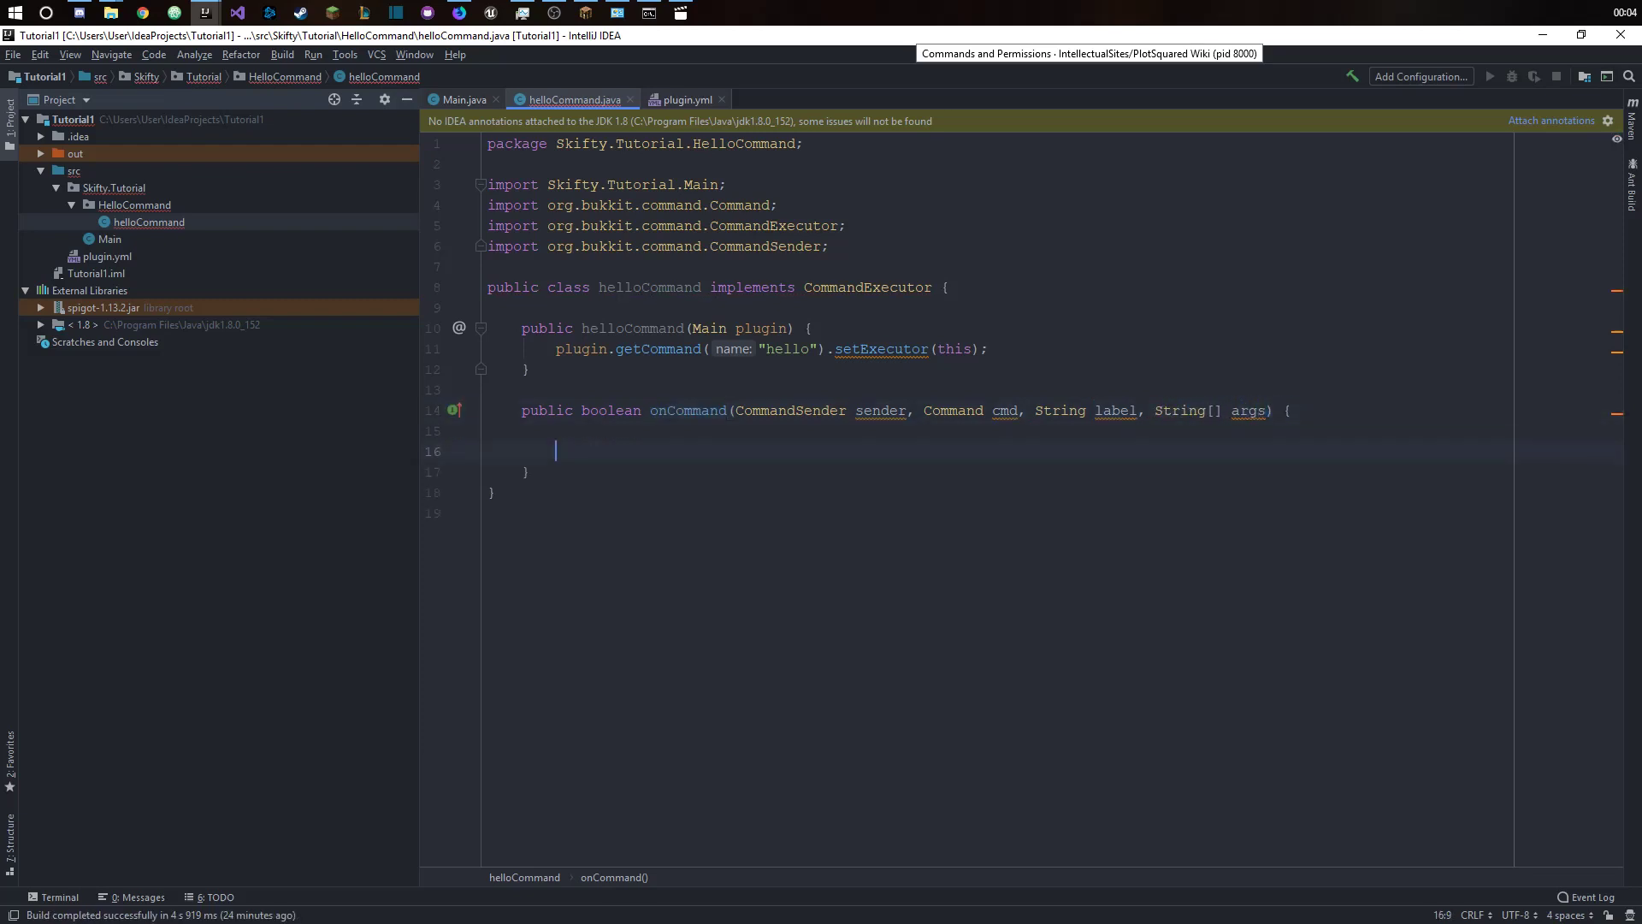
type("return false;")
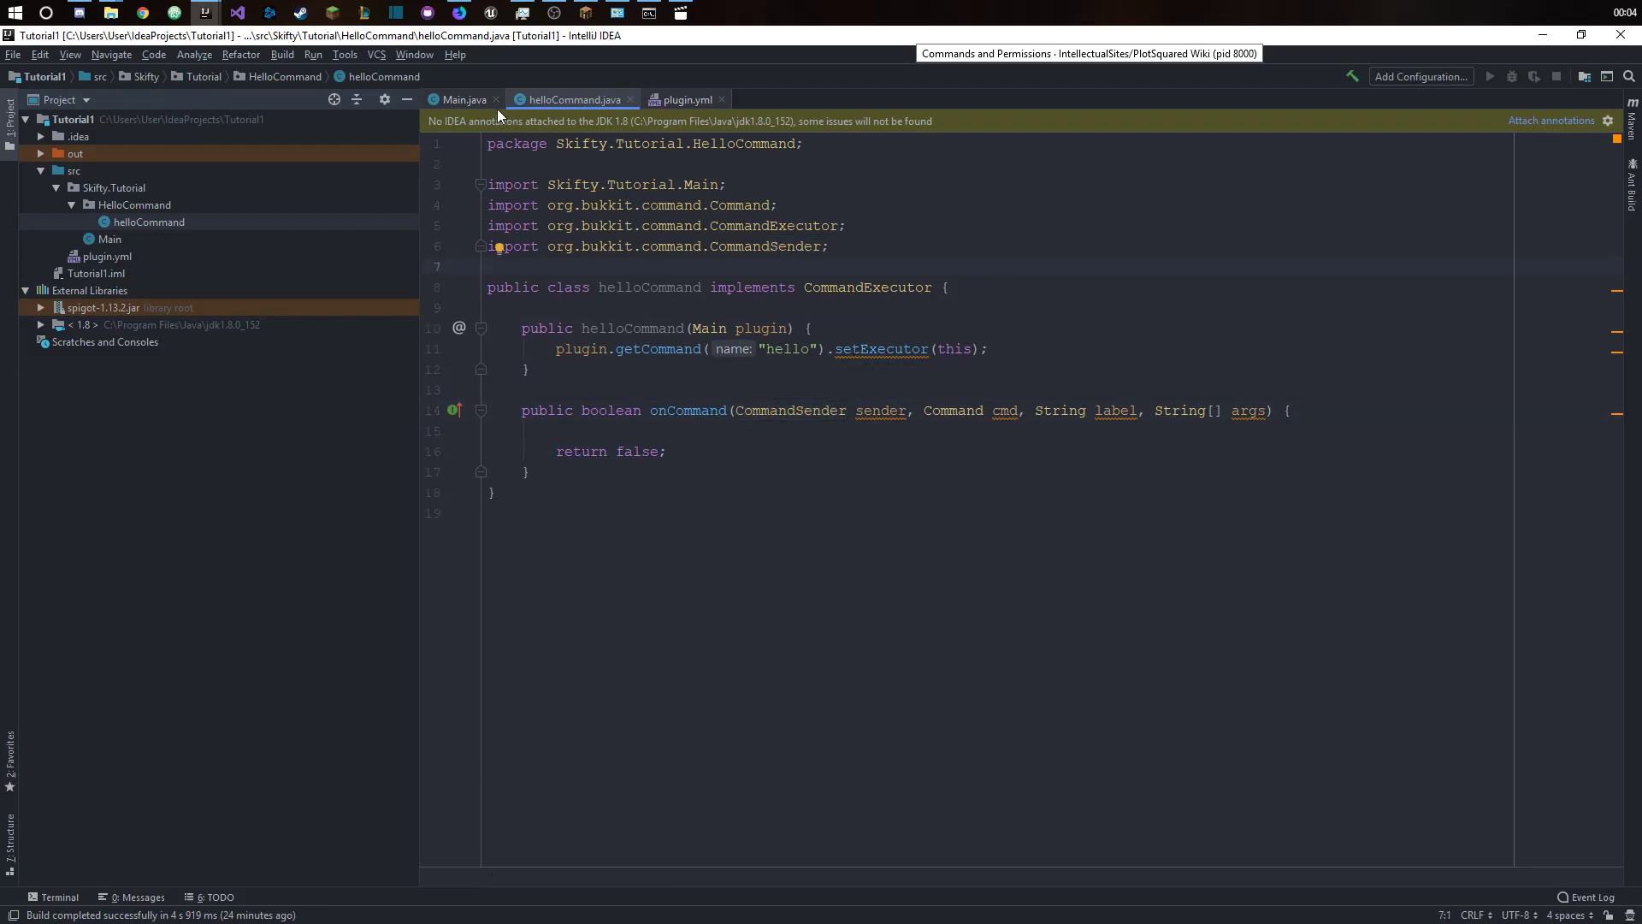
- Add new helloCommand(this) to Main's onEnable, then return to the onCommand body
left_click(466, 99)
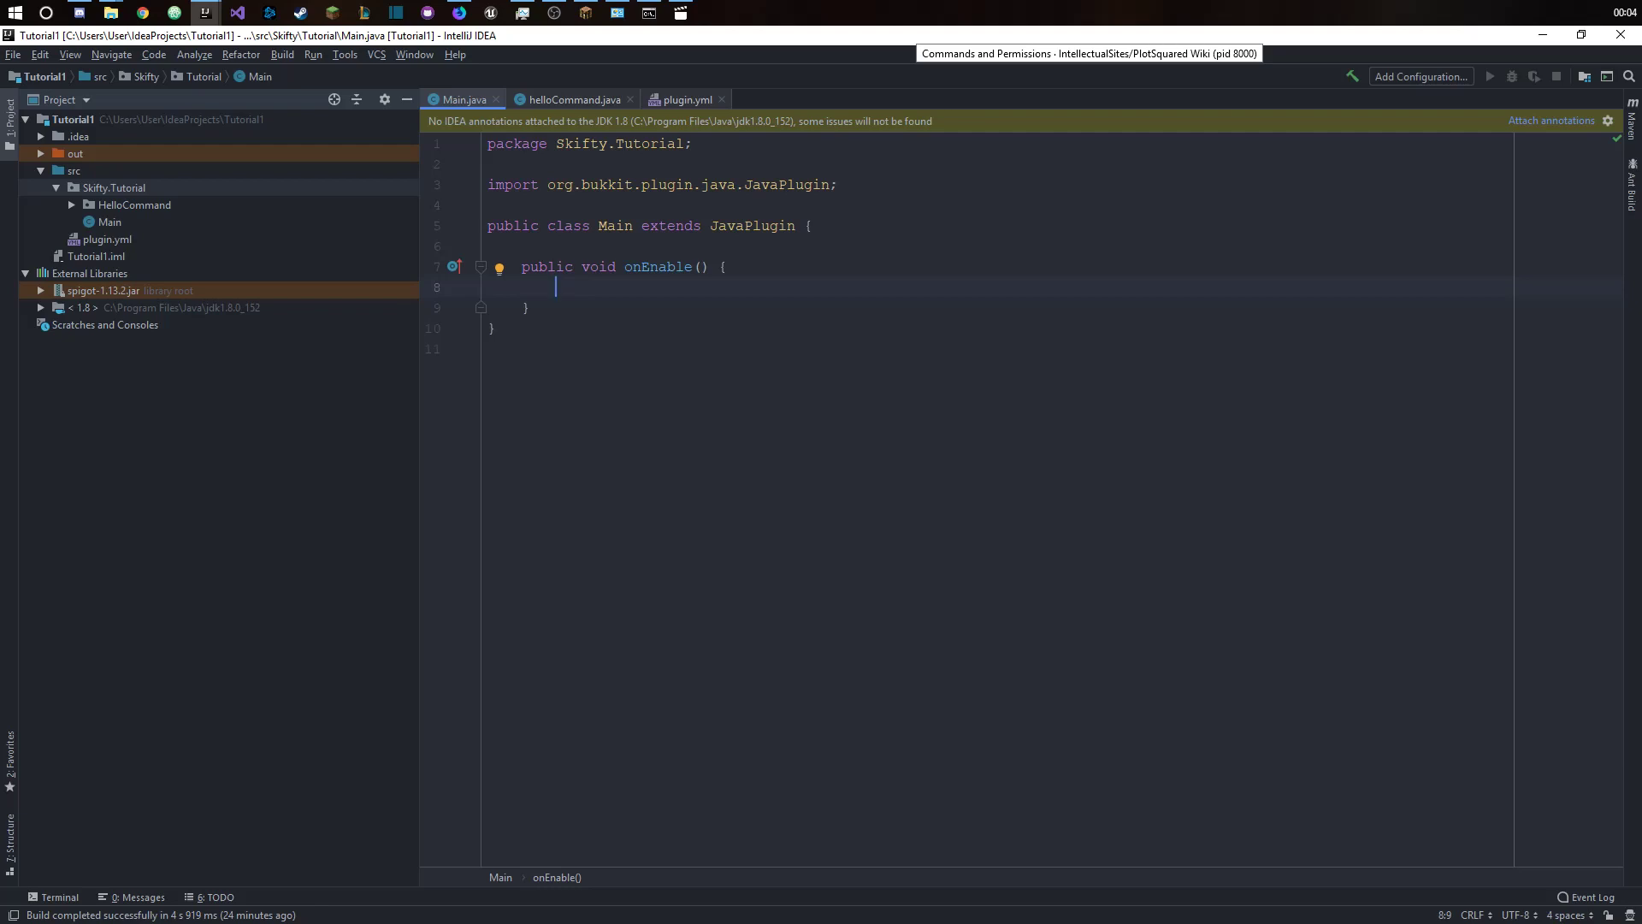
type("new helloCommand(this);")
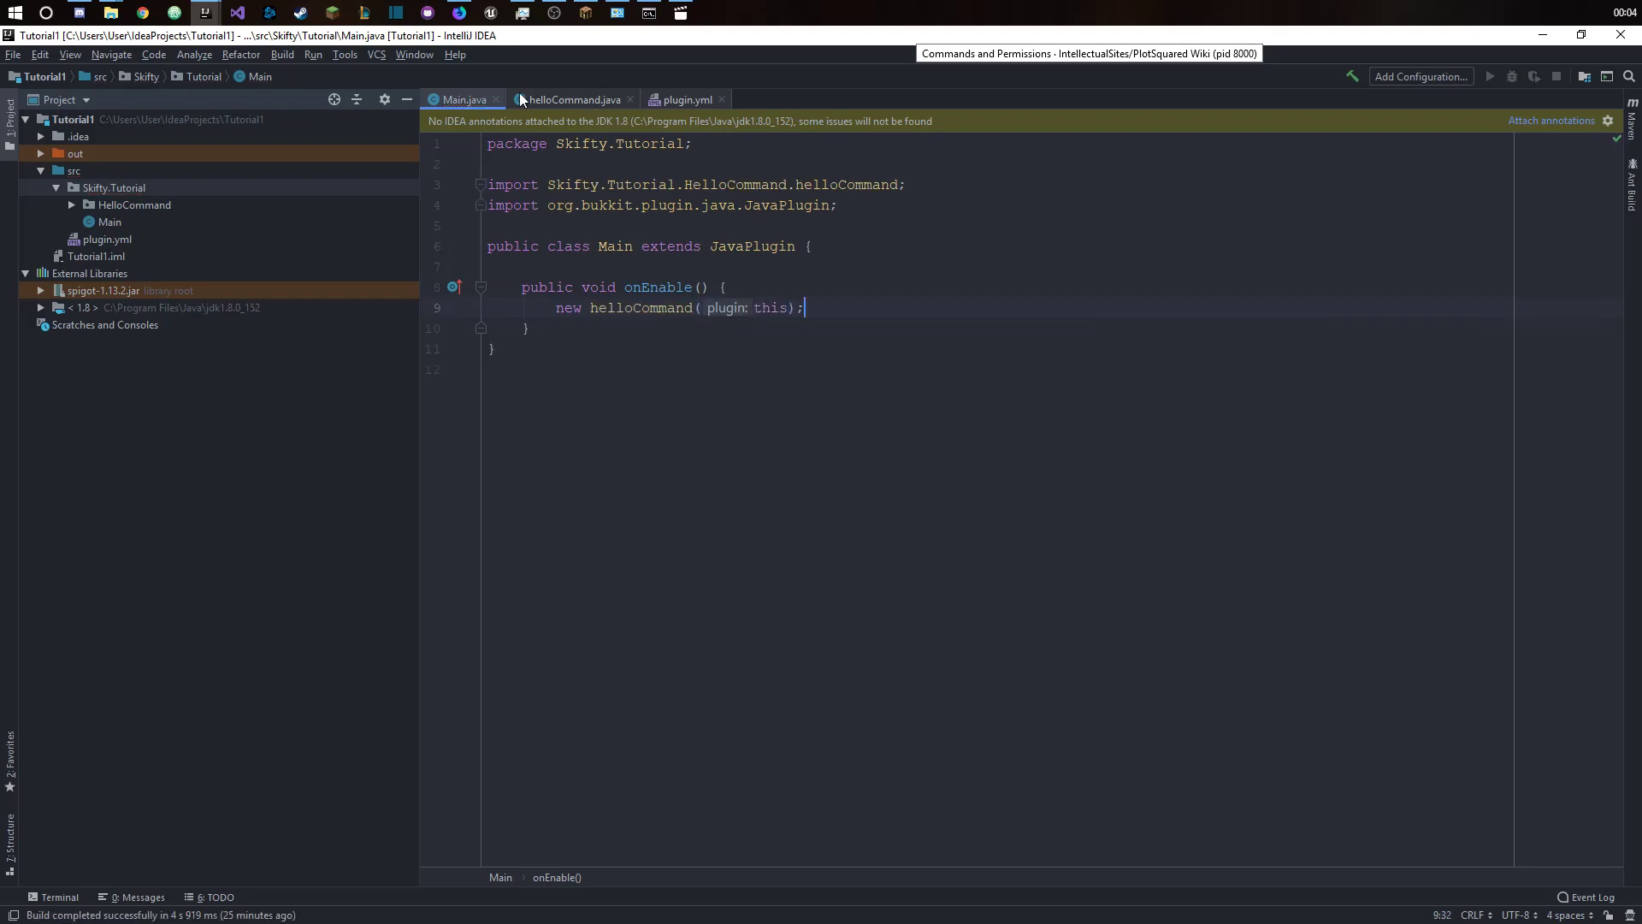
left_click(568, 99)
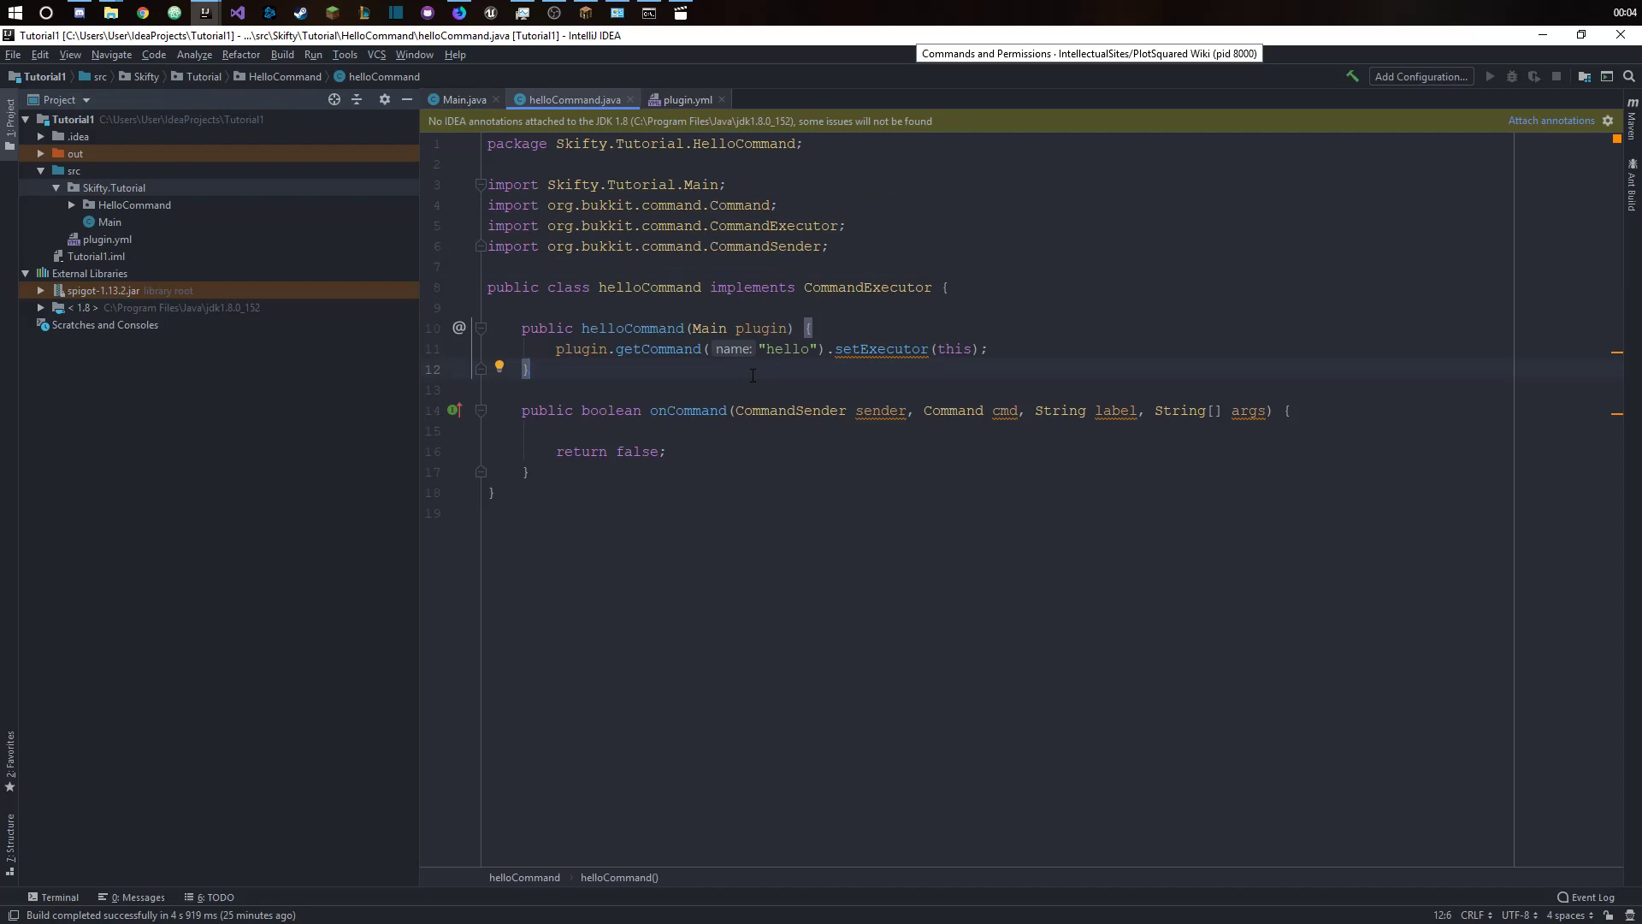
left_click(491, 431)
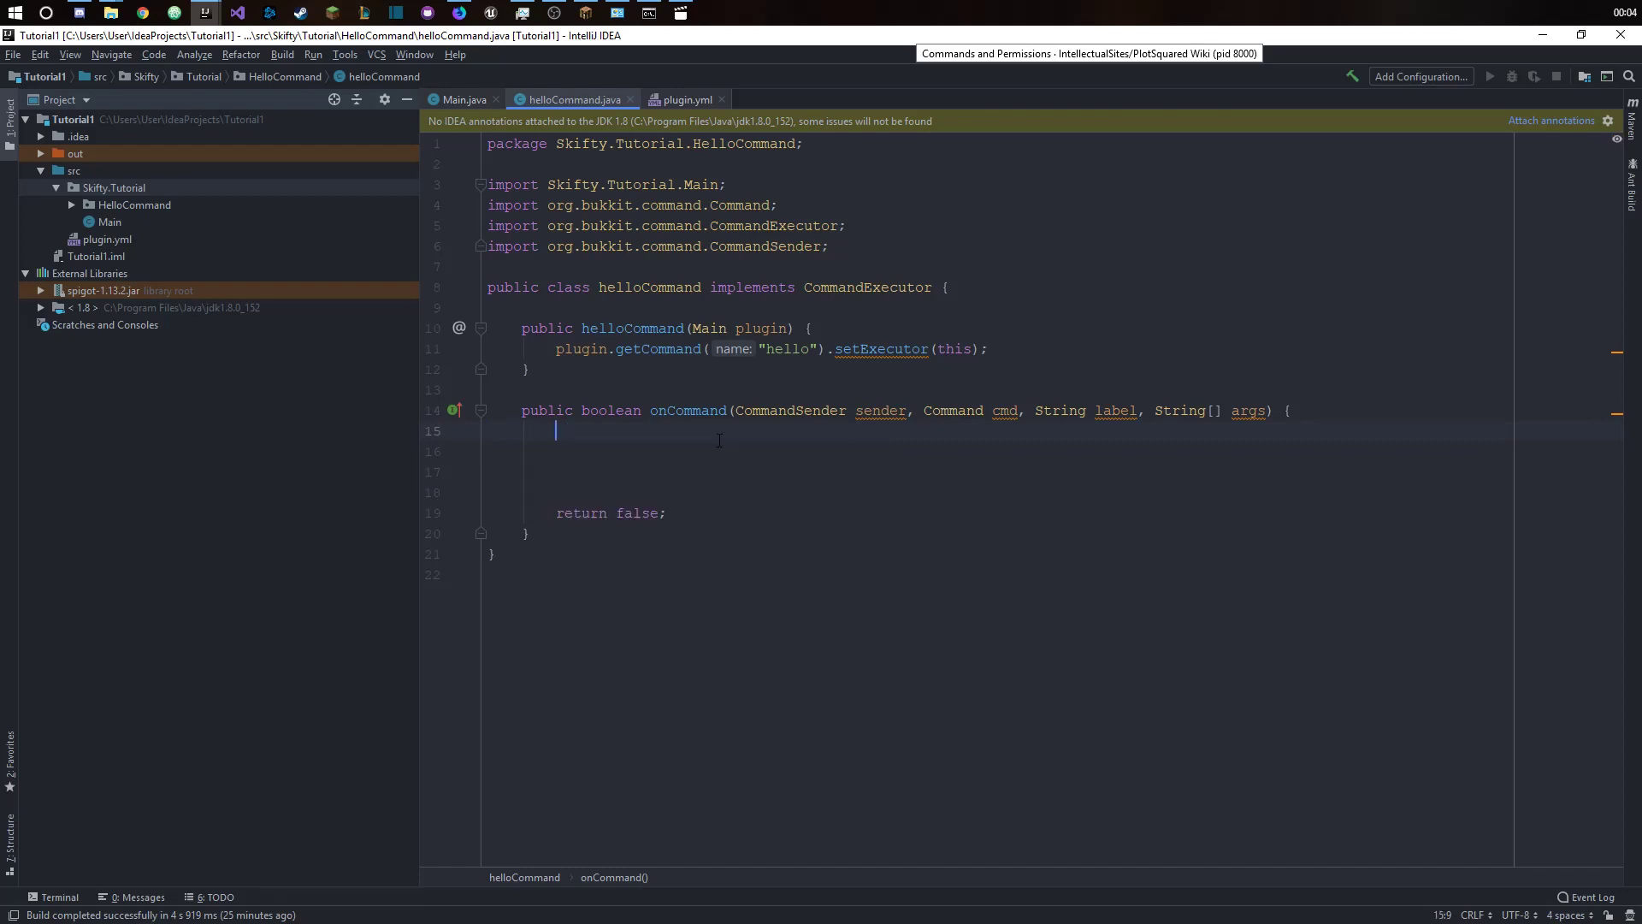
- Add an if (!(sender instanceof Player)) block sending "Player only" and returning false
type("if (!(s")
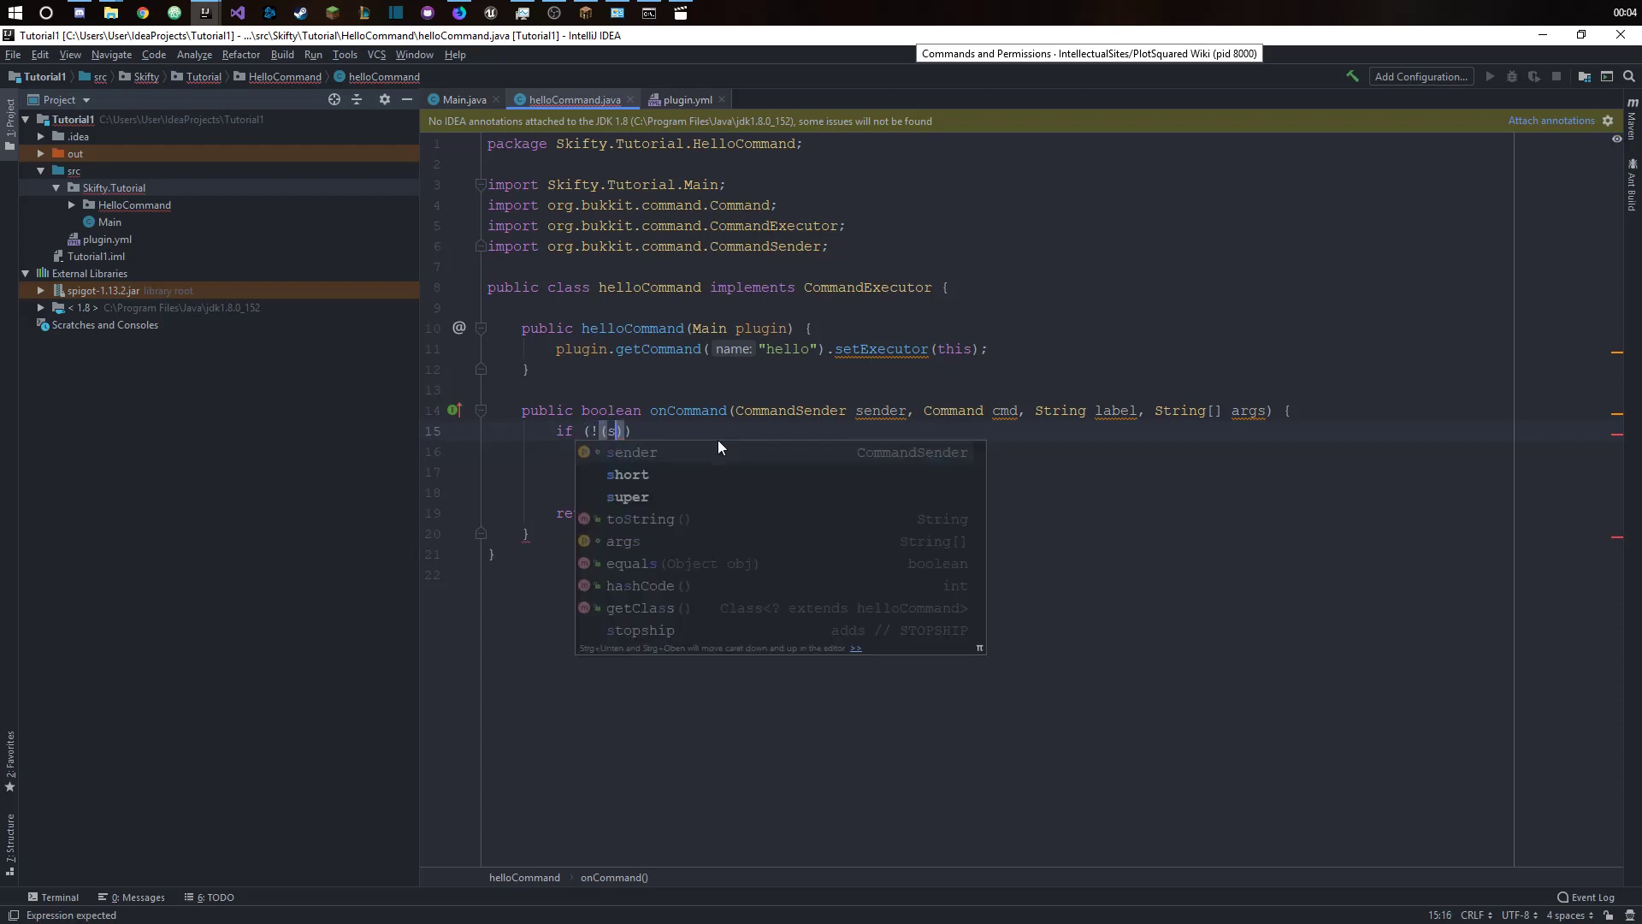
type("sender instanceof Player")
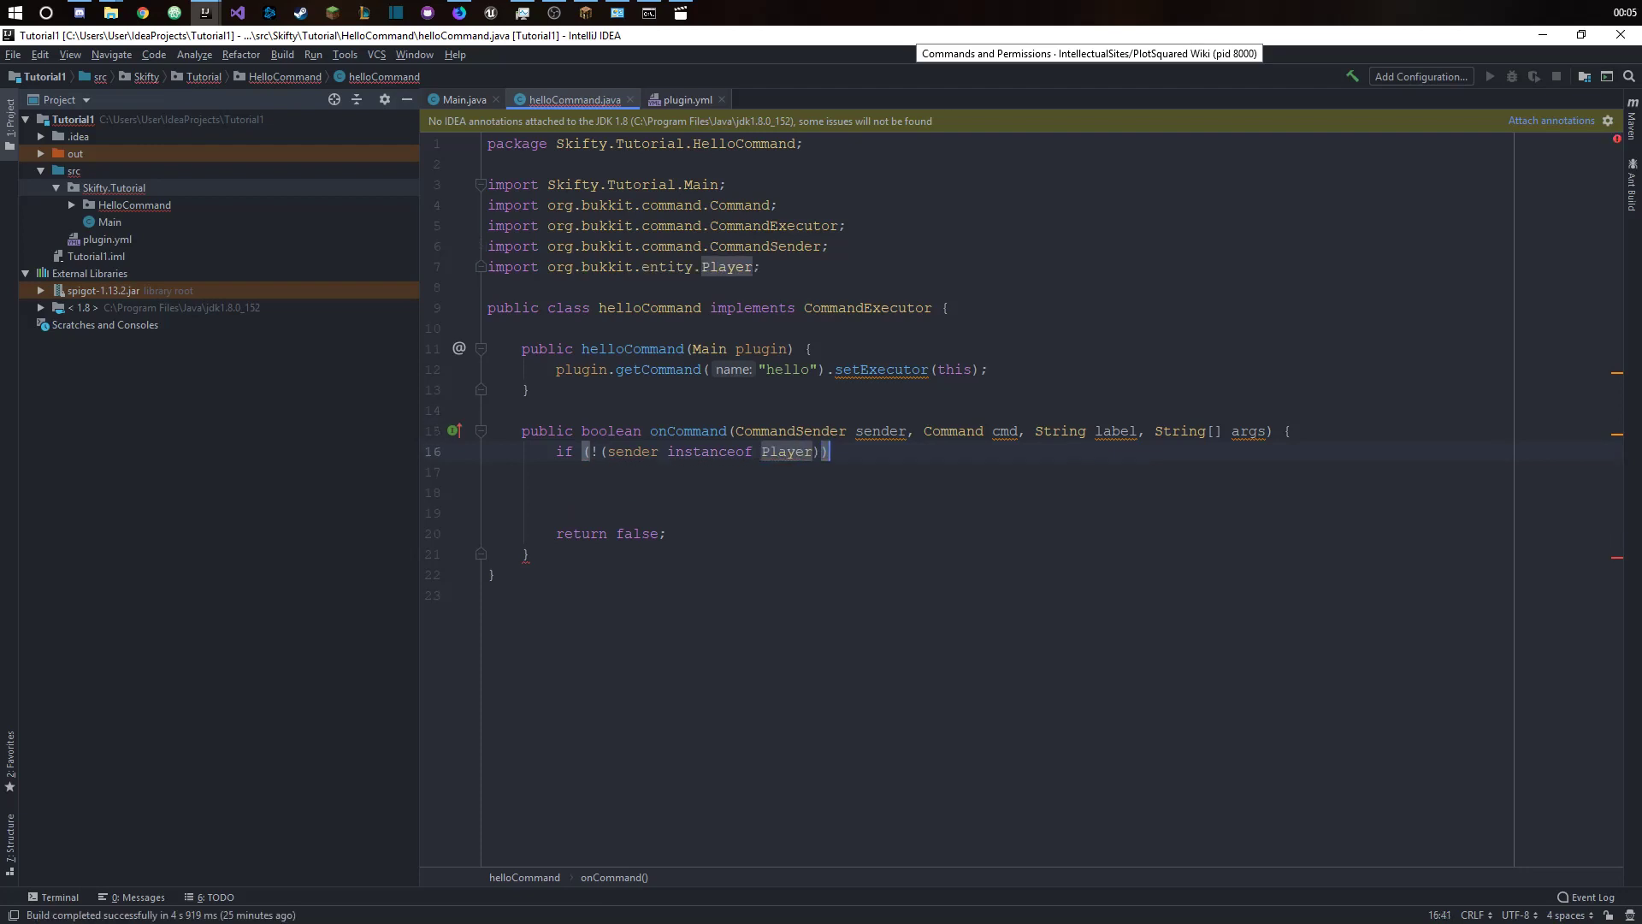
type("{")
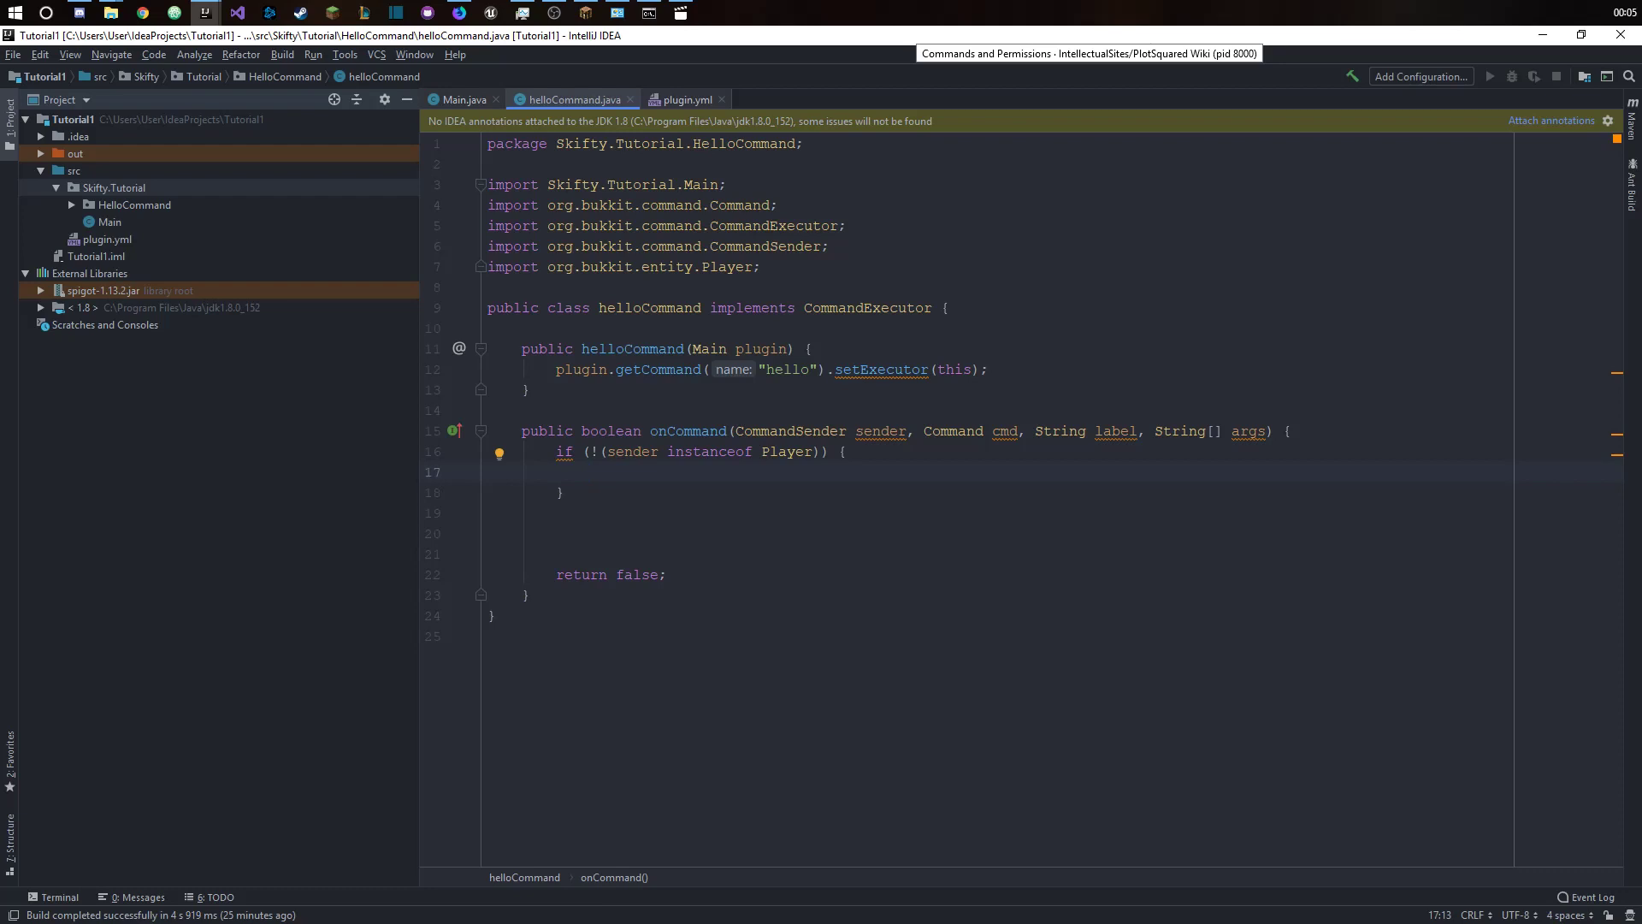
type("sender.")
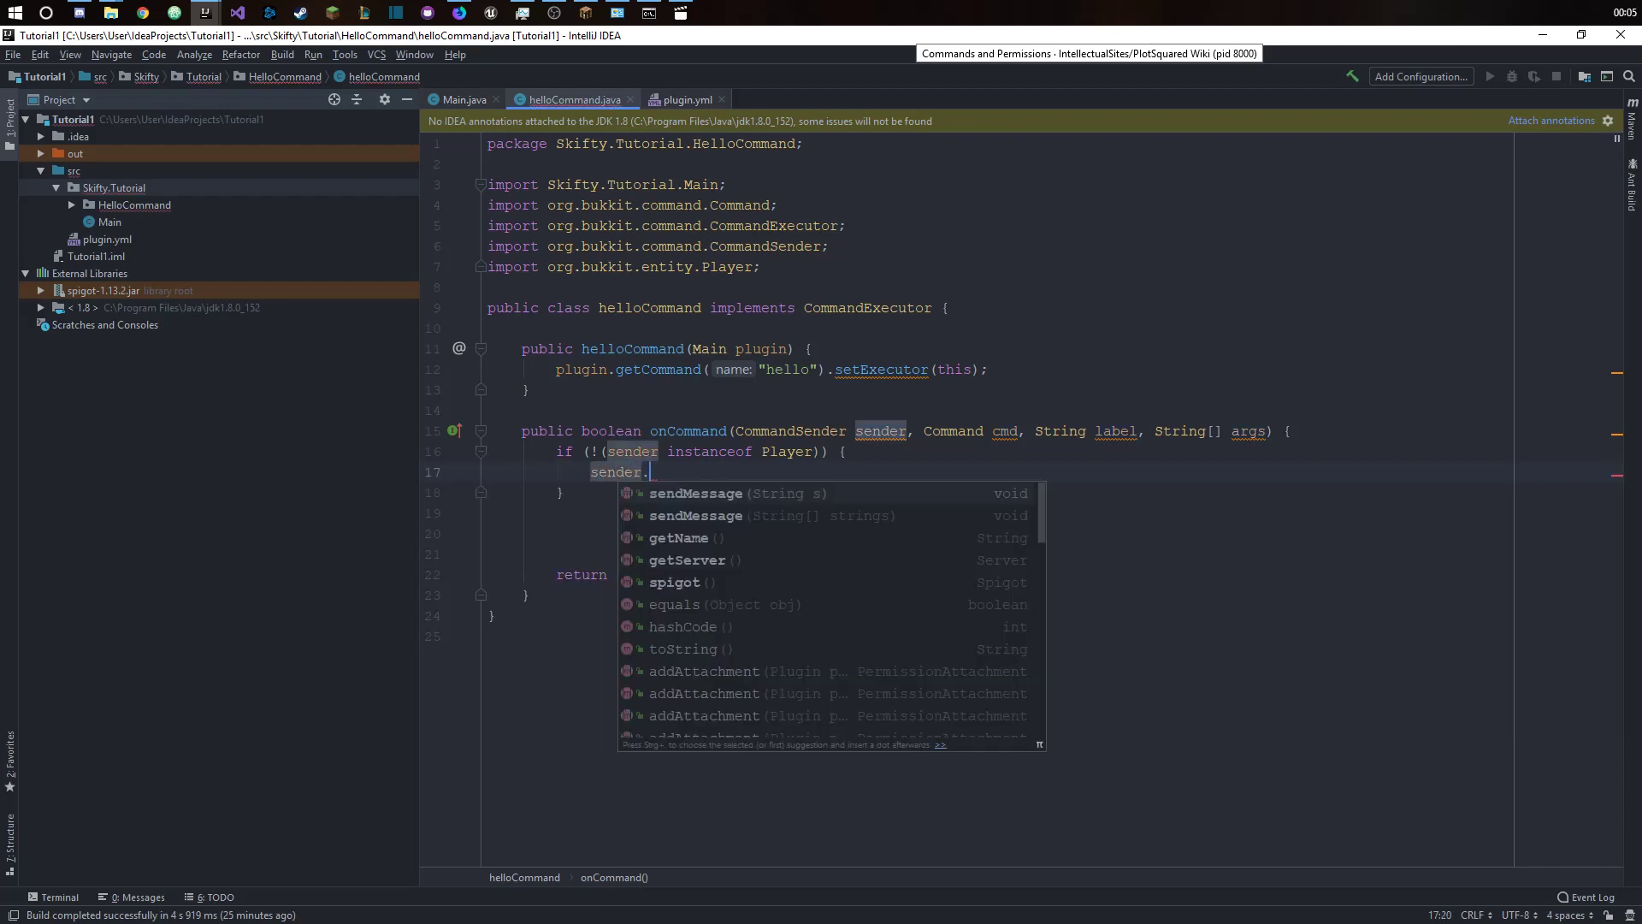
left_click(695, 493)
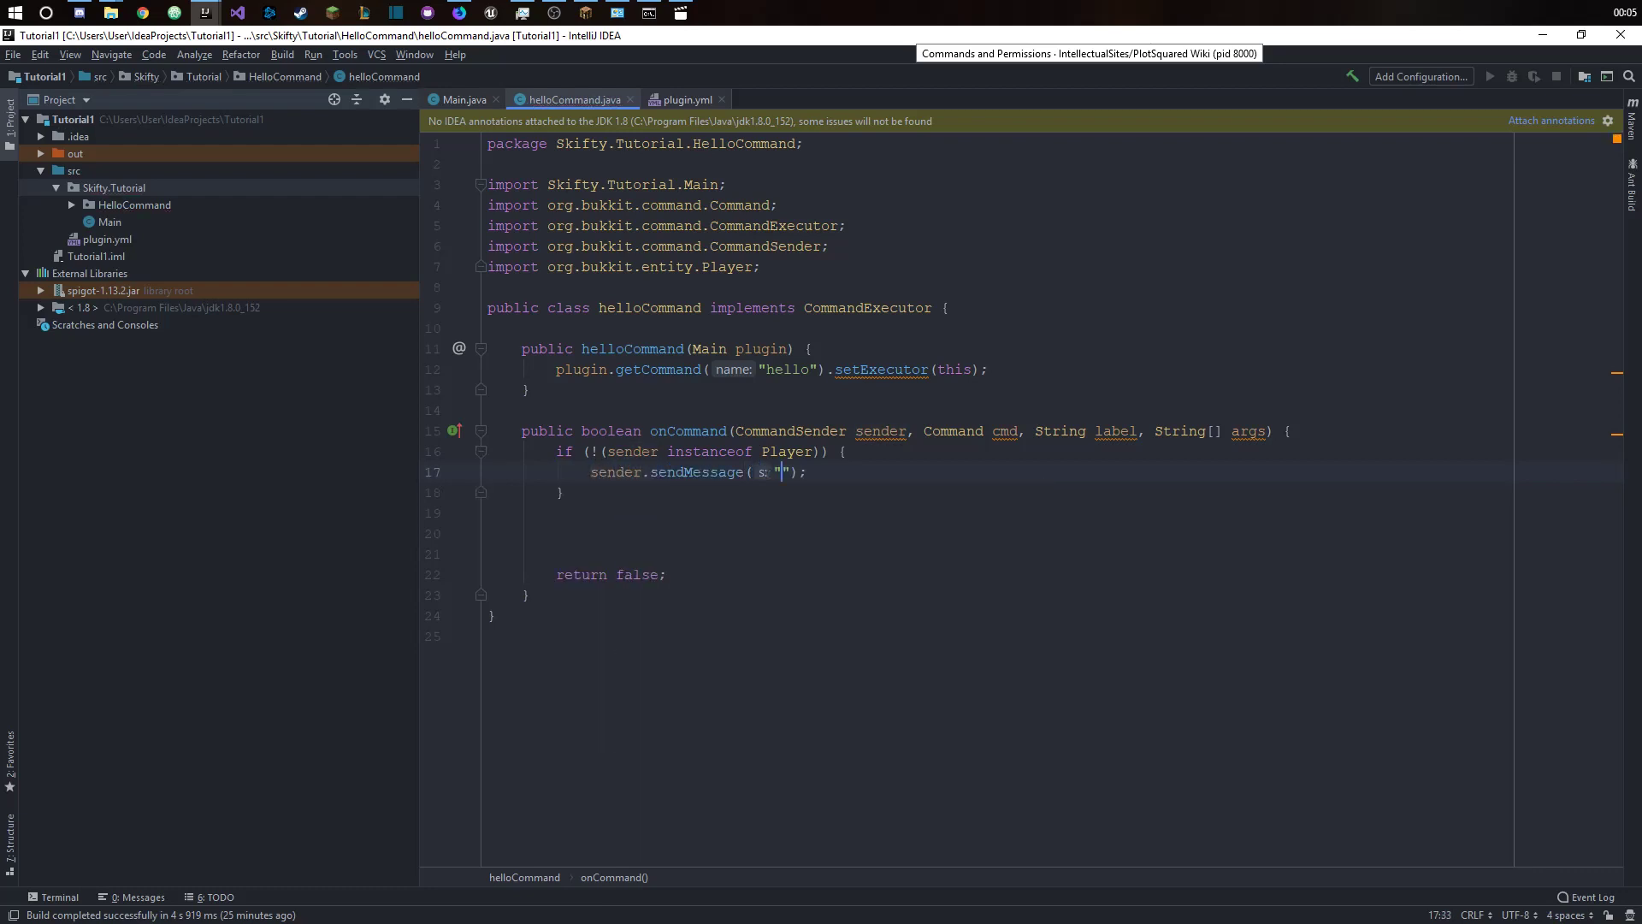
type("Player only")
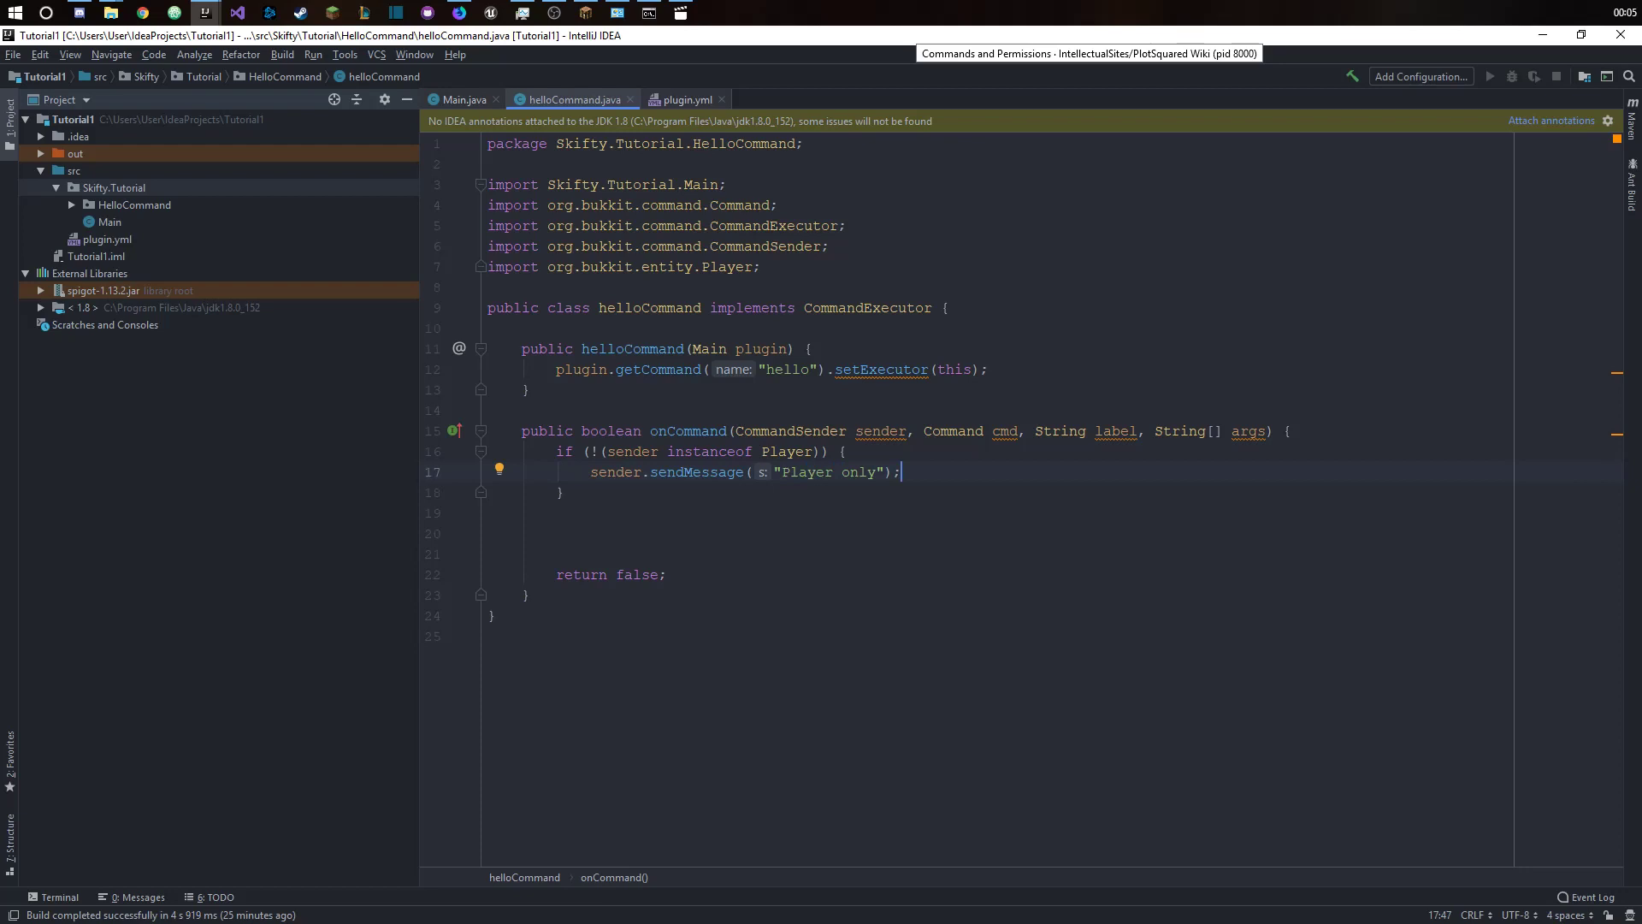
type("return false;")
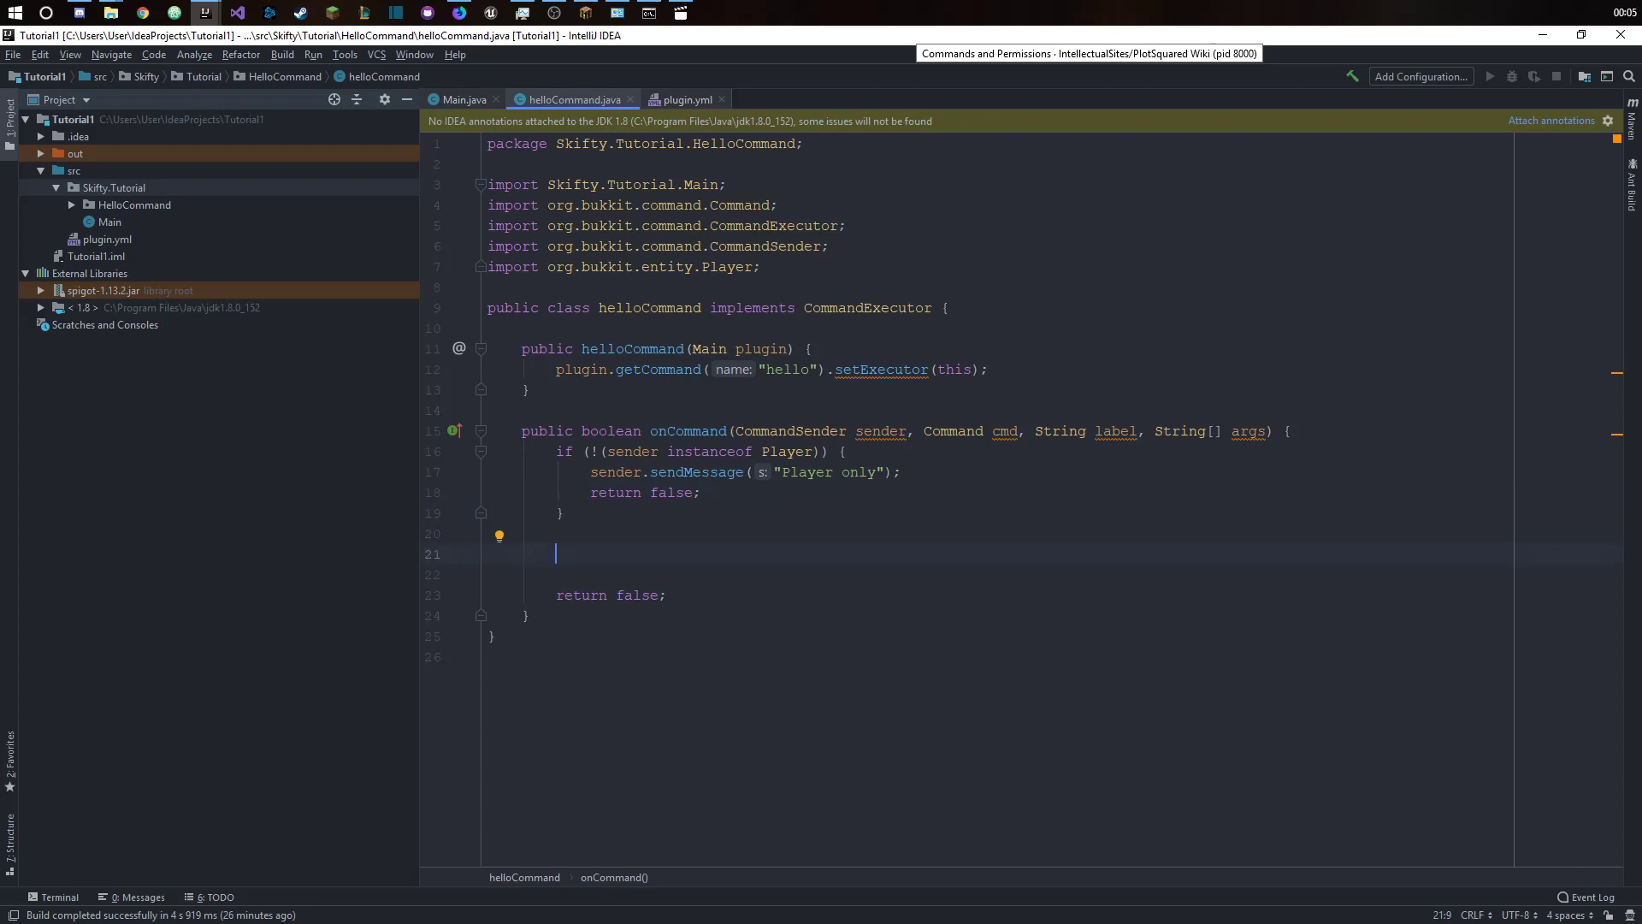
- Cast sender to a Player variable p
type("Pl")
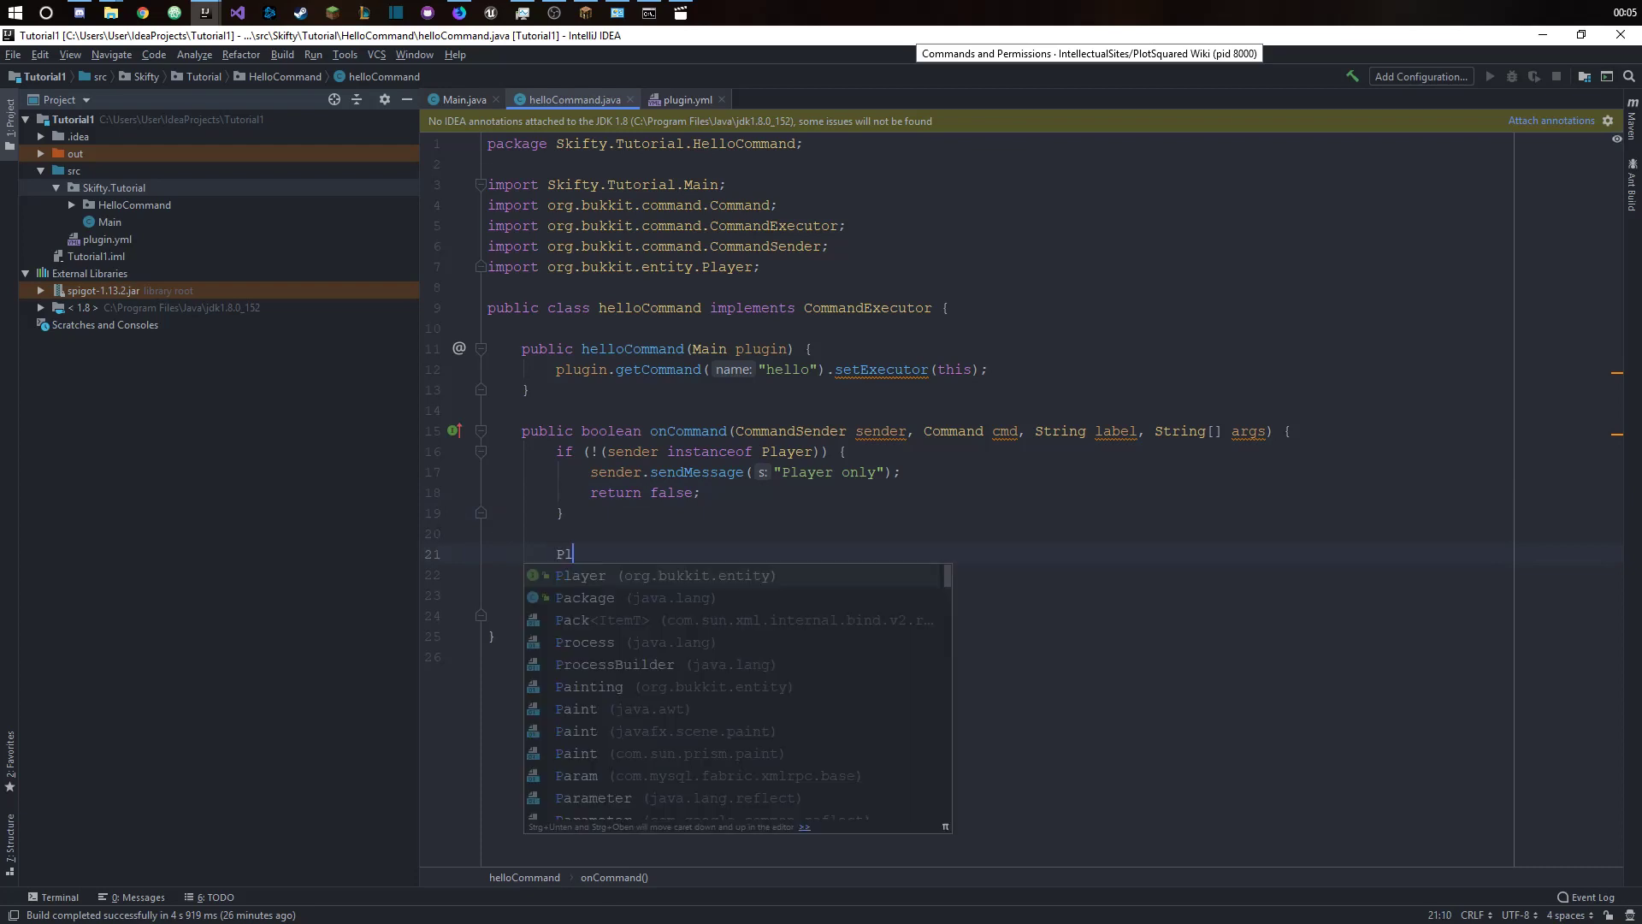
type("Player p")
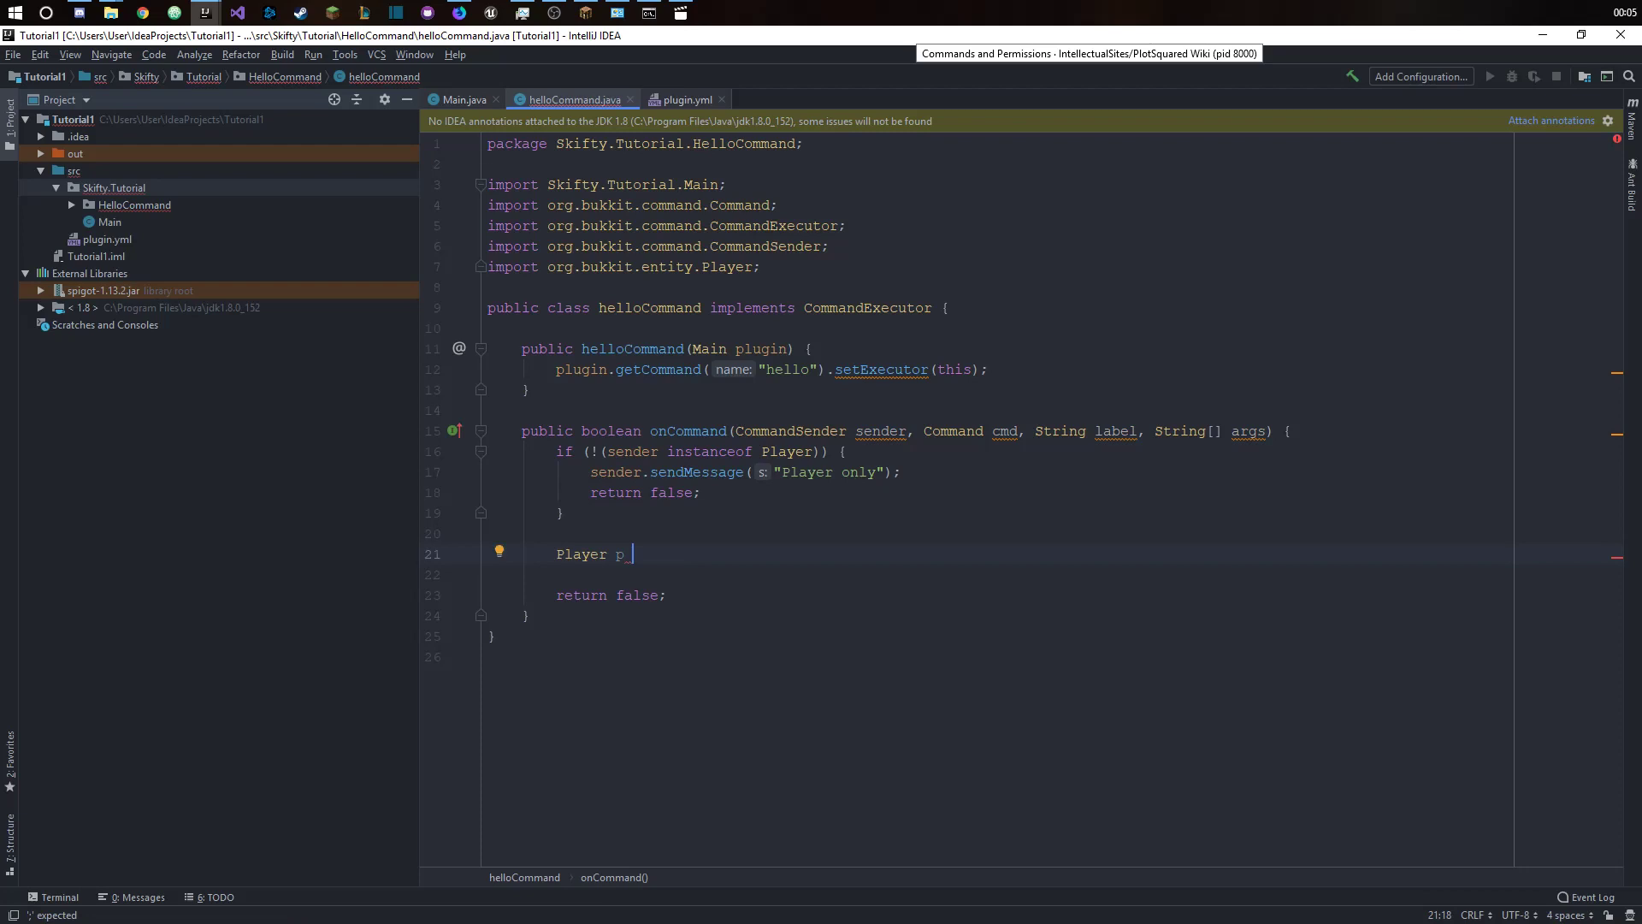
type("= (Player) sender;")
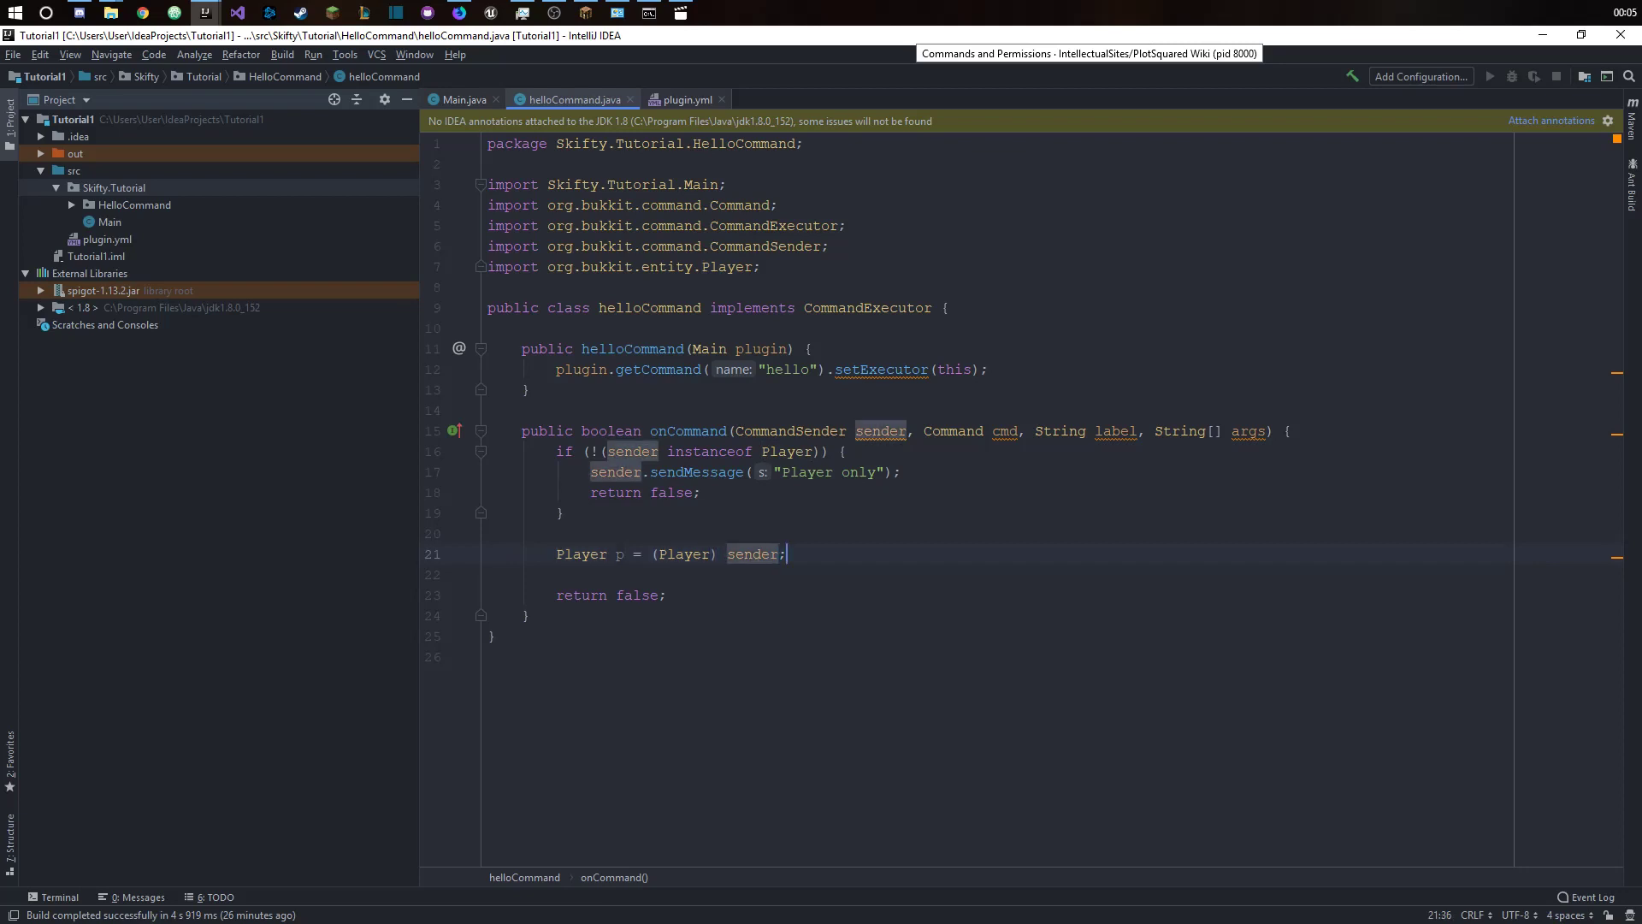
key("Enter")
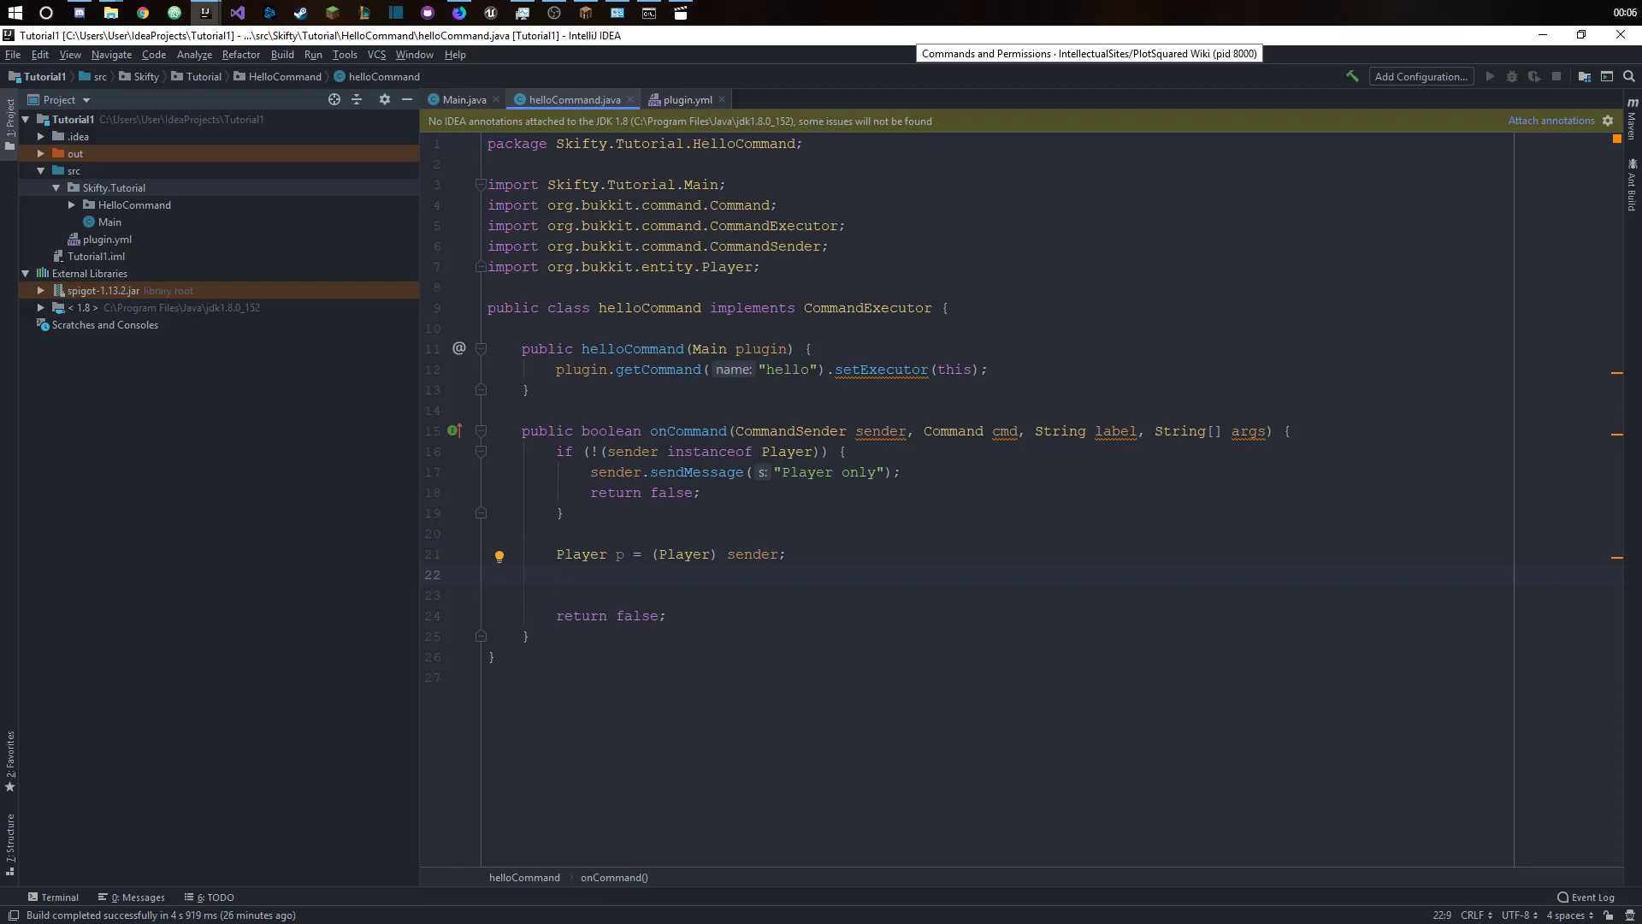
- Send p the message "Hello there!" and tidy the blank line before the return
type("p")
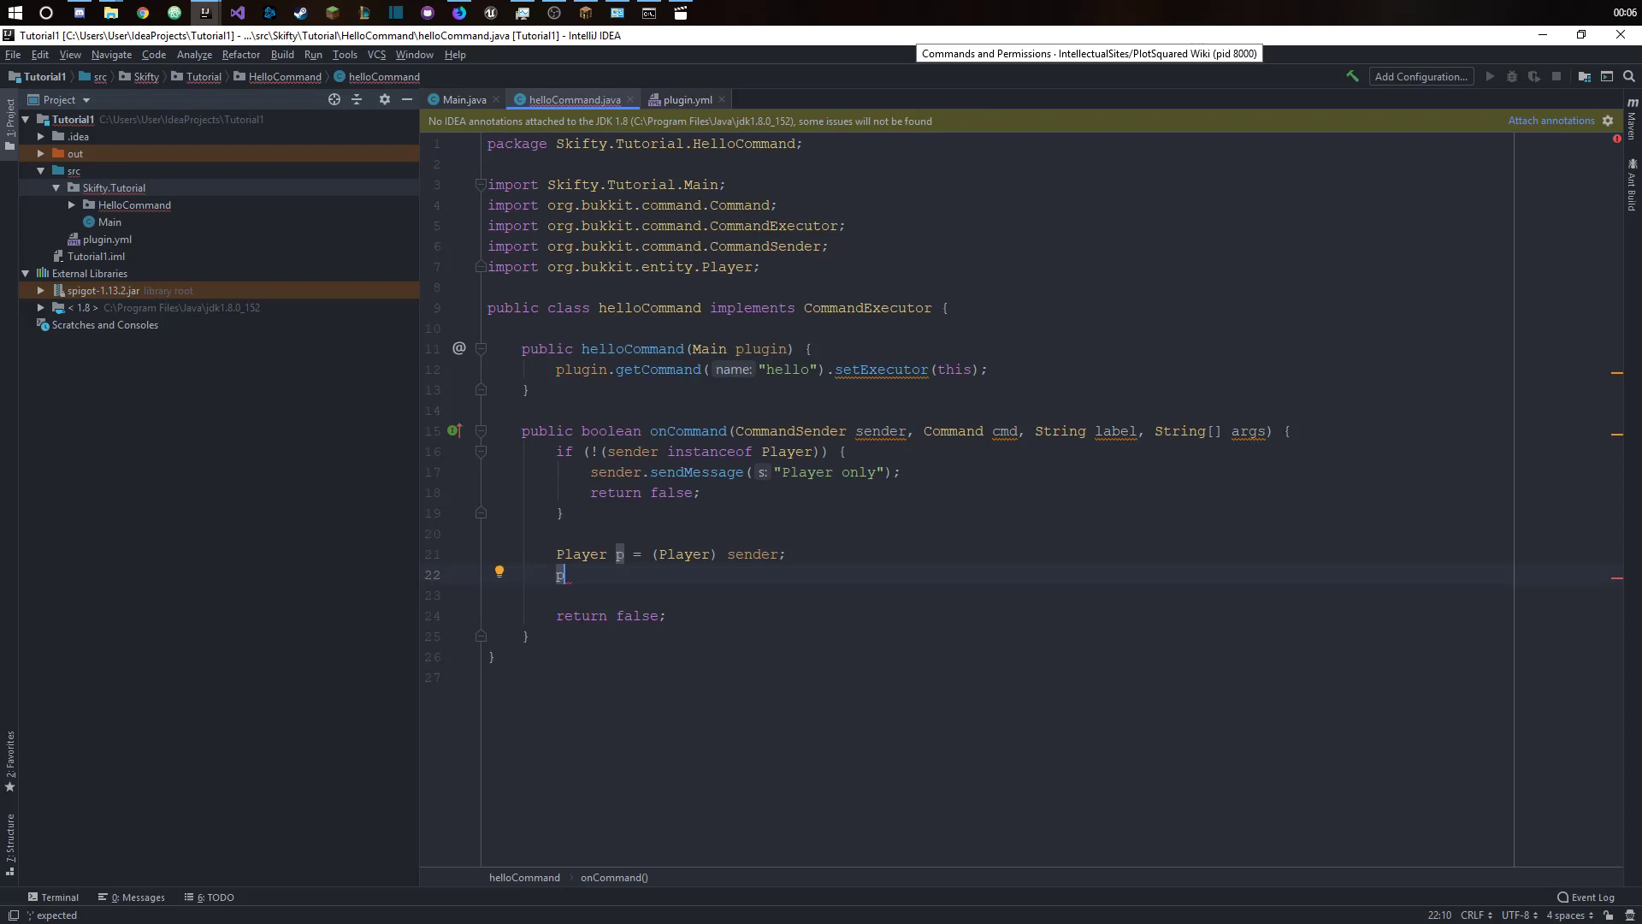
type(".sendMessage();")
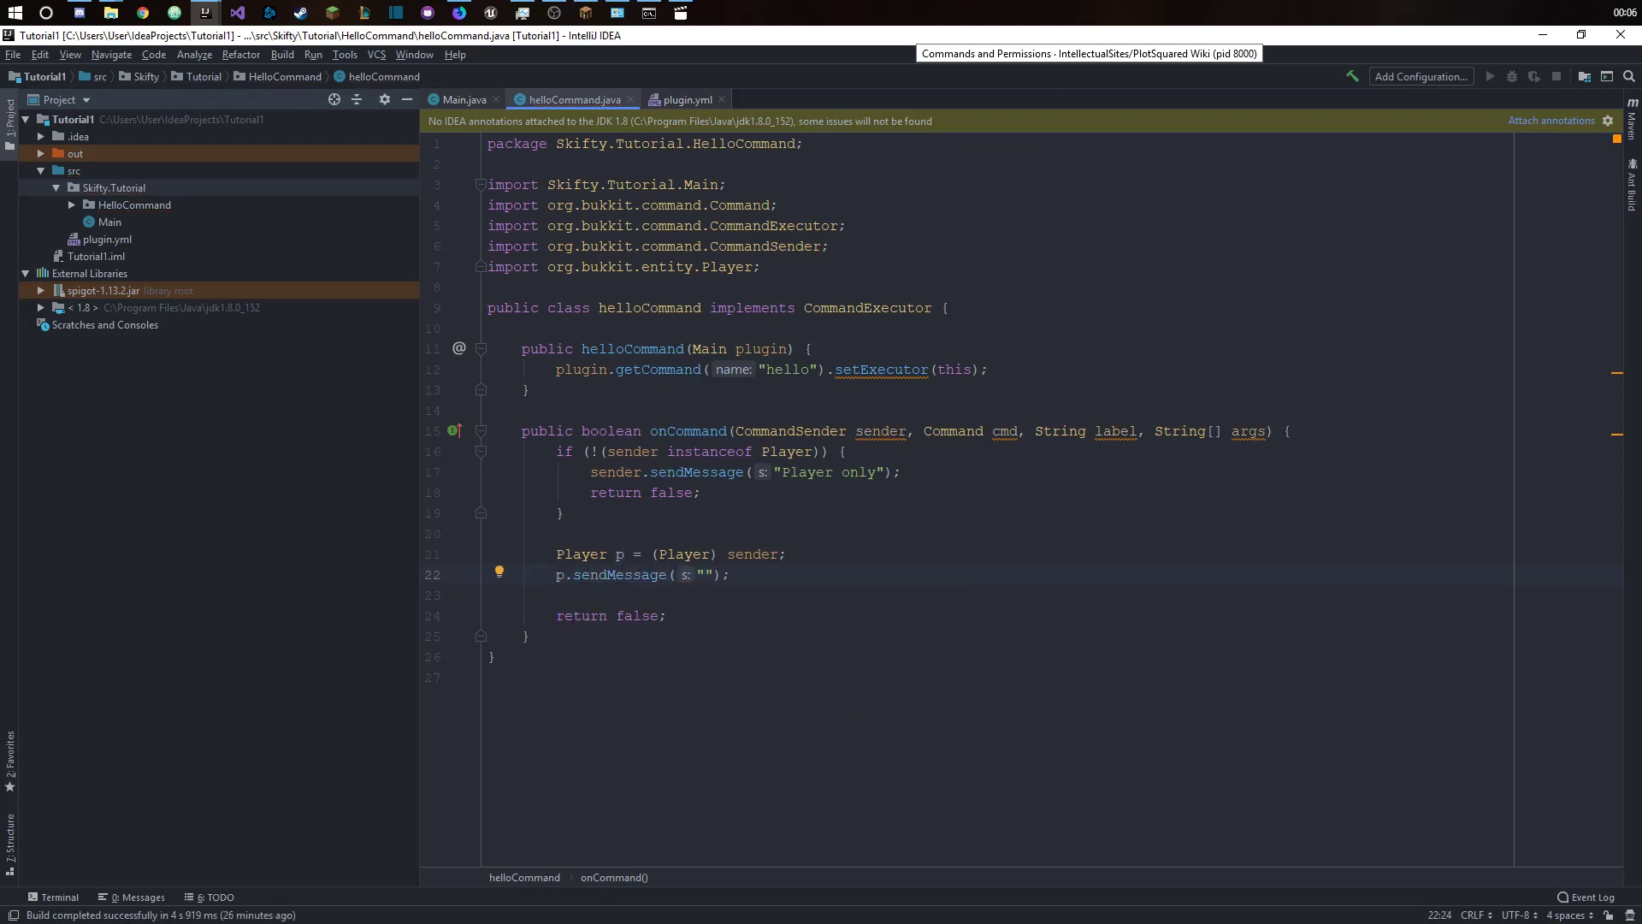
type("Hello the")
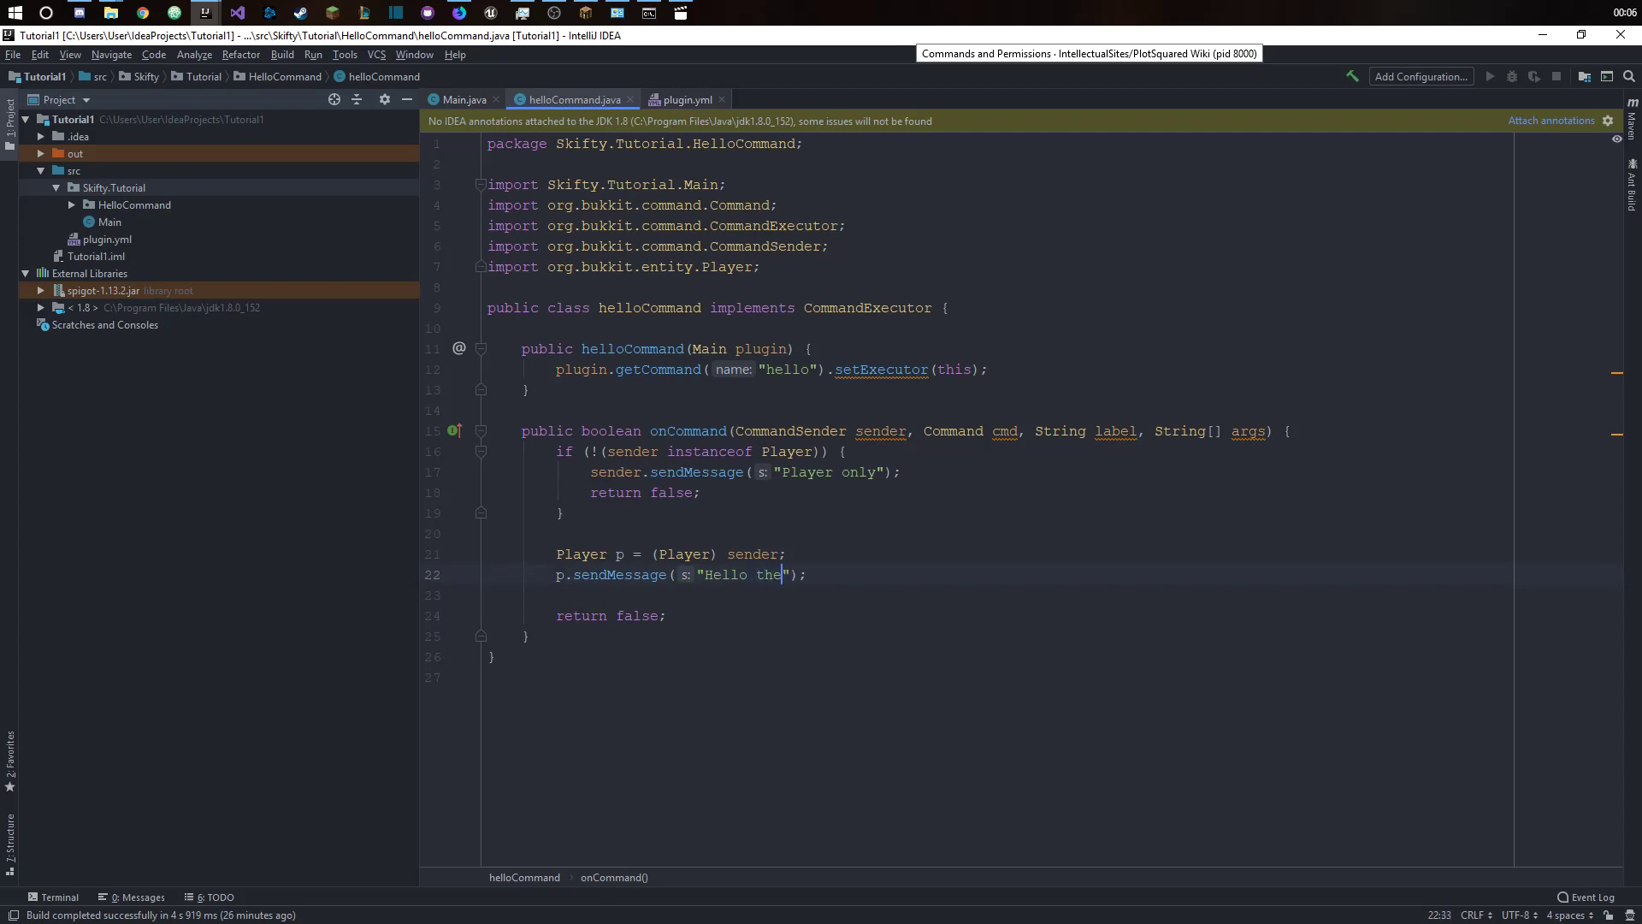
type("re!")
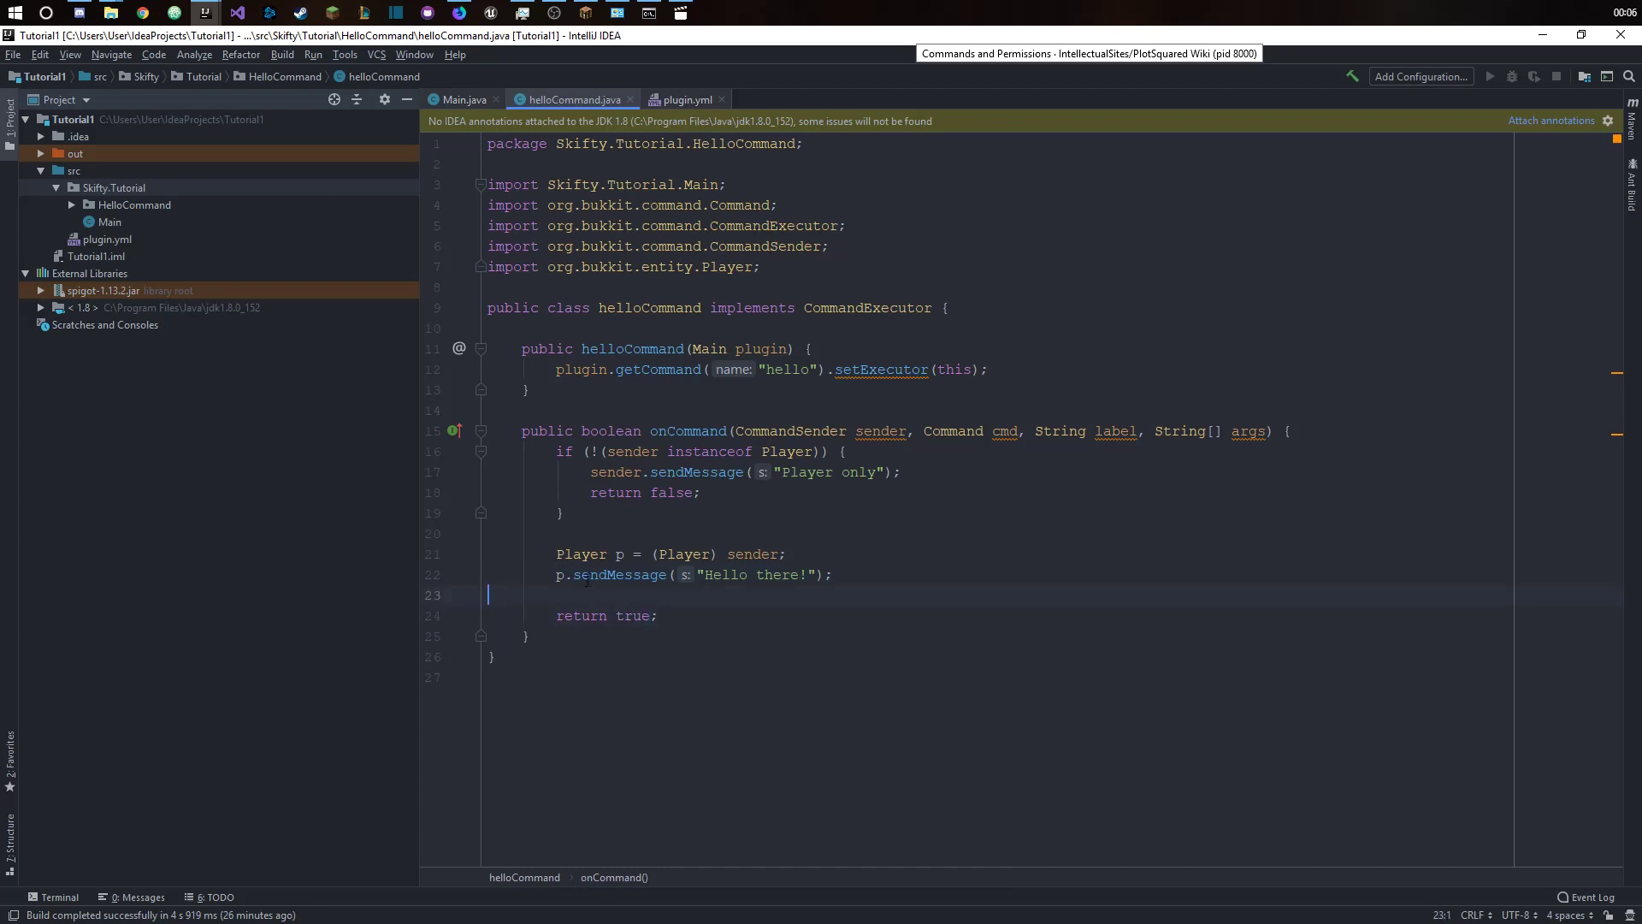
key("Backspace")
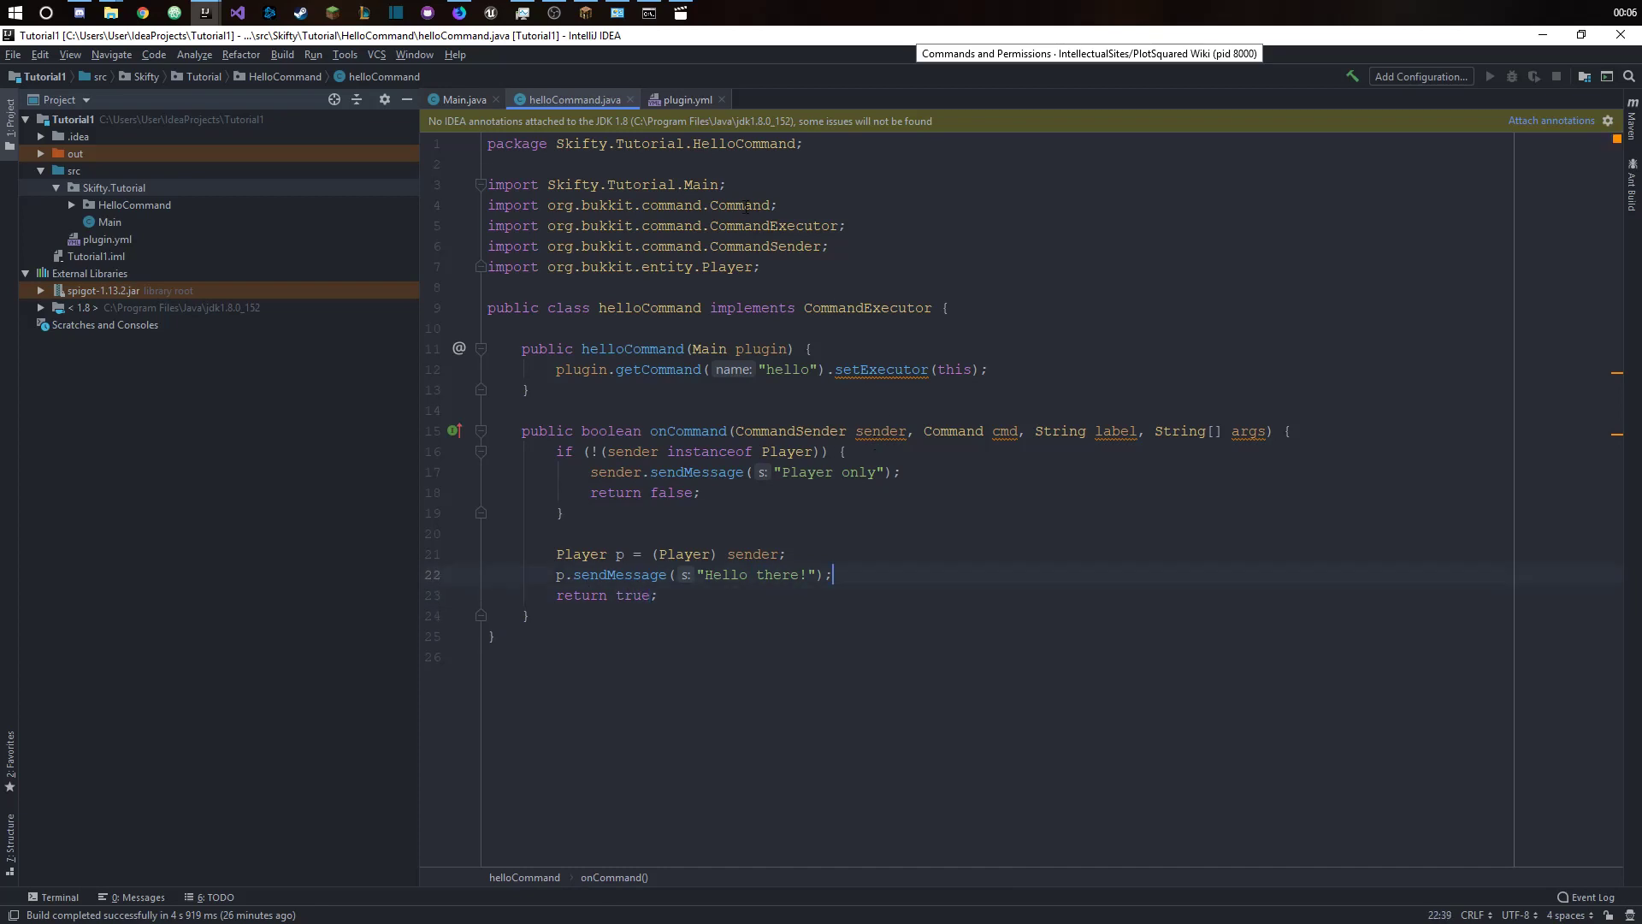
mouse_move(675, 101)
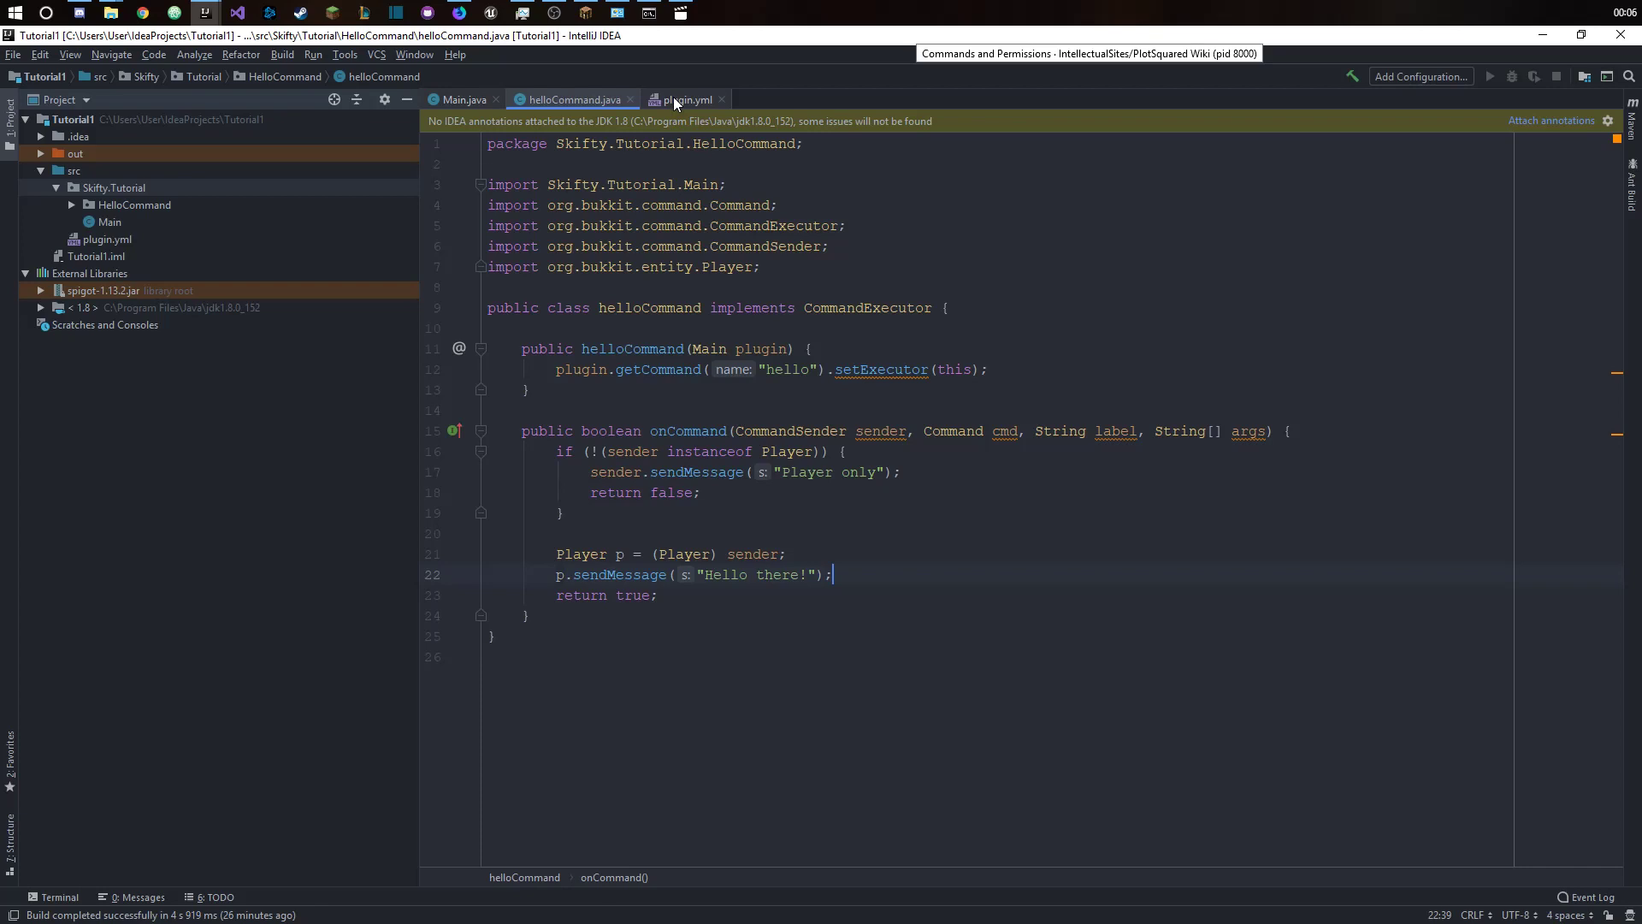
- Declare hello in plugin.yml with aliases [hi, hay] and description 'A hello command'
left_click(686, 99)
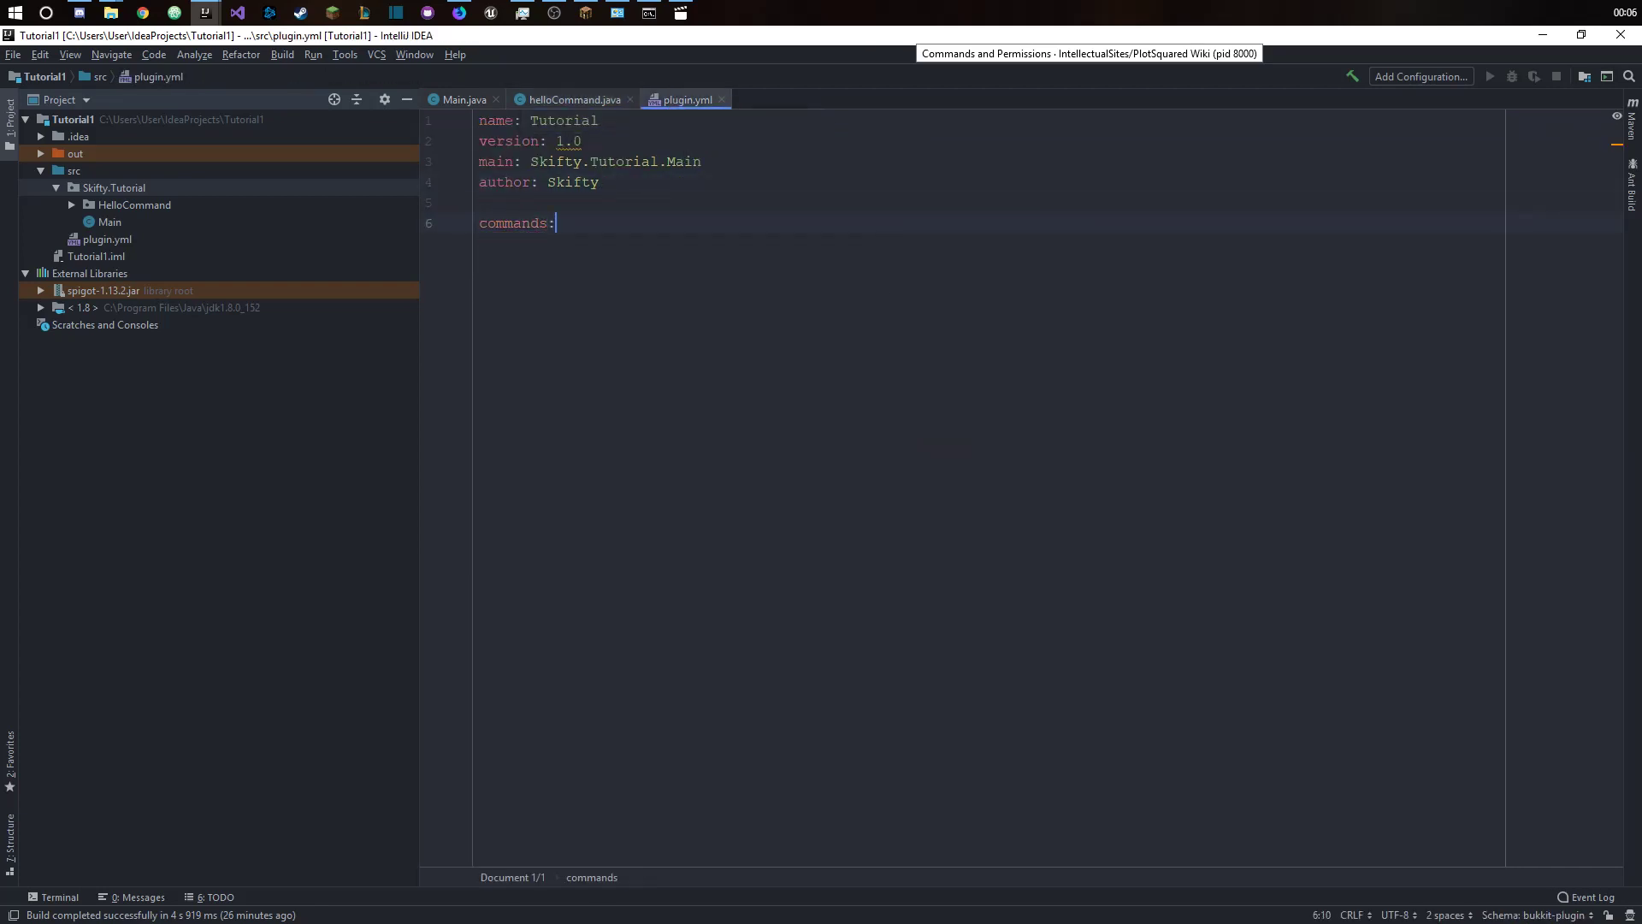
key("Enter")
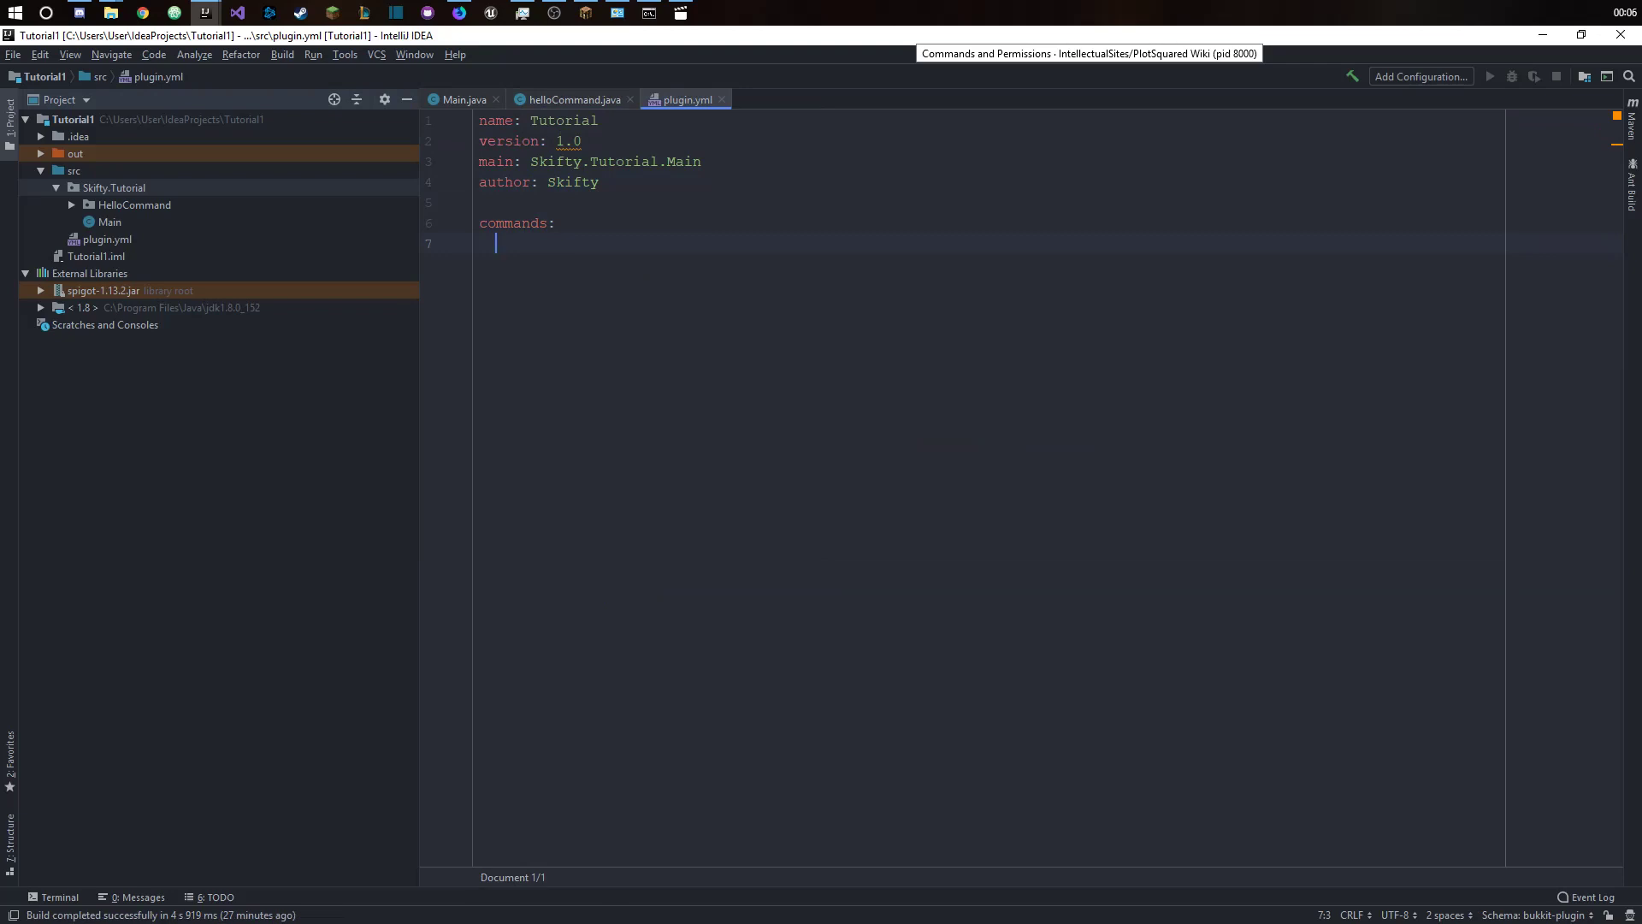
left_click(647, 14)
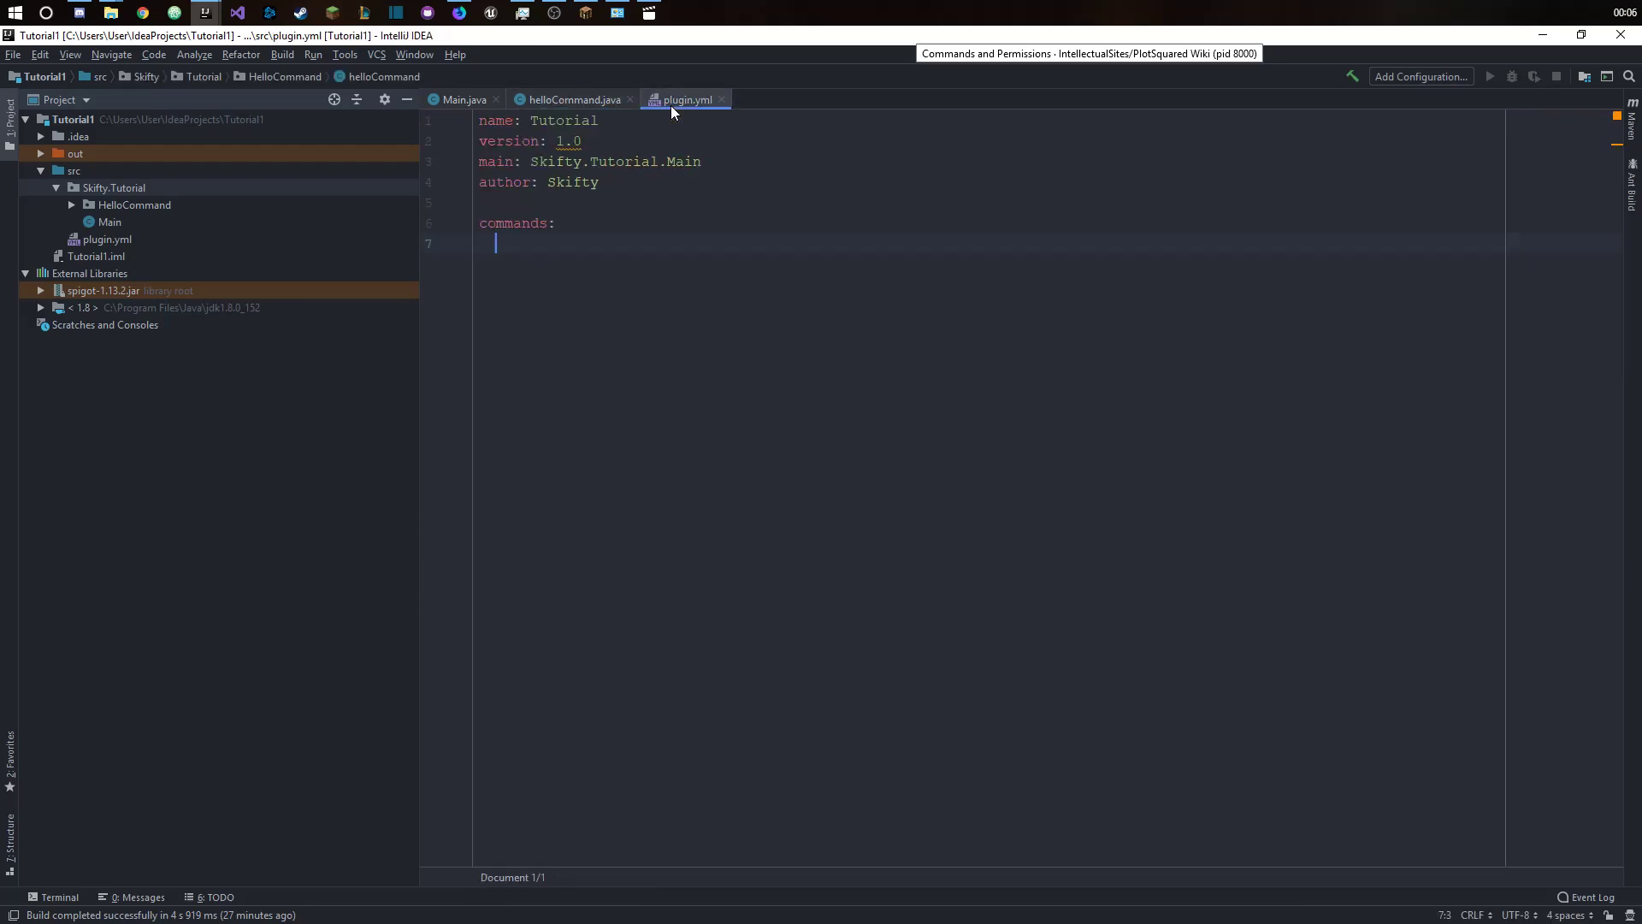
type("hell")
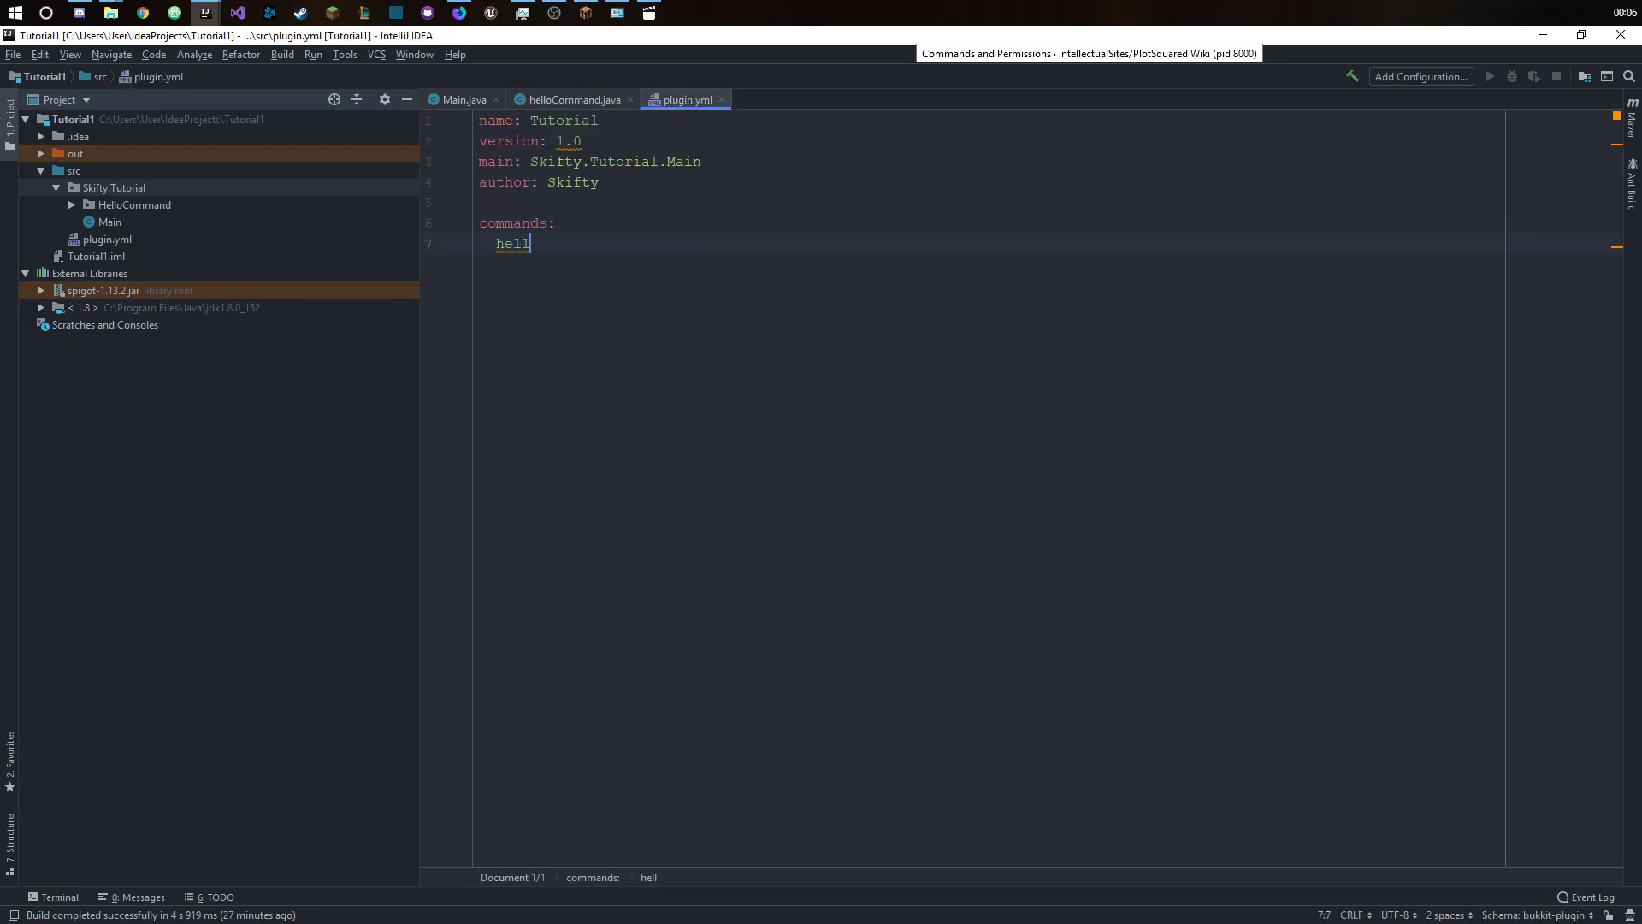
type("o:")
type("aliases: [")
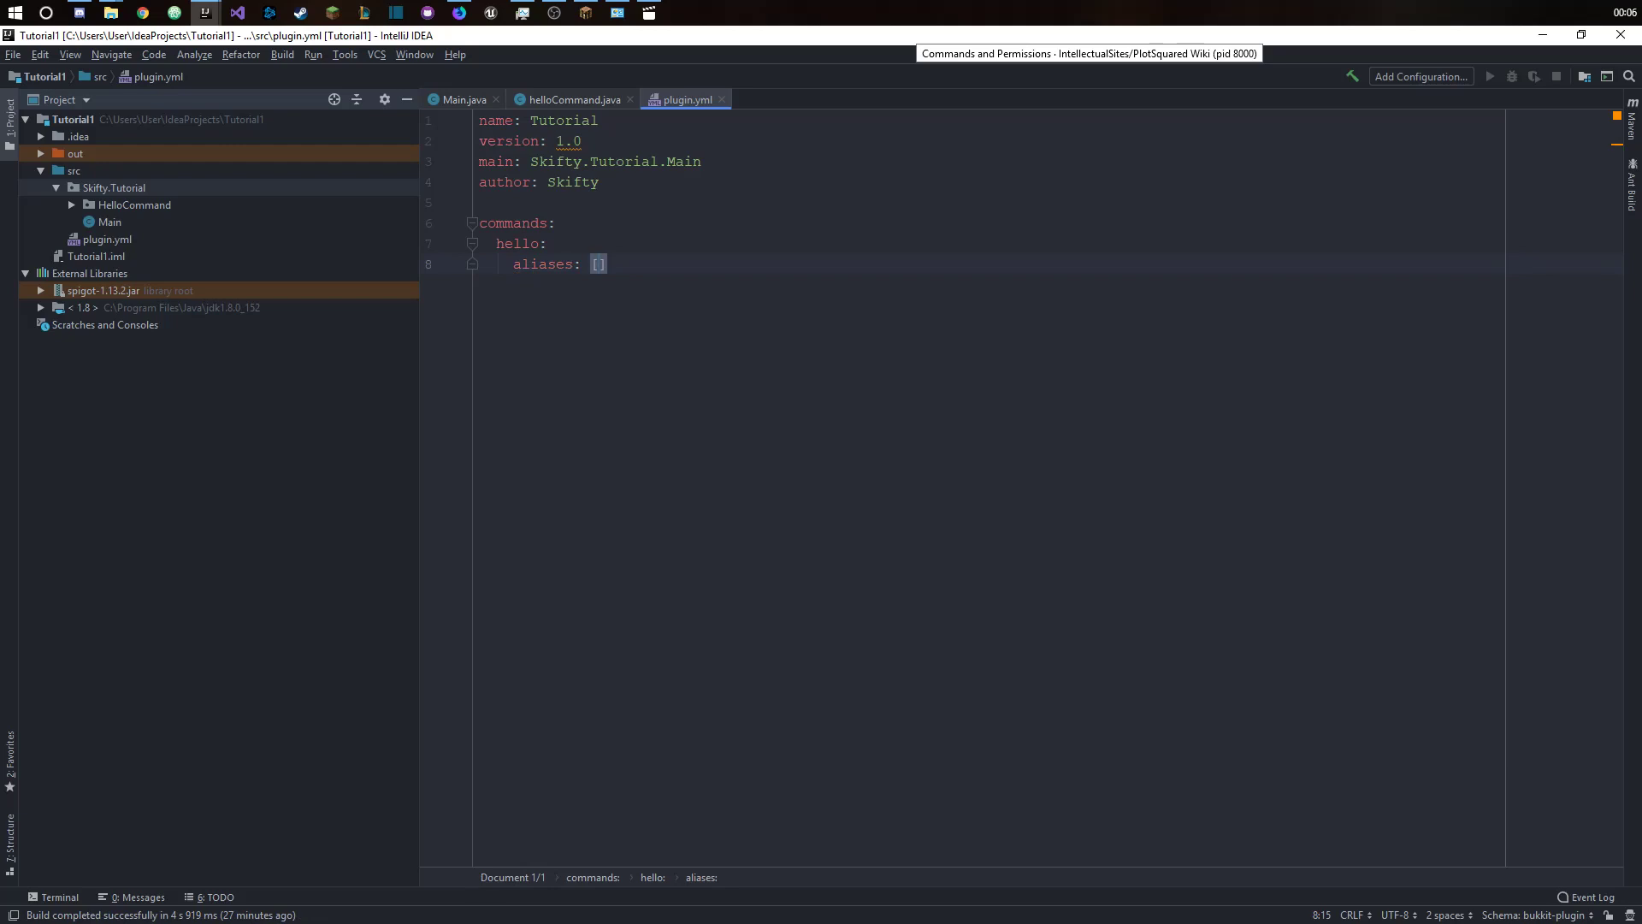
type("hi, hay")
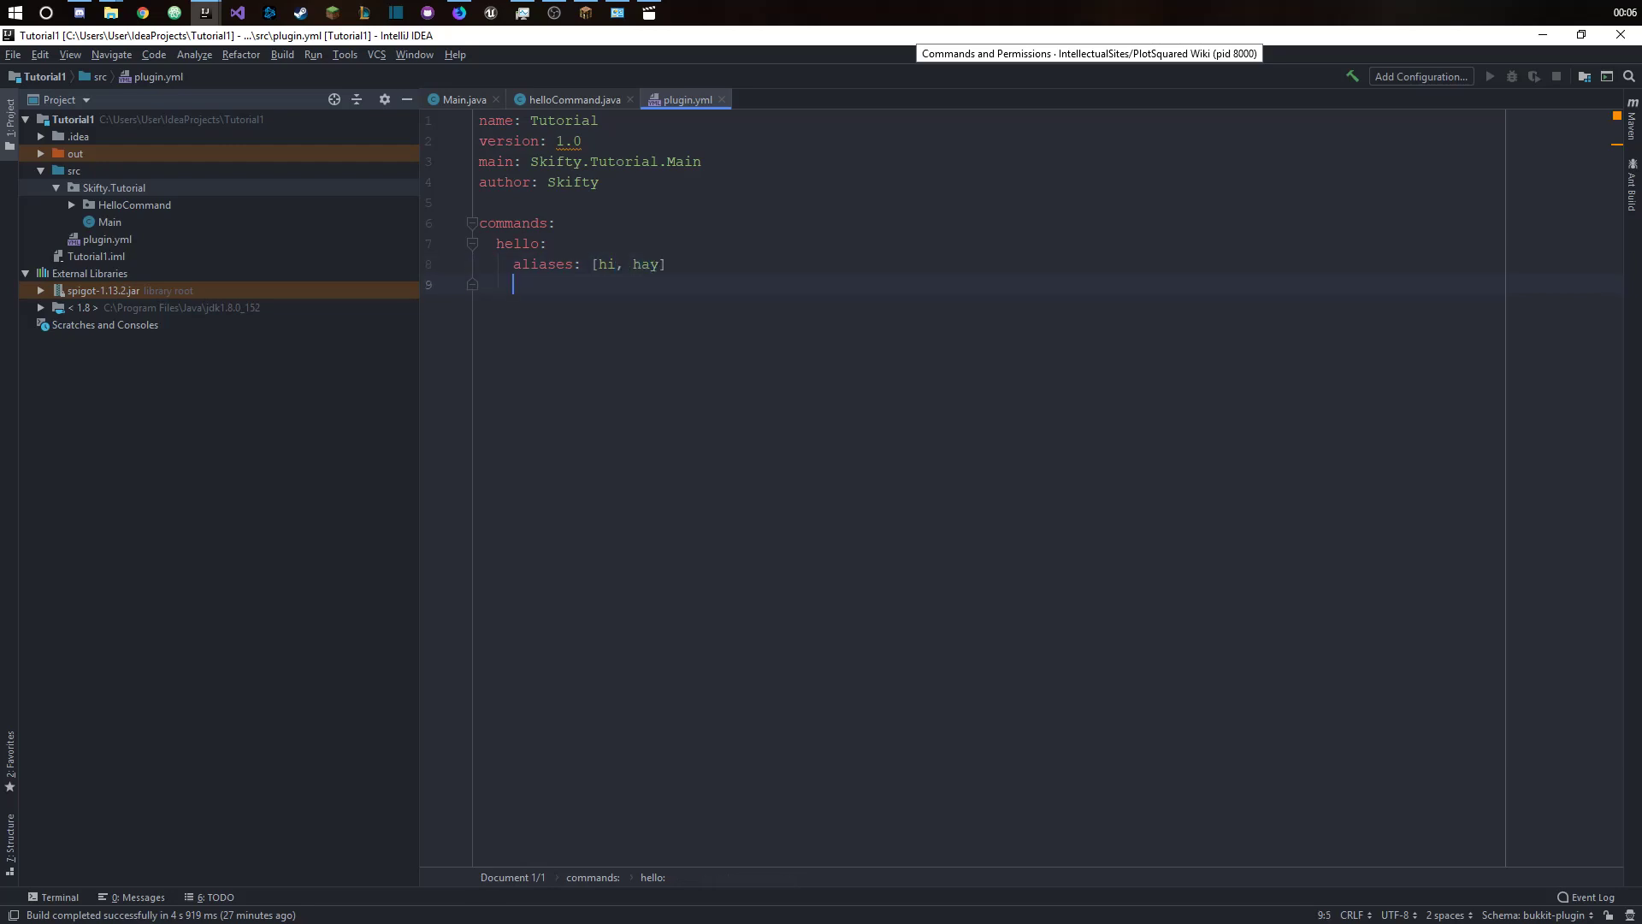
type("description:")
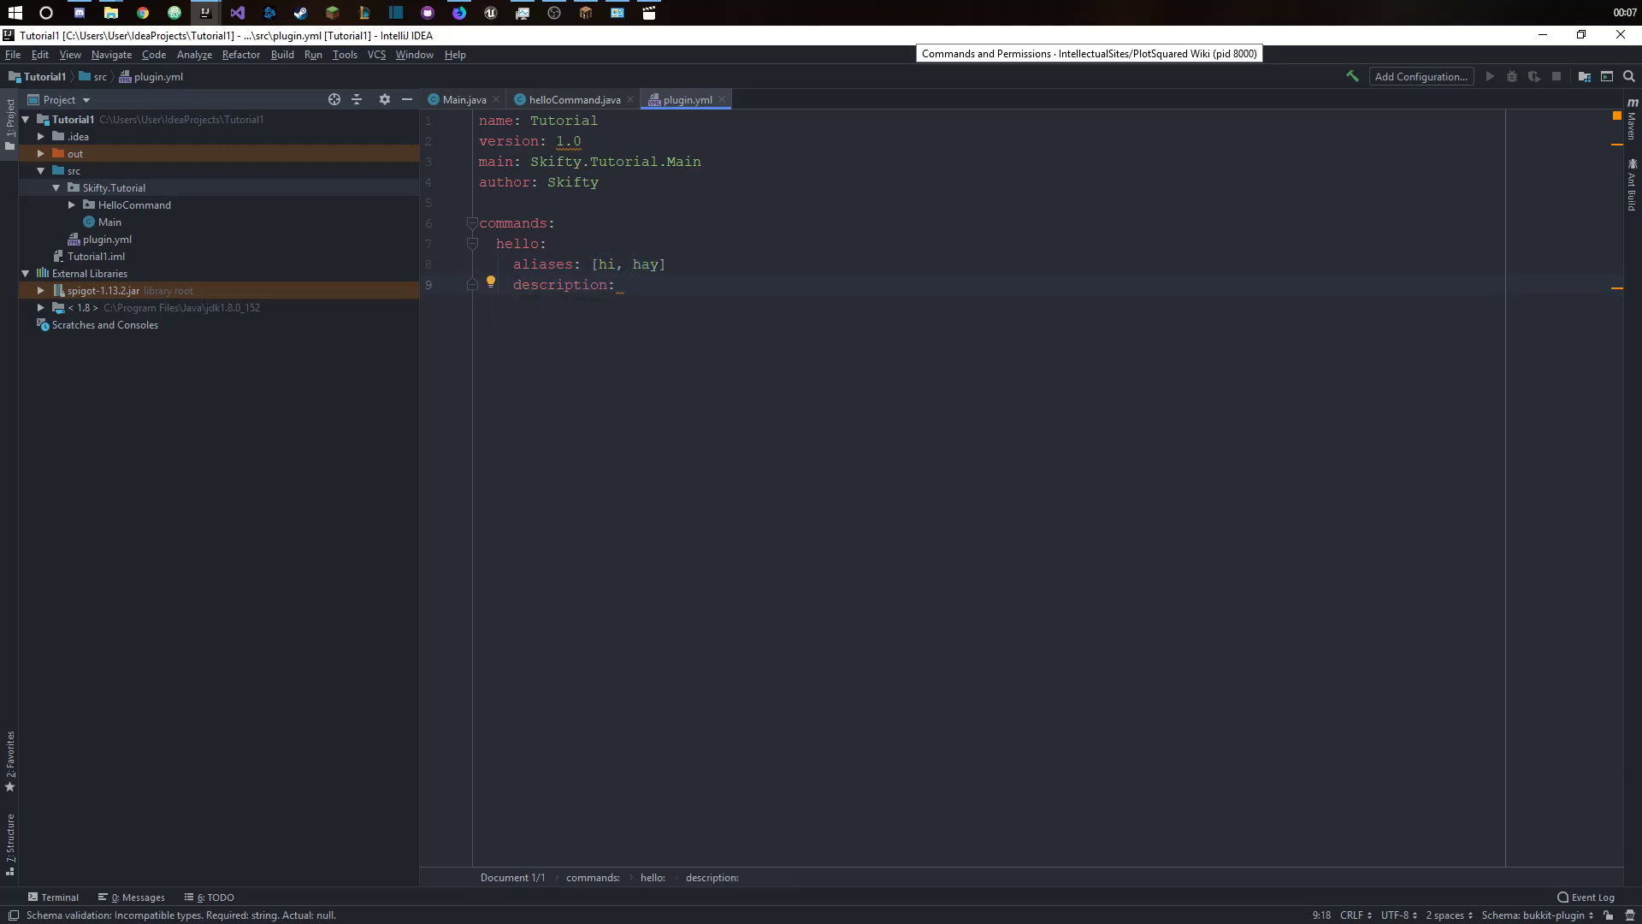
type("A h")
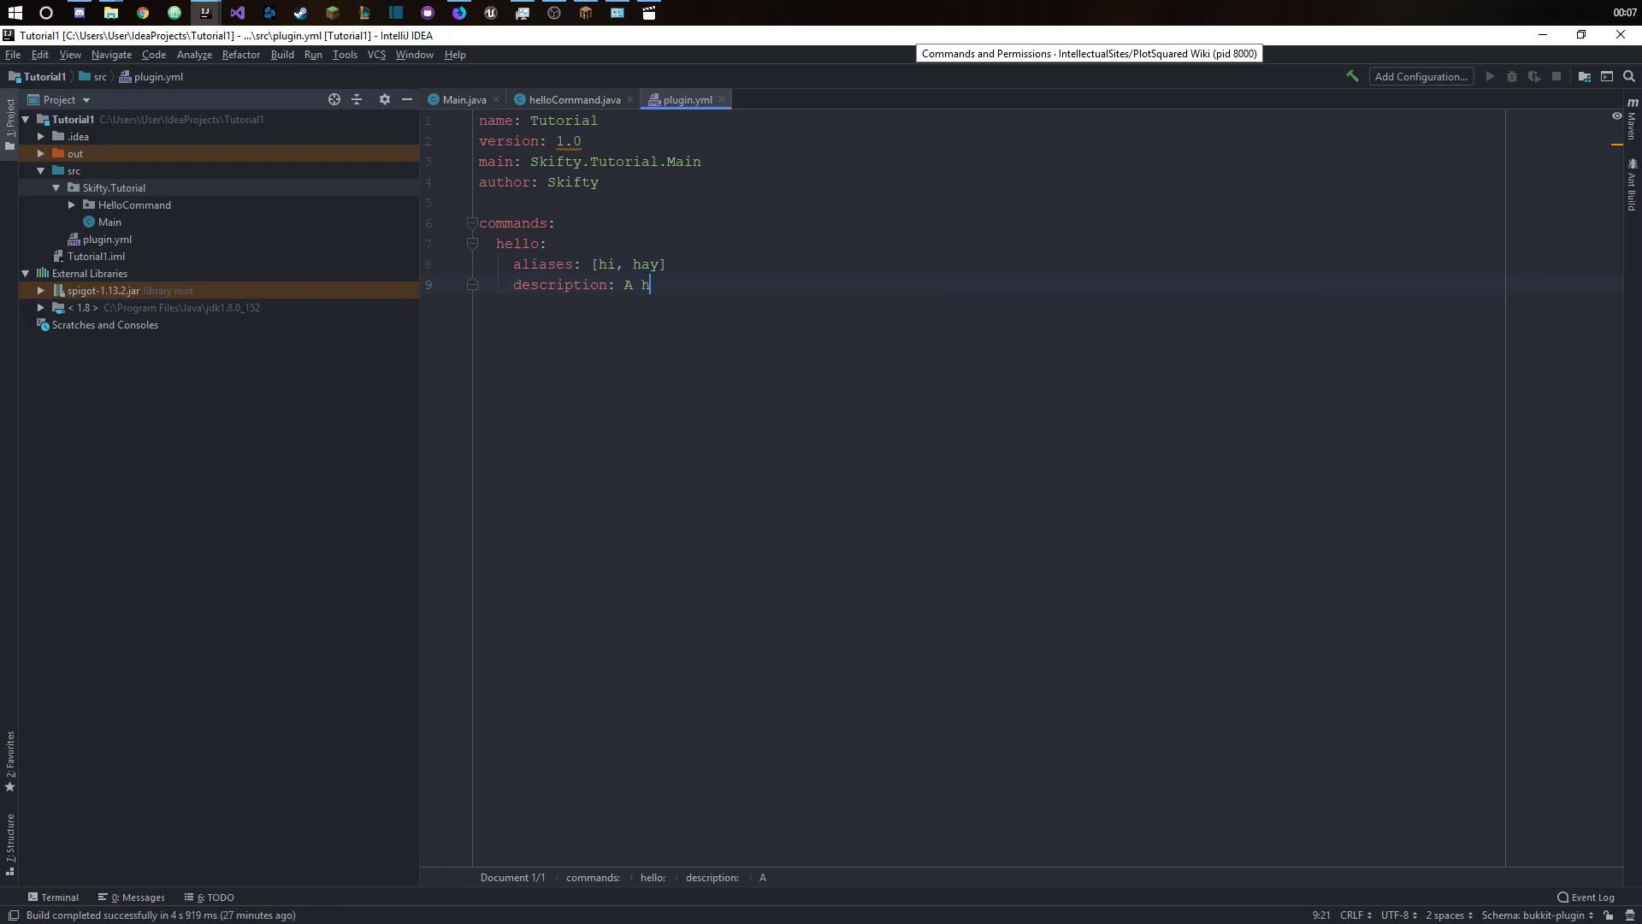
type("ello command")
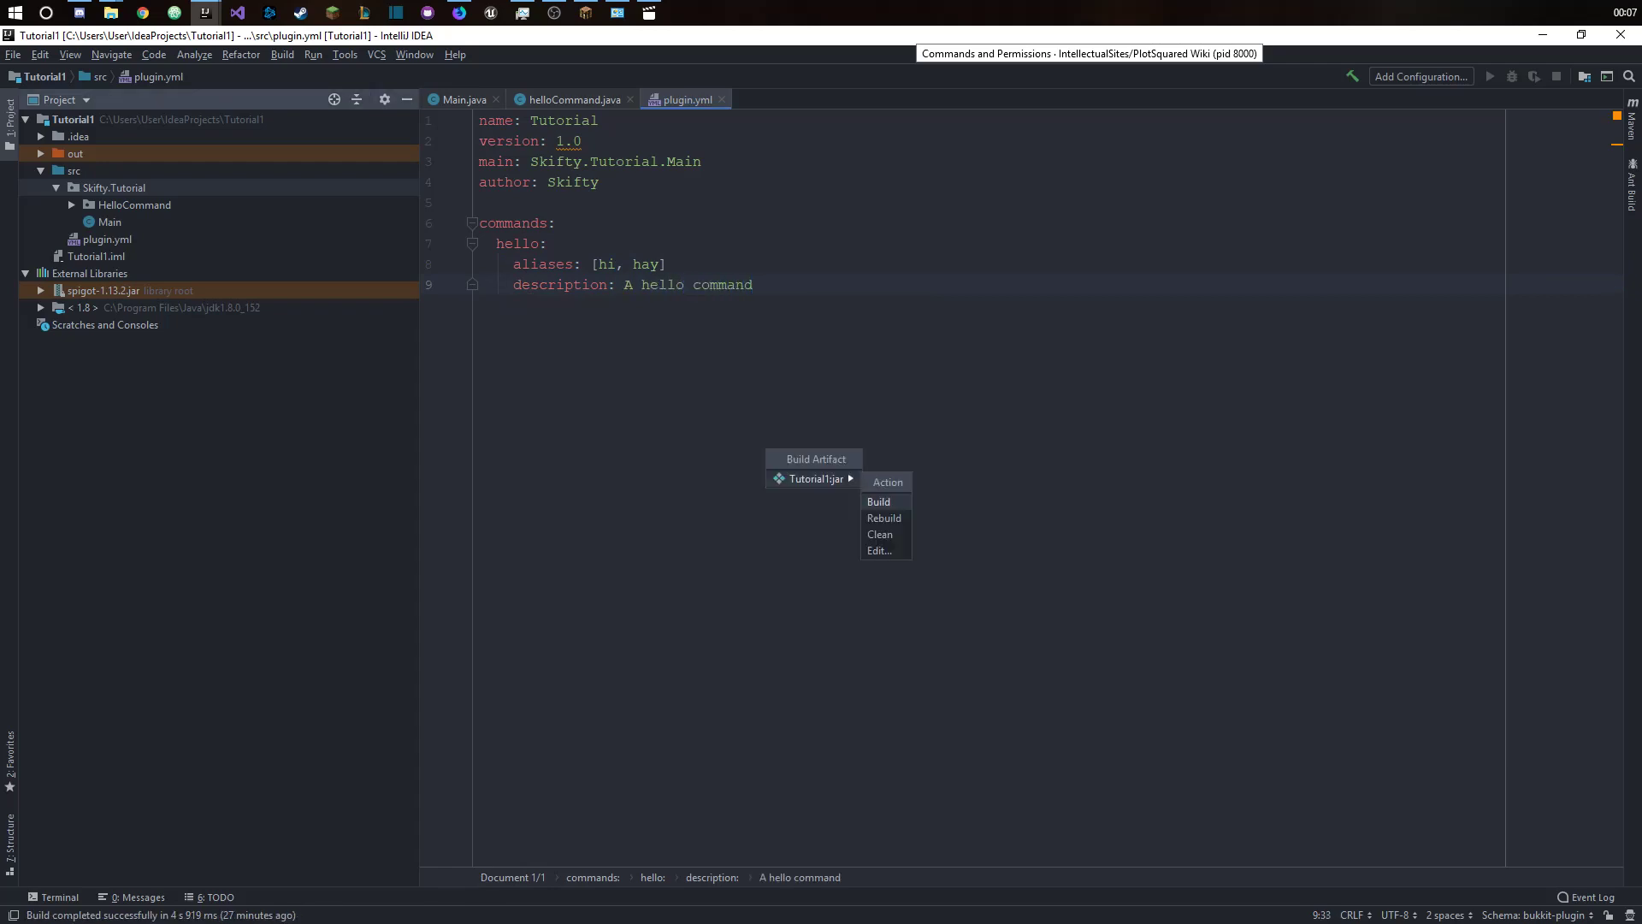
- Build the Tutorial1.jar artifact and browse to out/artifacts/Tutorial1_jar
left_click(879, 501)
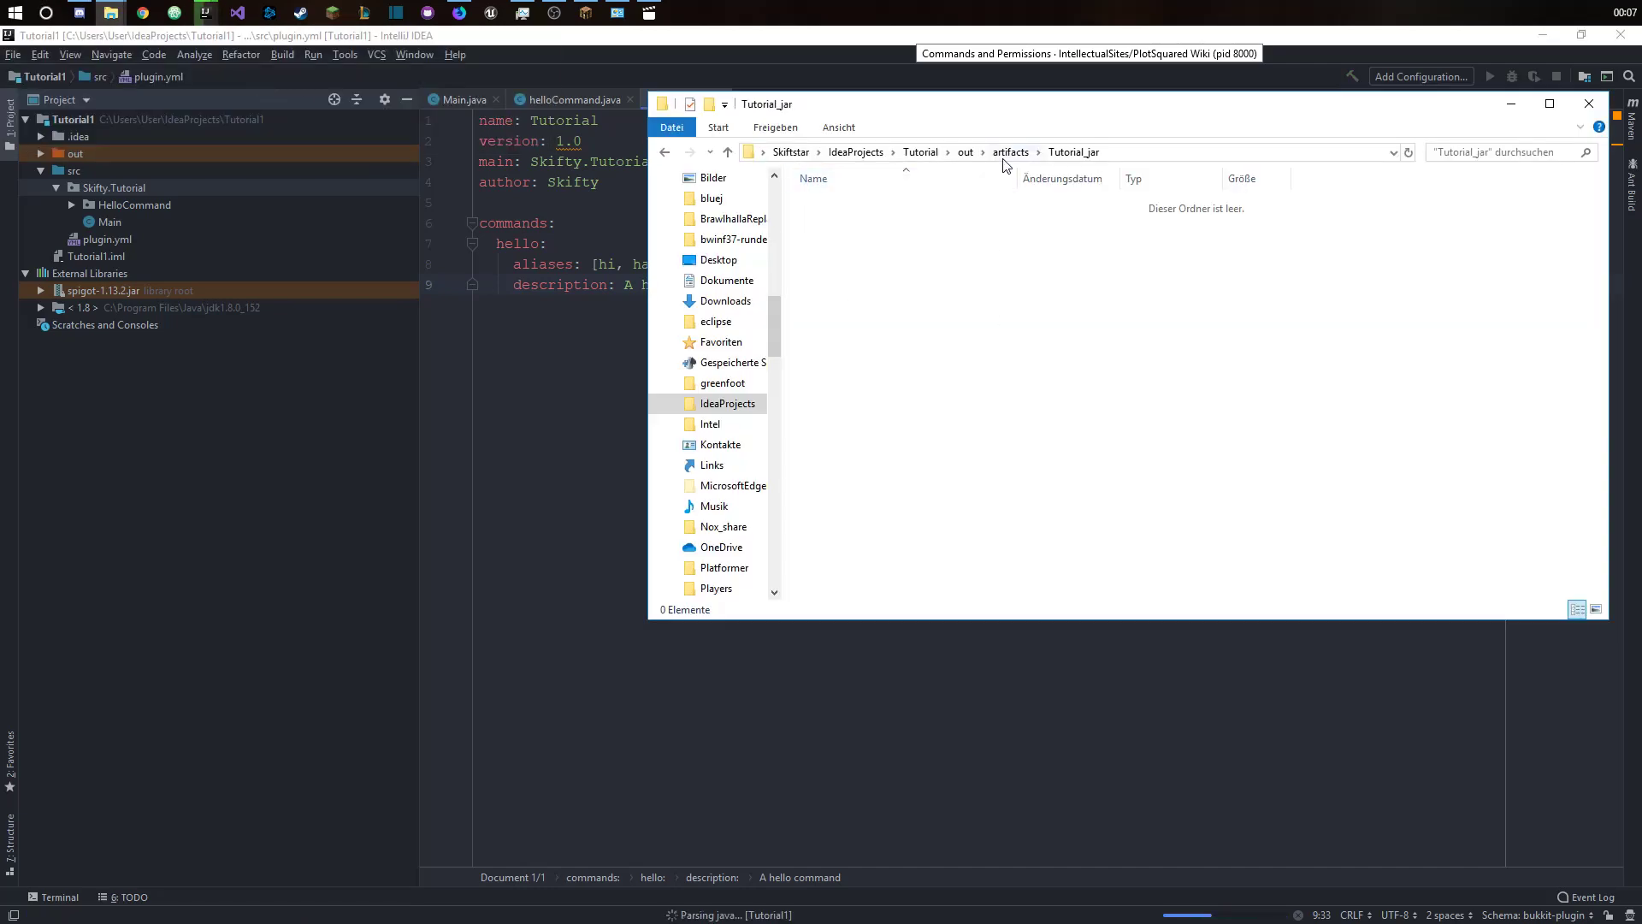
left_click(855, 150)
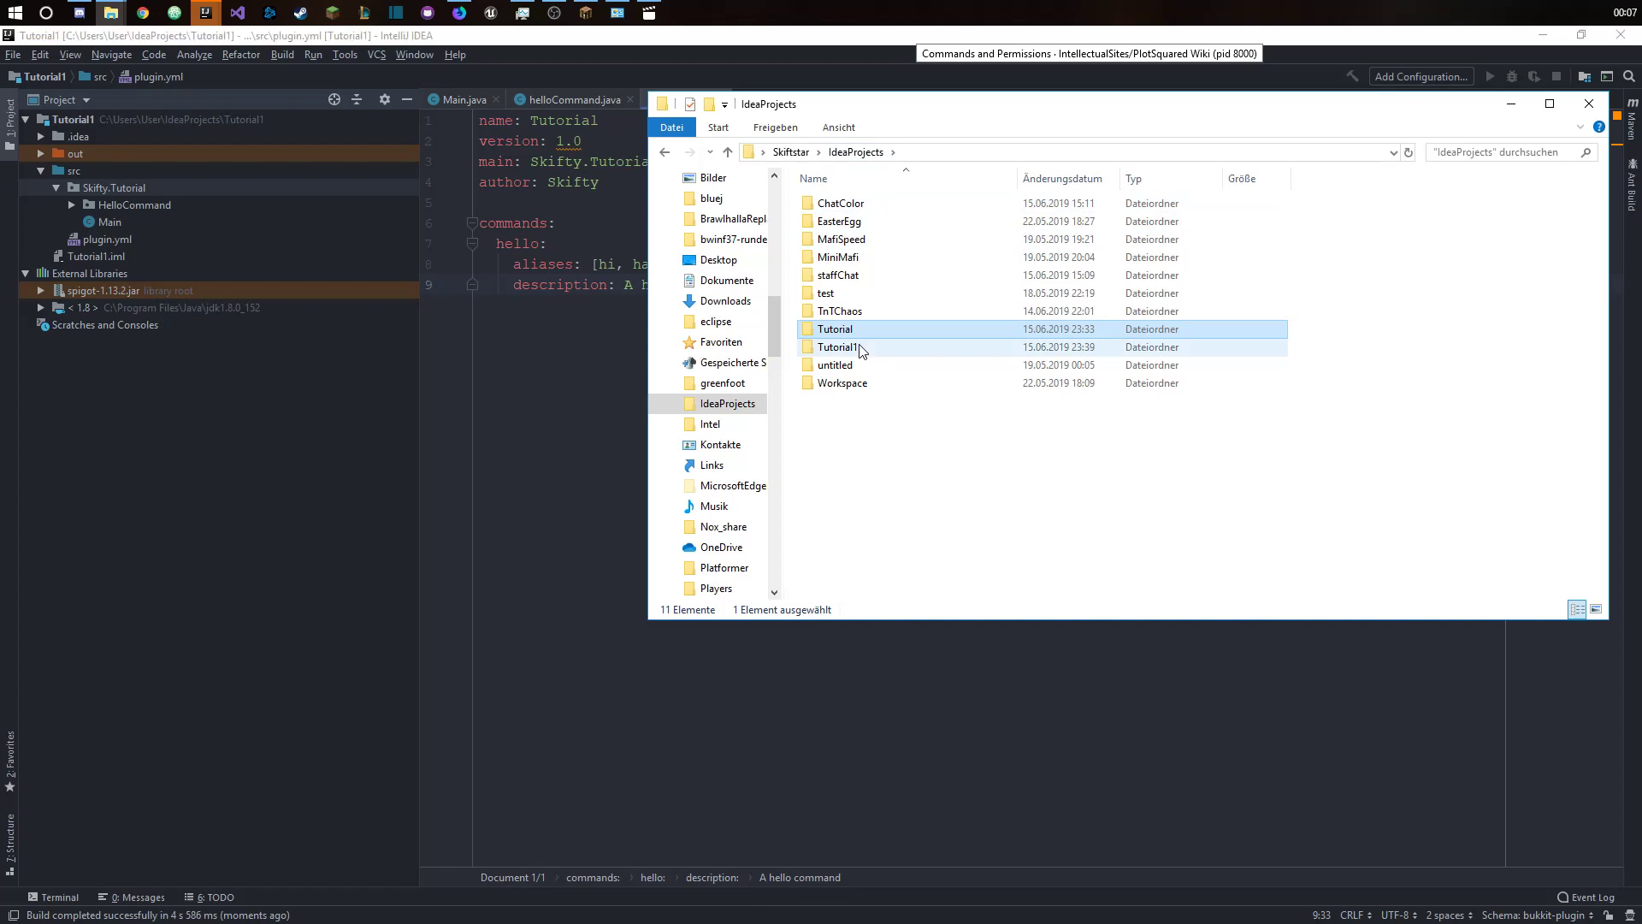
double_click(838, 347)
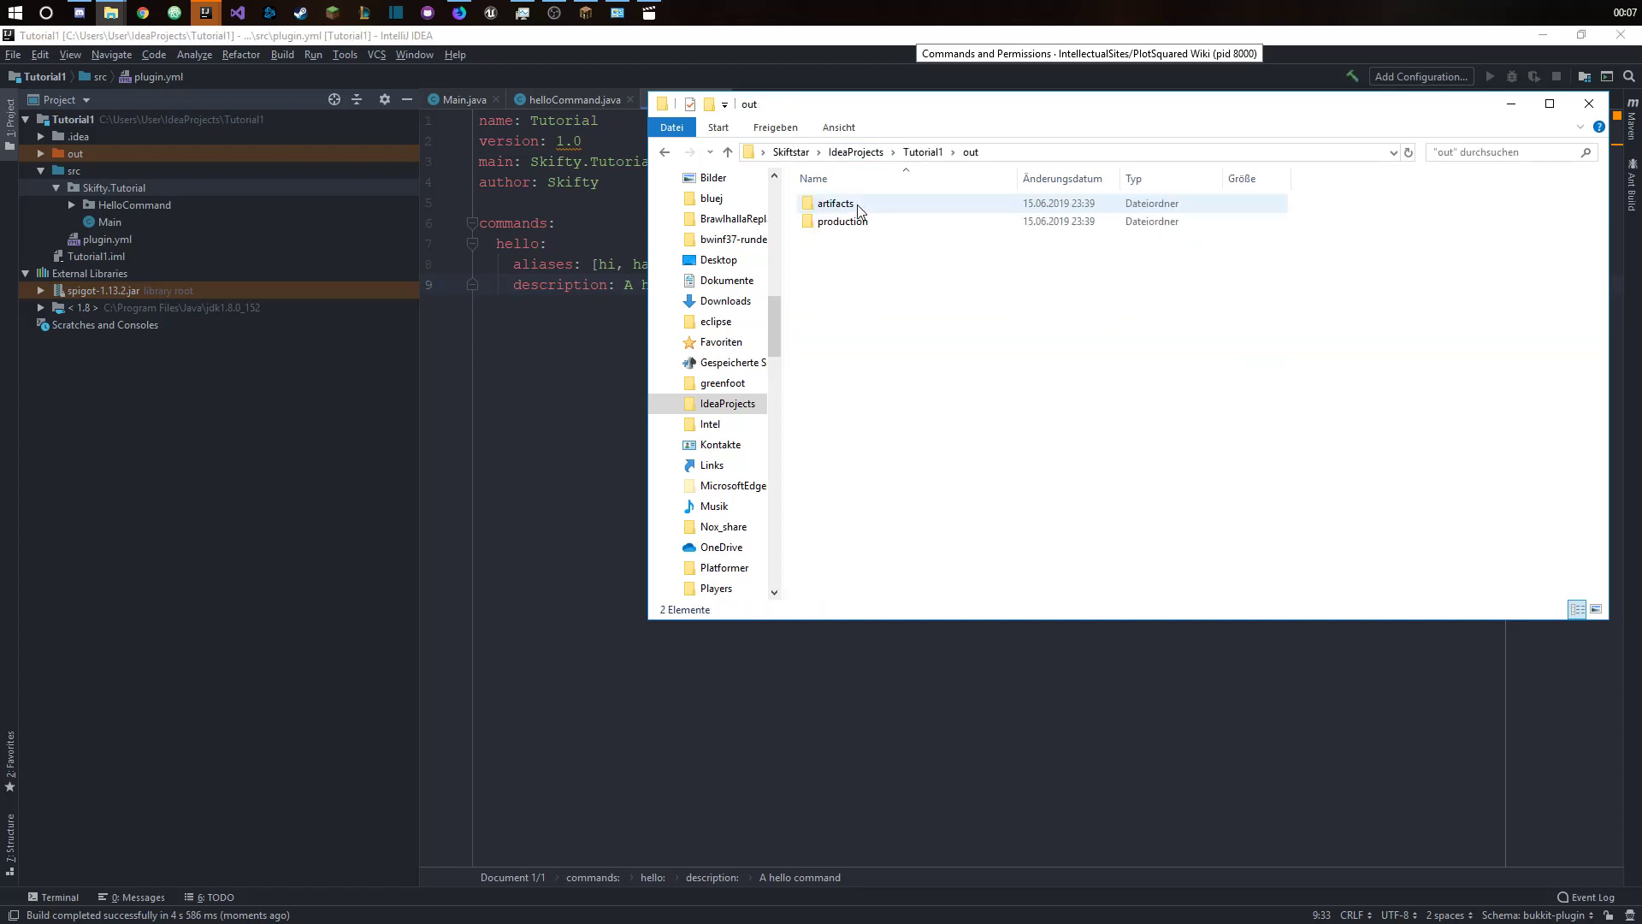
double_click(834, 202)
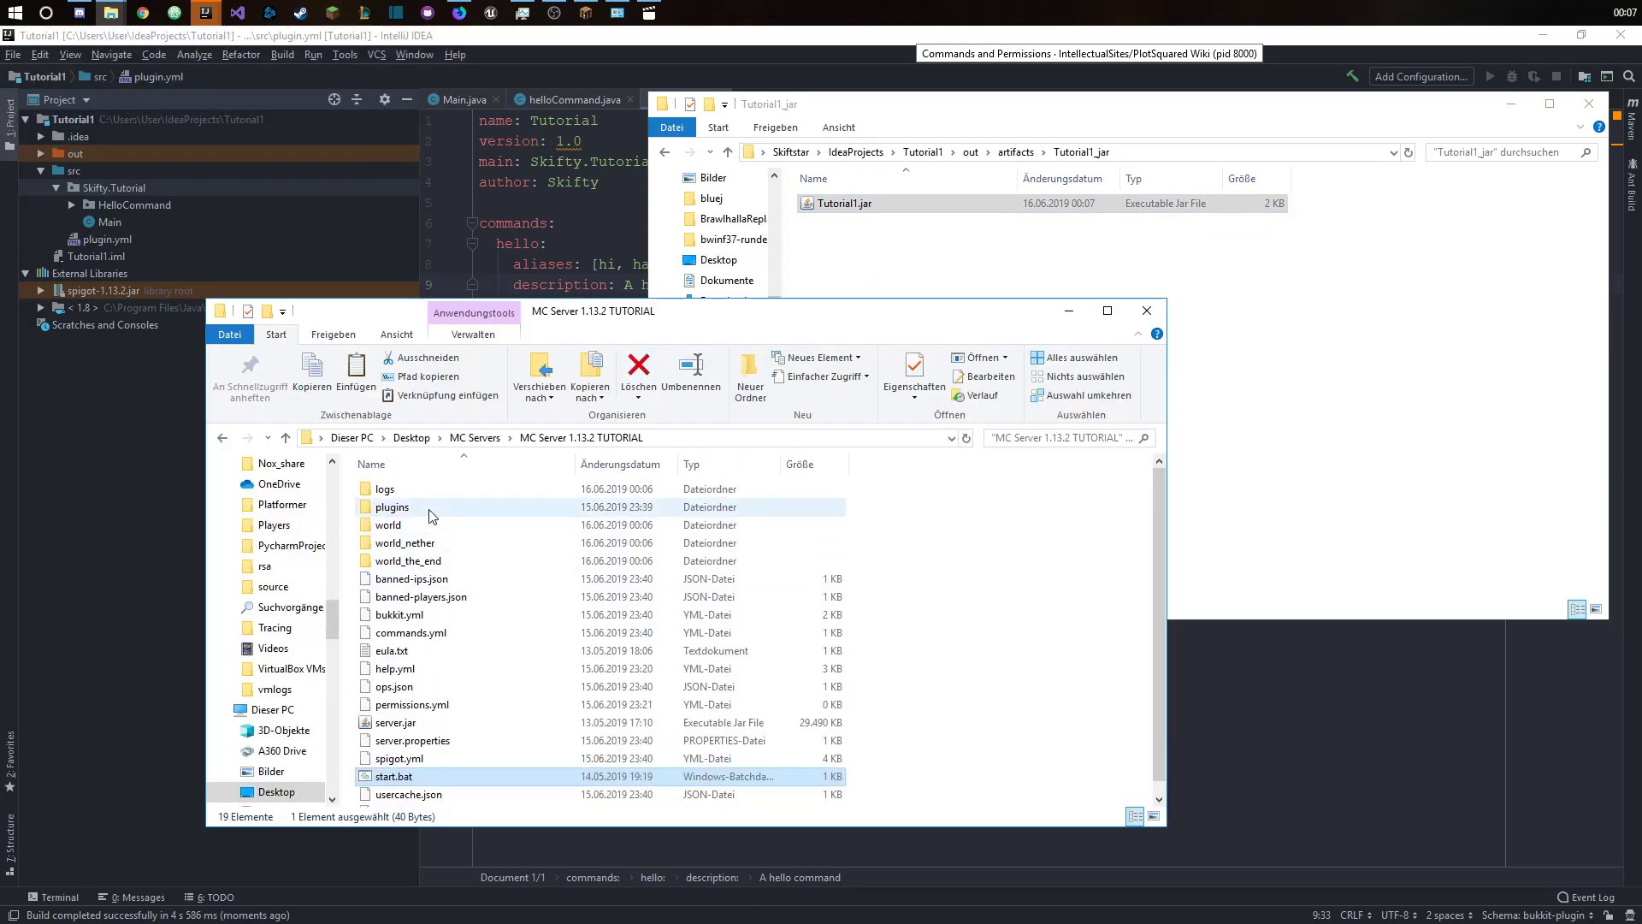
- Place the jar in the server's plugins folder and launch start.bat
double_click(390, 506)
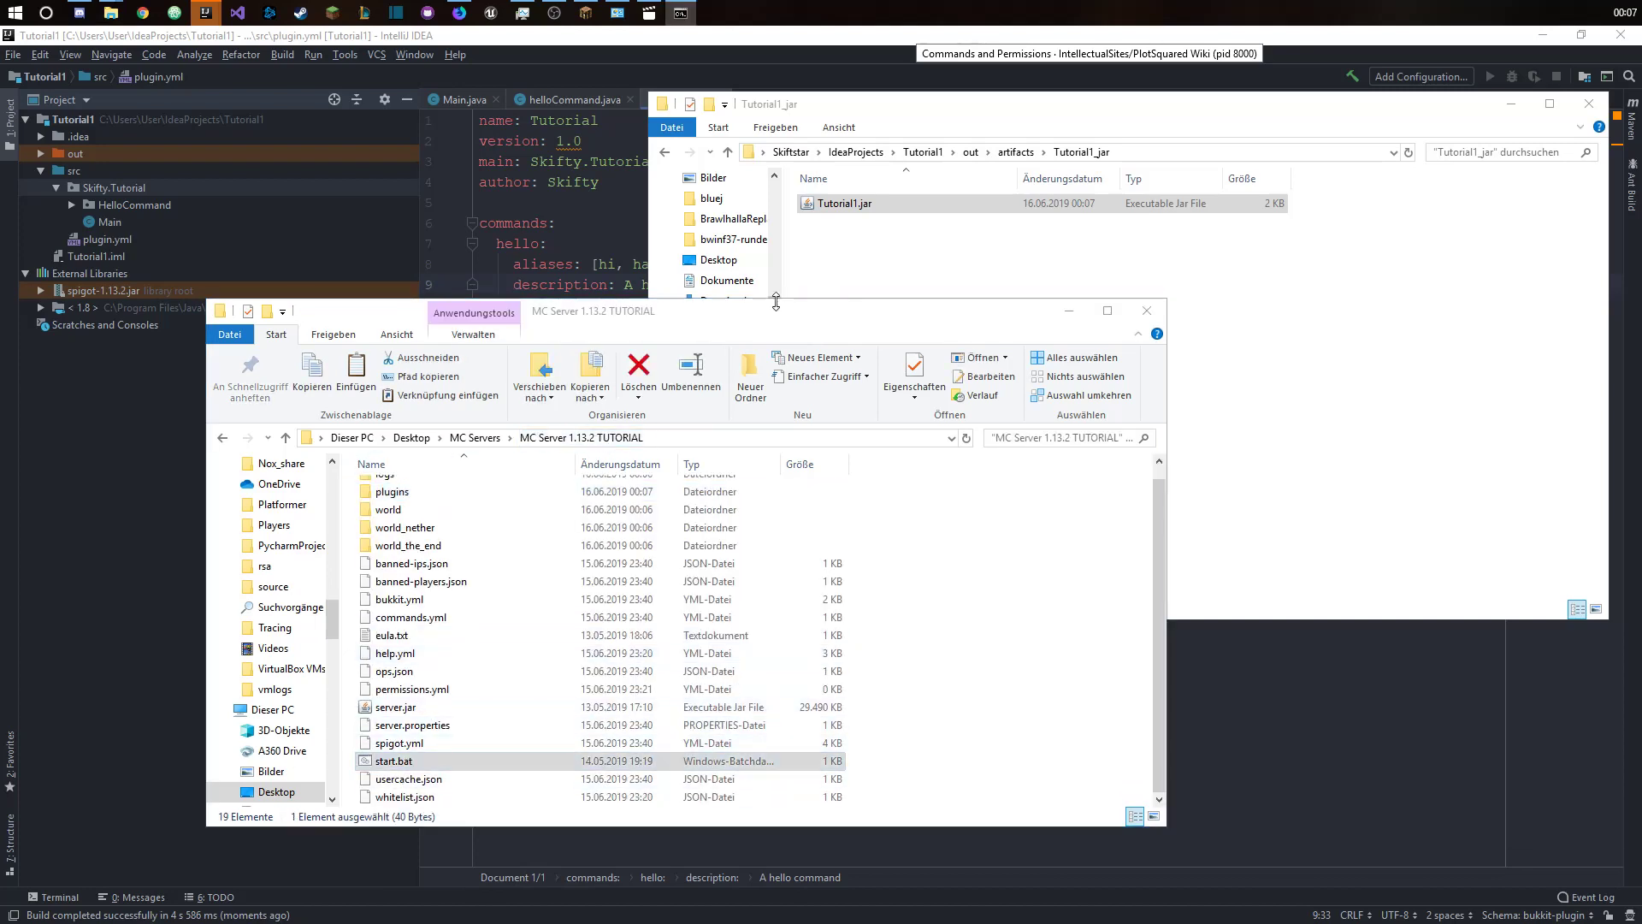
double_click(400, 760)
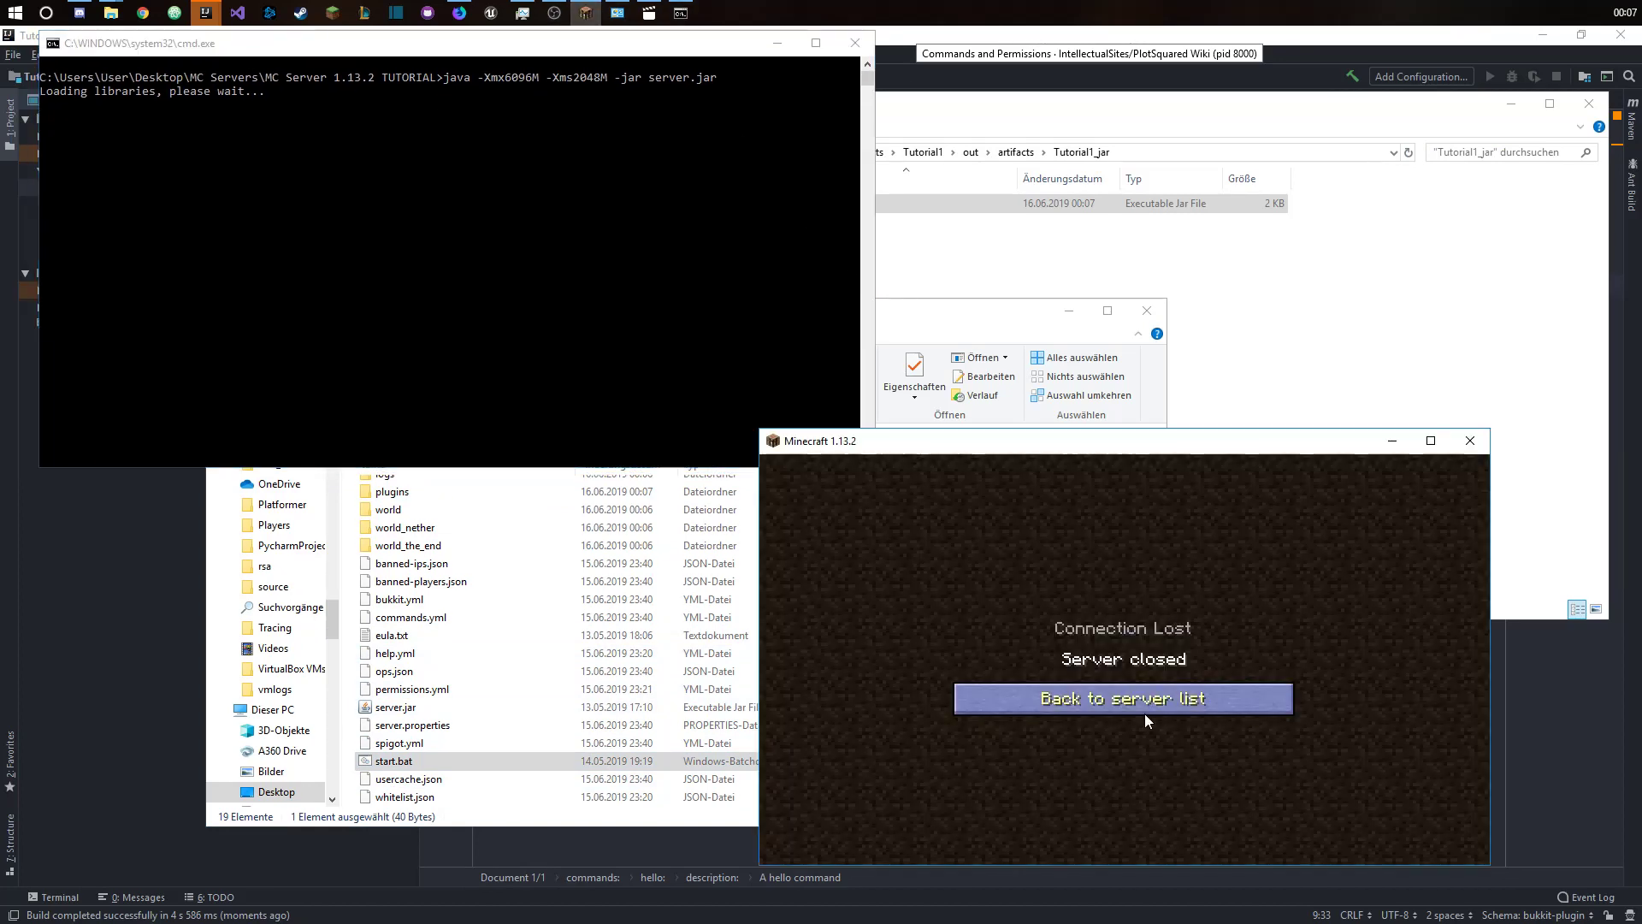
- Rejoin the local server and run /plugins, /hello and /hay in chat to verify 'Hello there!' replies
left_click(1122, 698)
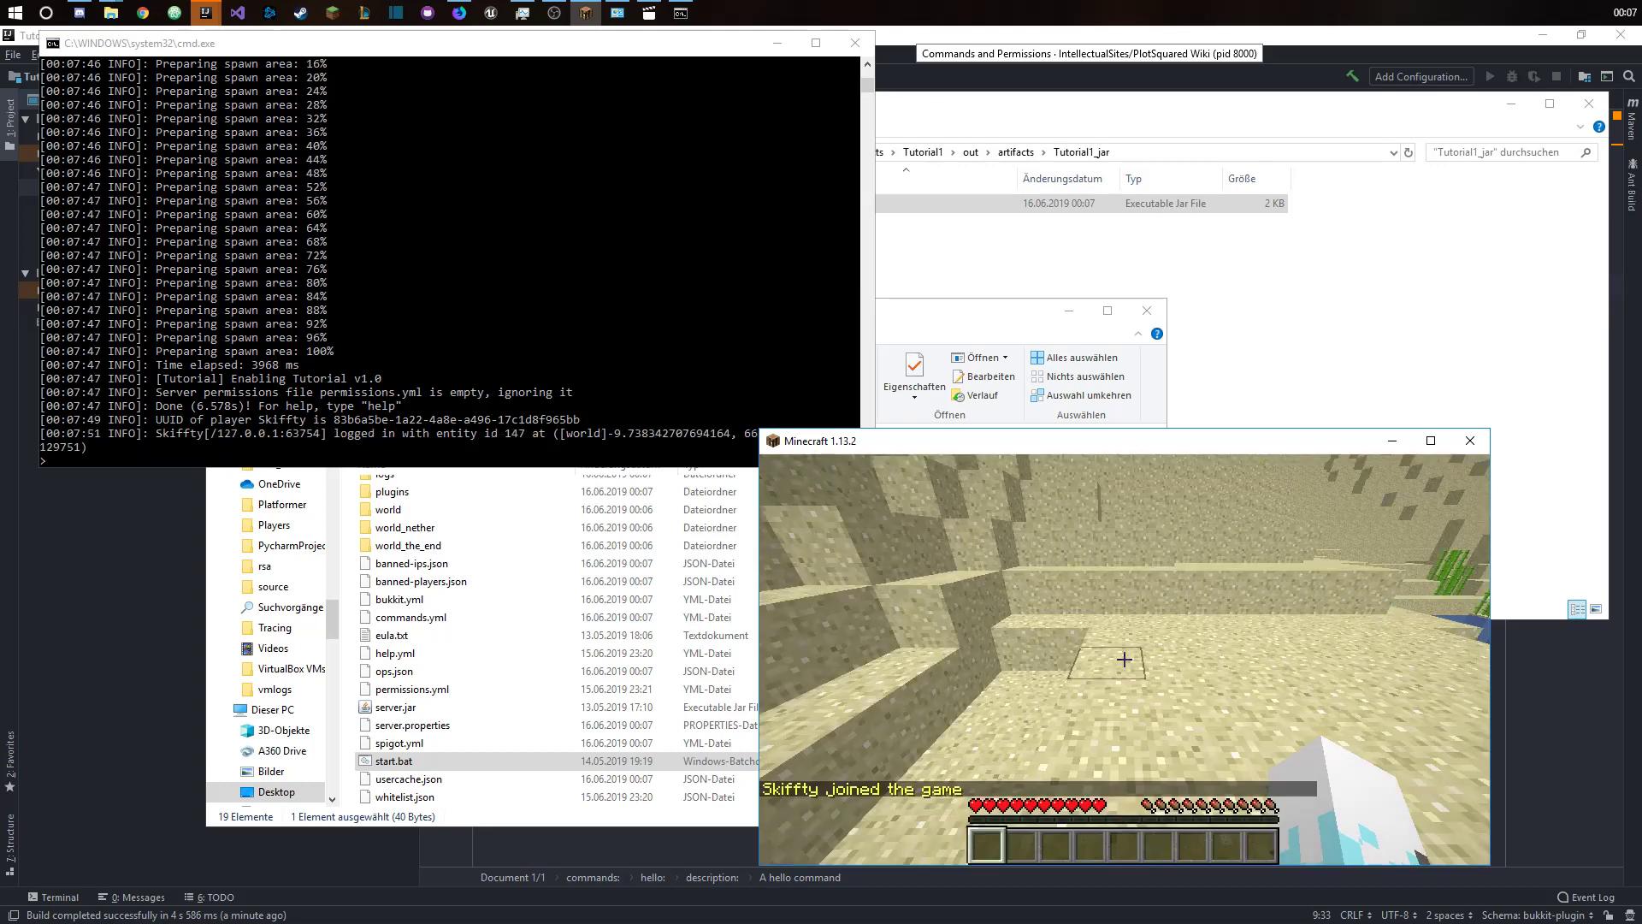
type("/plugins")
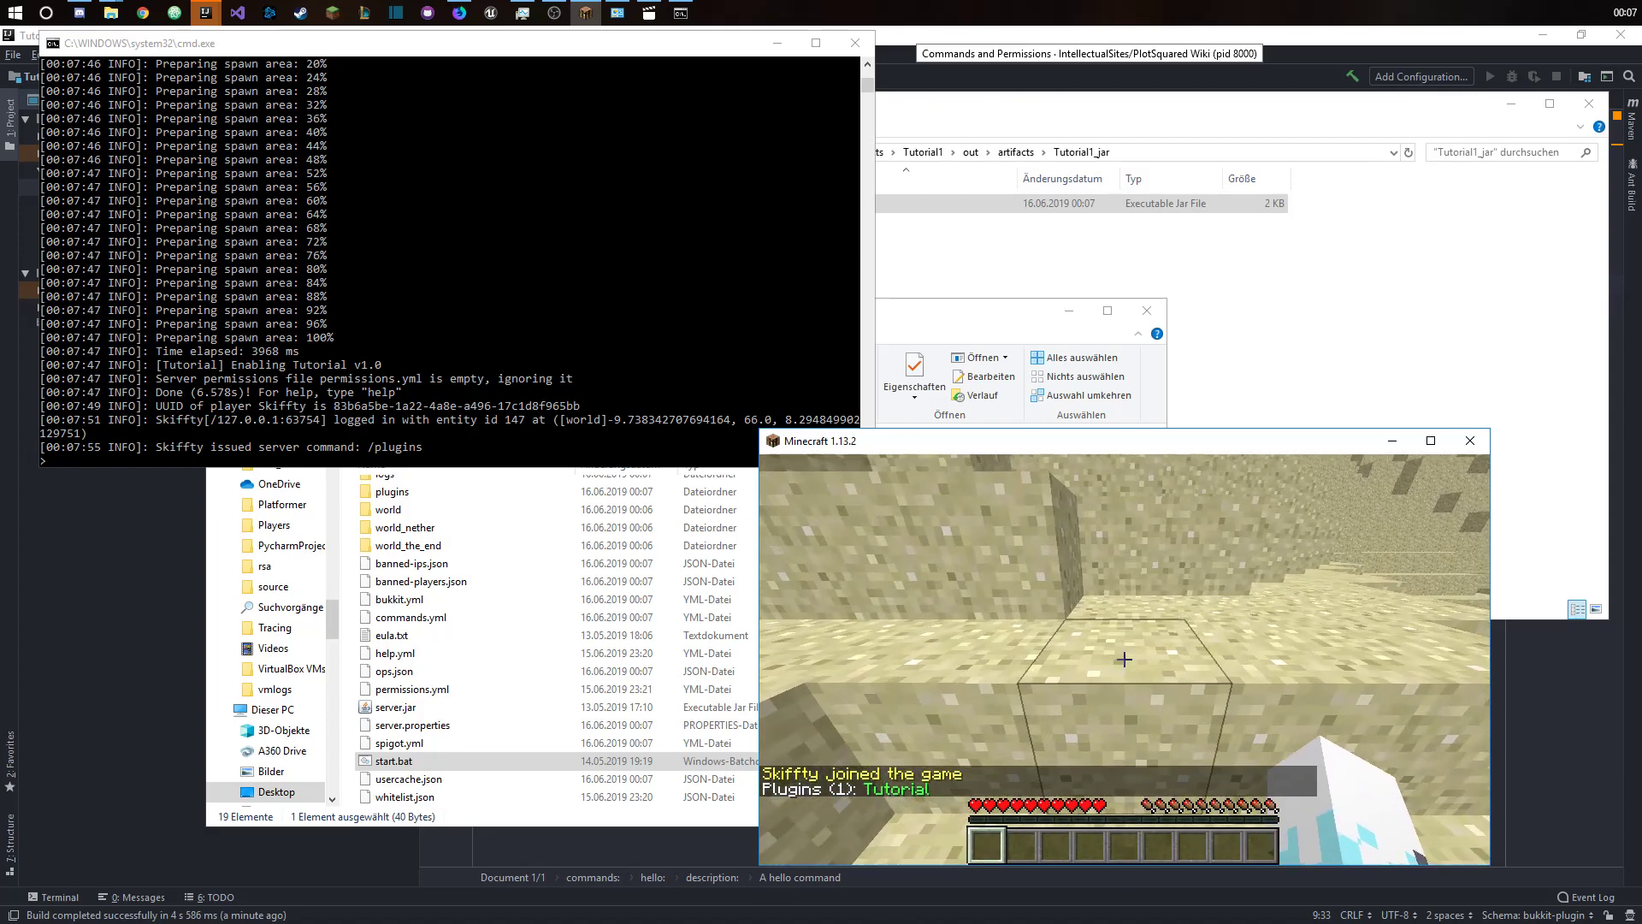
type("/hello")
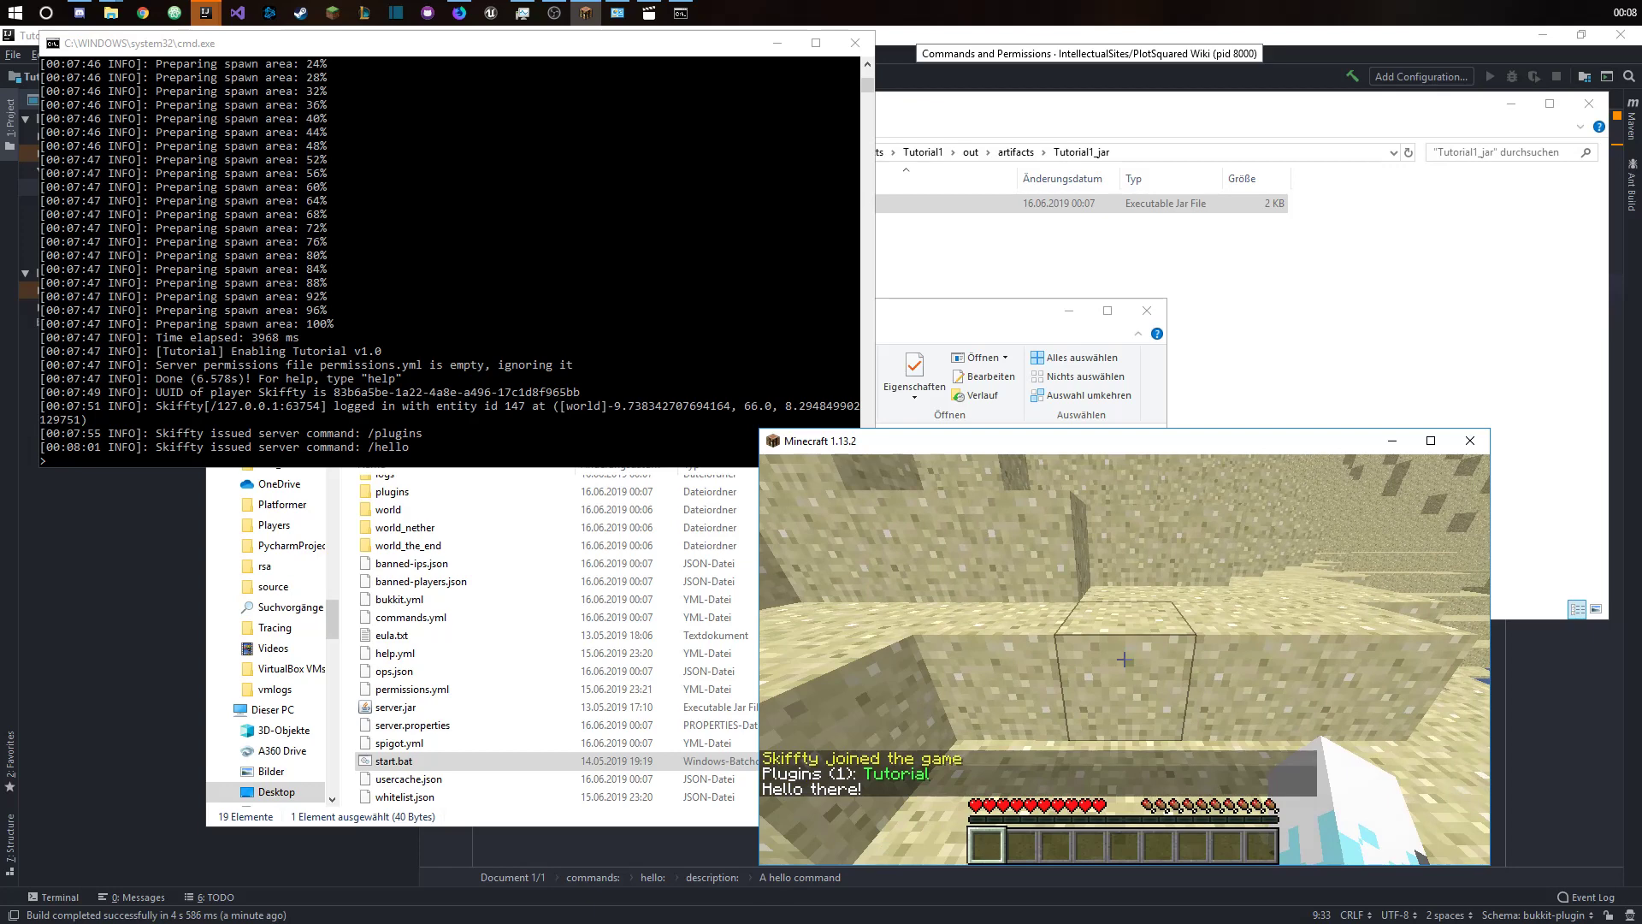
type("/hay")
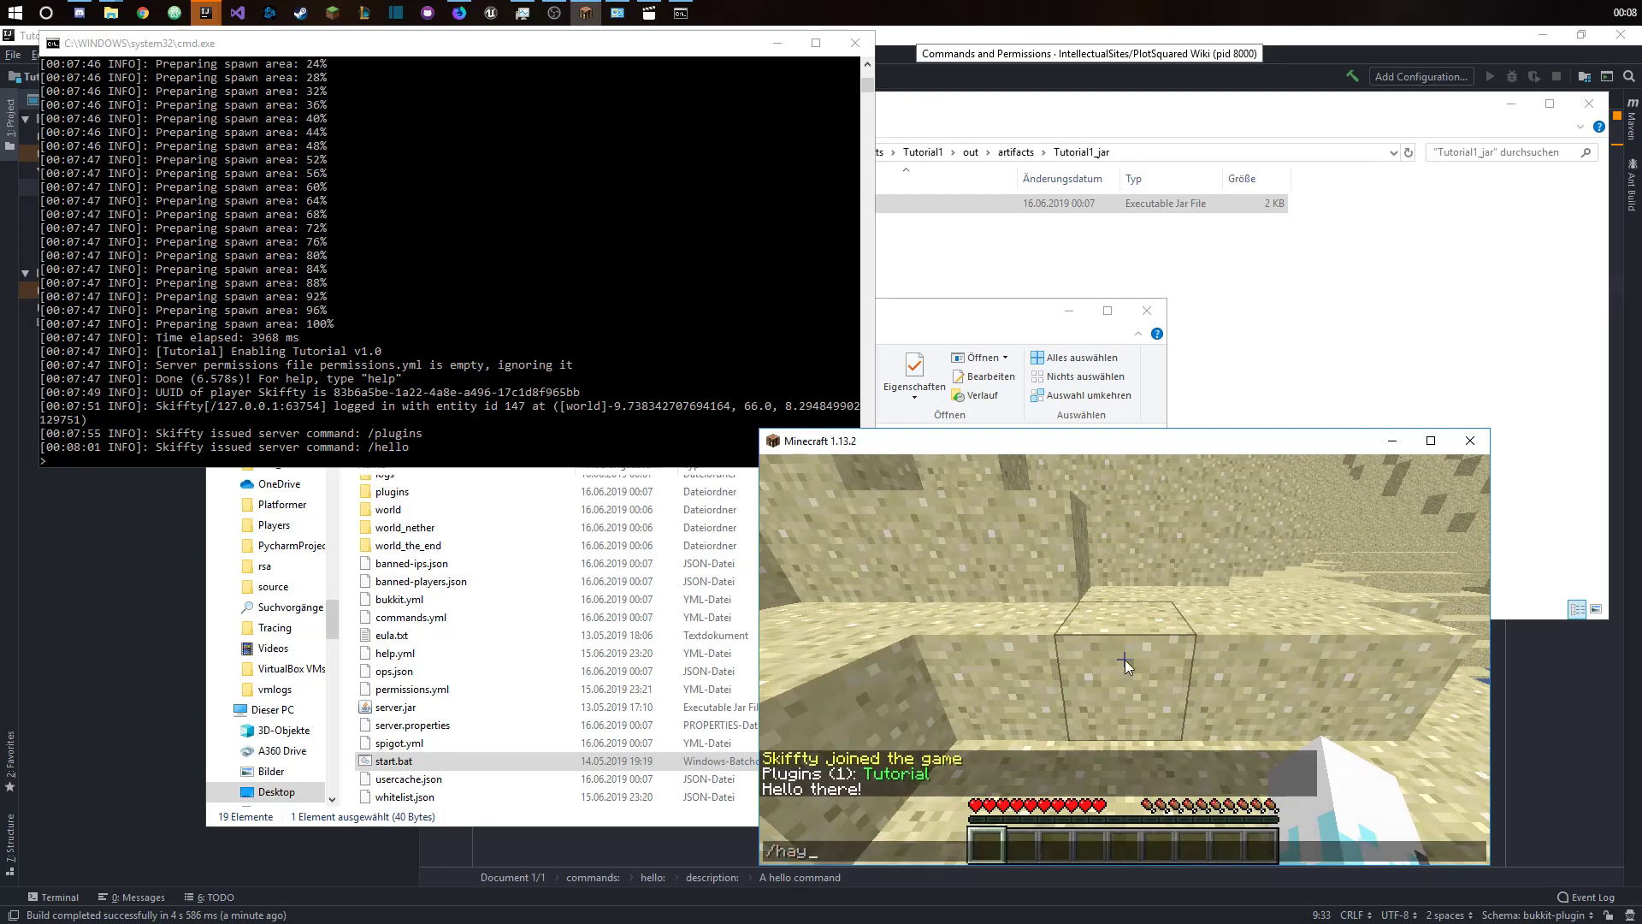
type("hay")
left_click(448, 460)
type("hi")
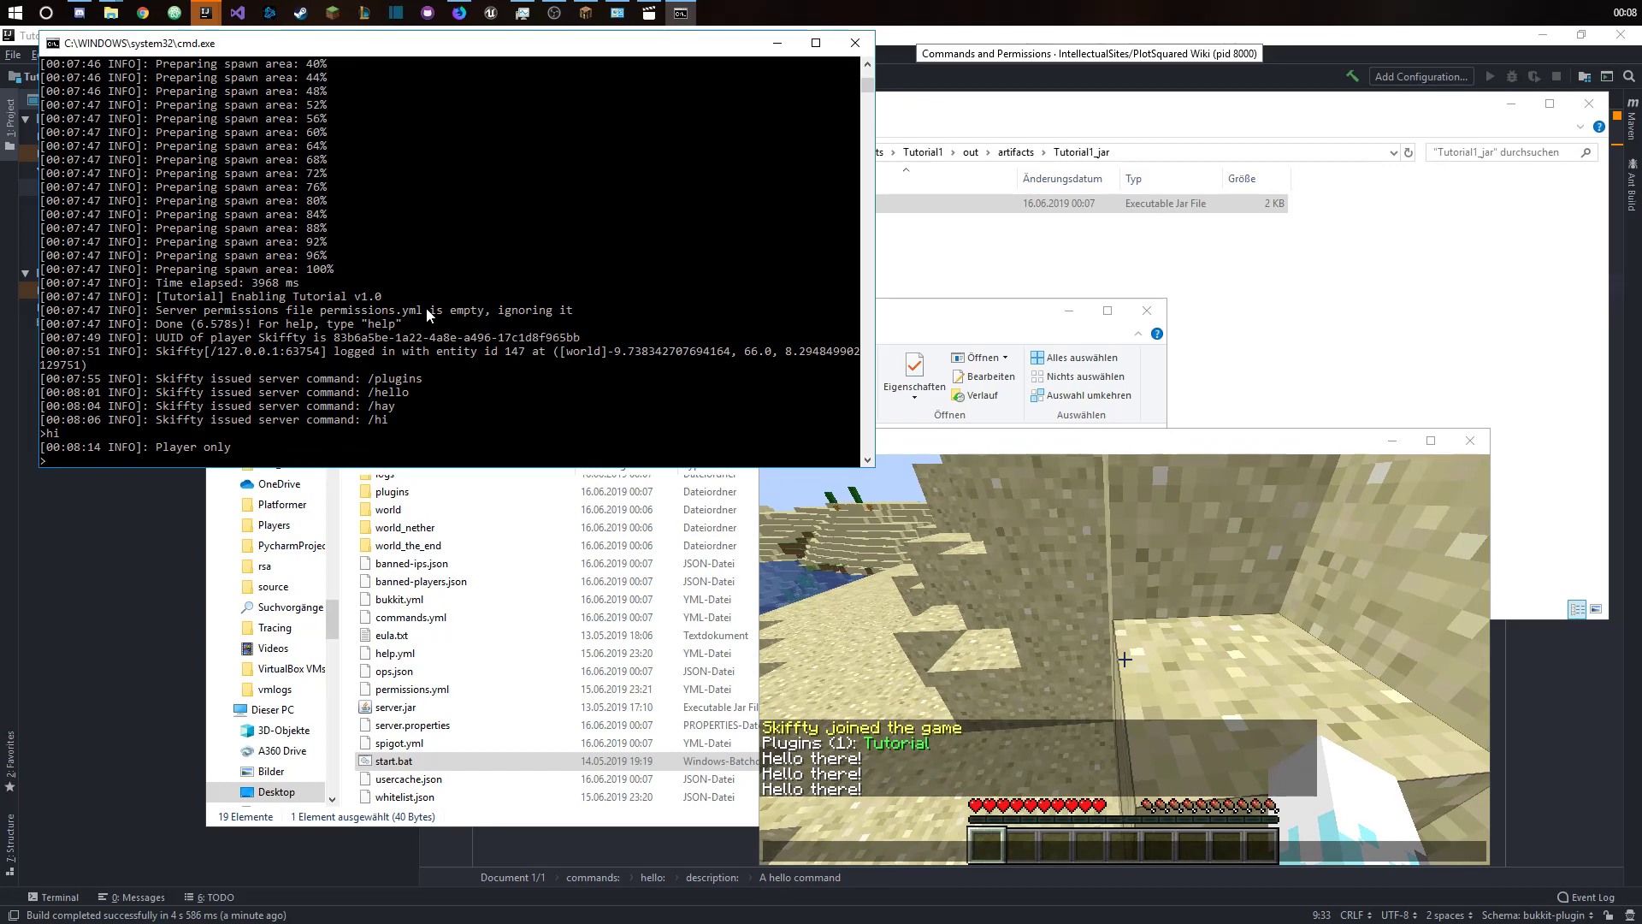
mouse_move(404, 250)
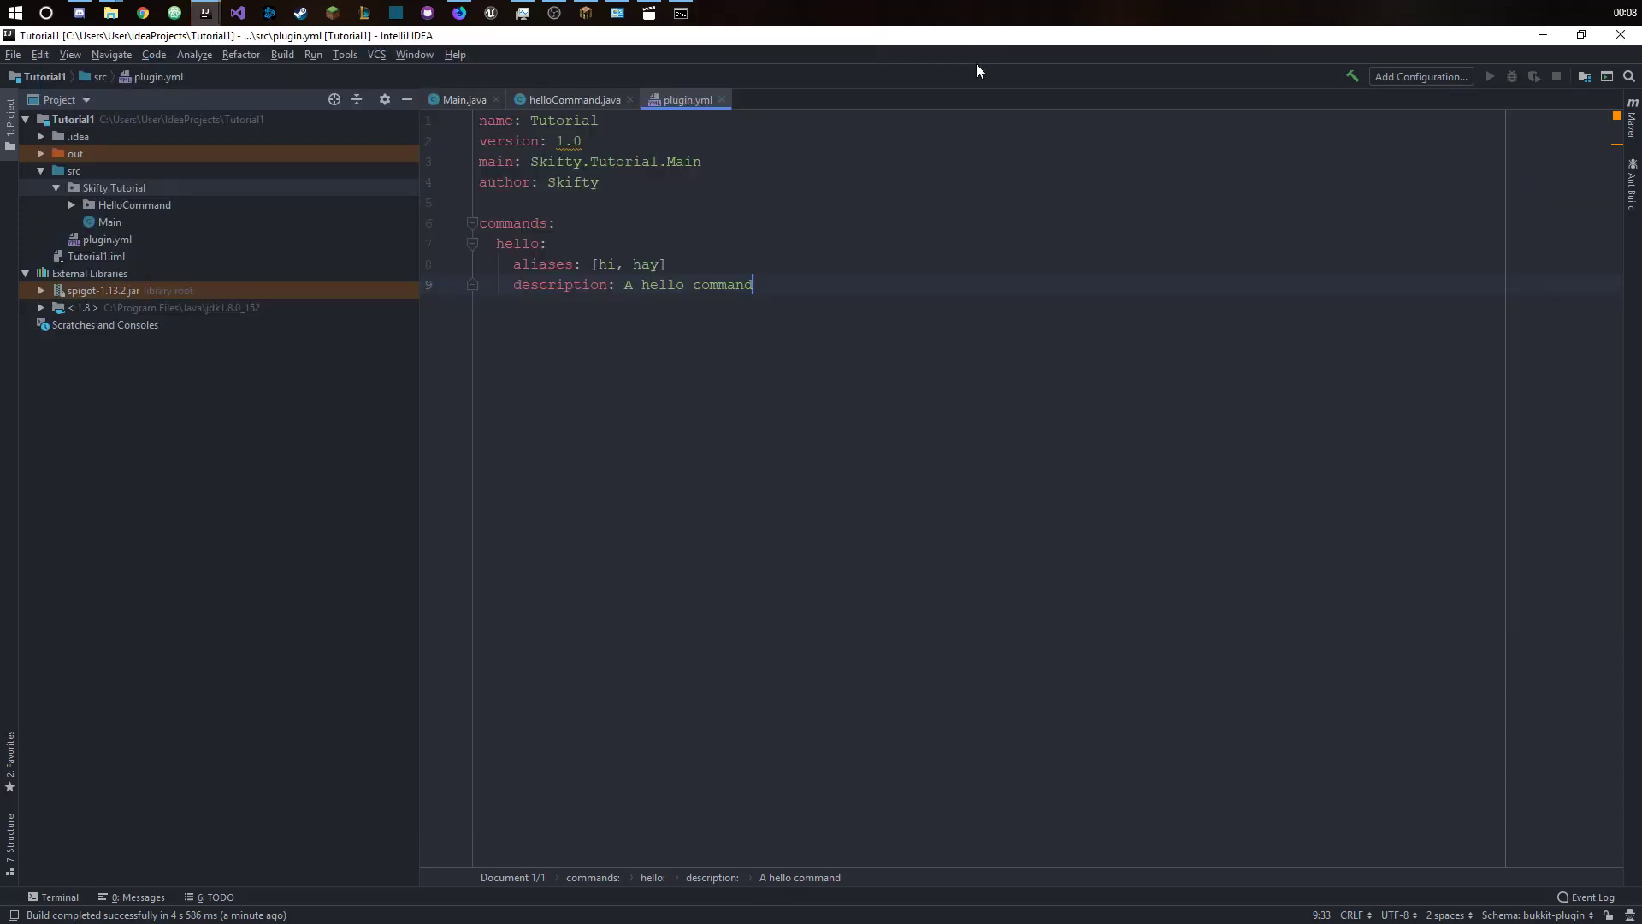
- Return to the helloCommand.java source in IntelliJ
left_click(571, 99)
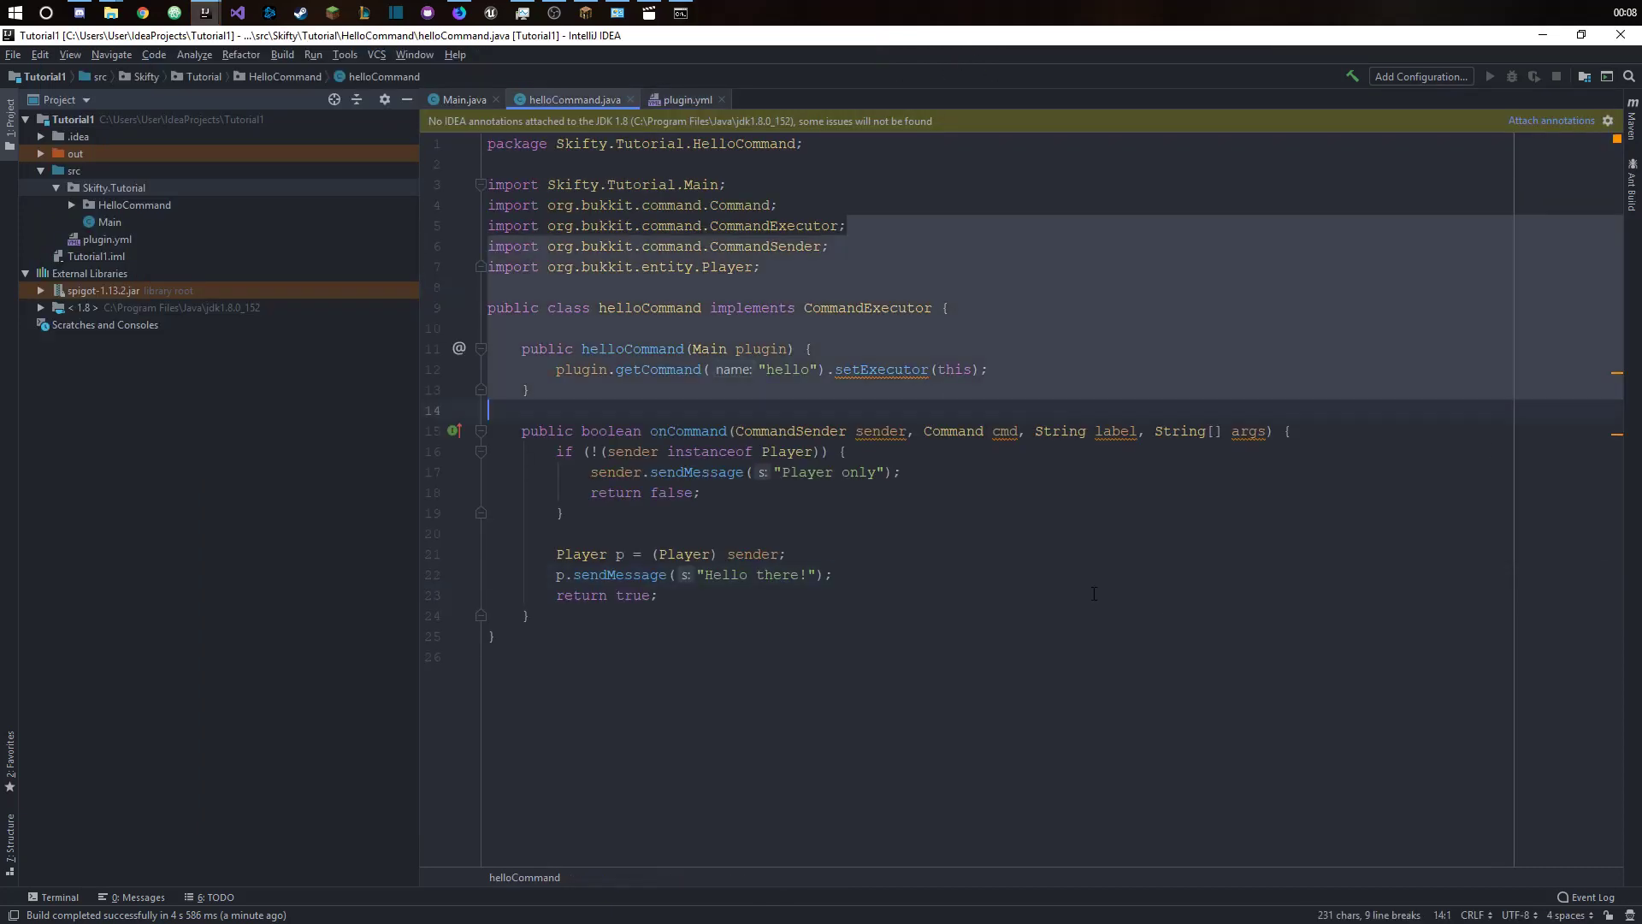